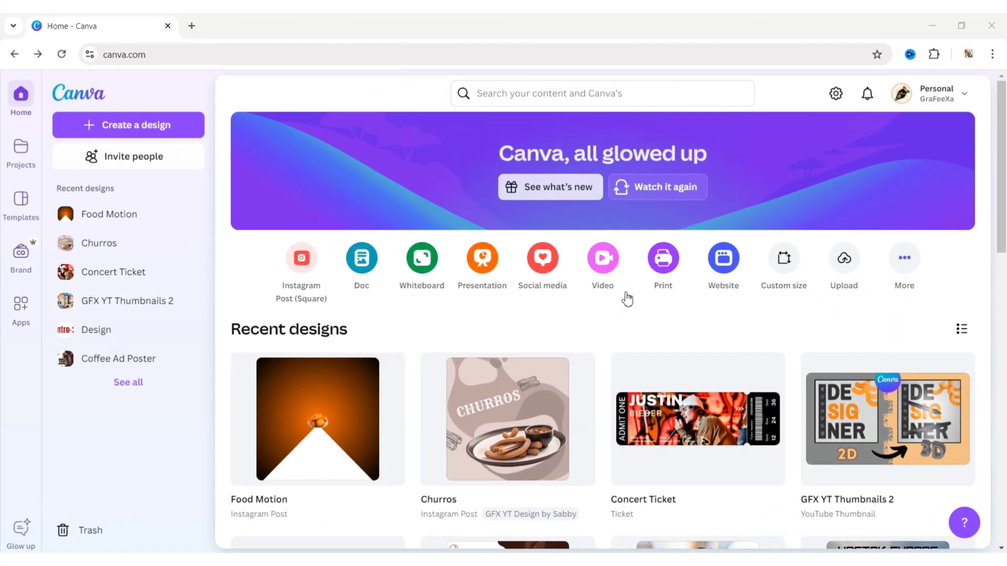
Create a new blank Facebook Video design from the Canva home page
left_click(602, 263)
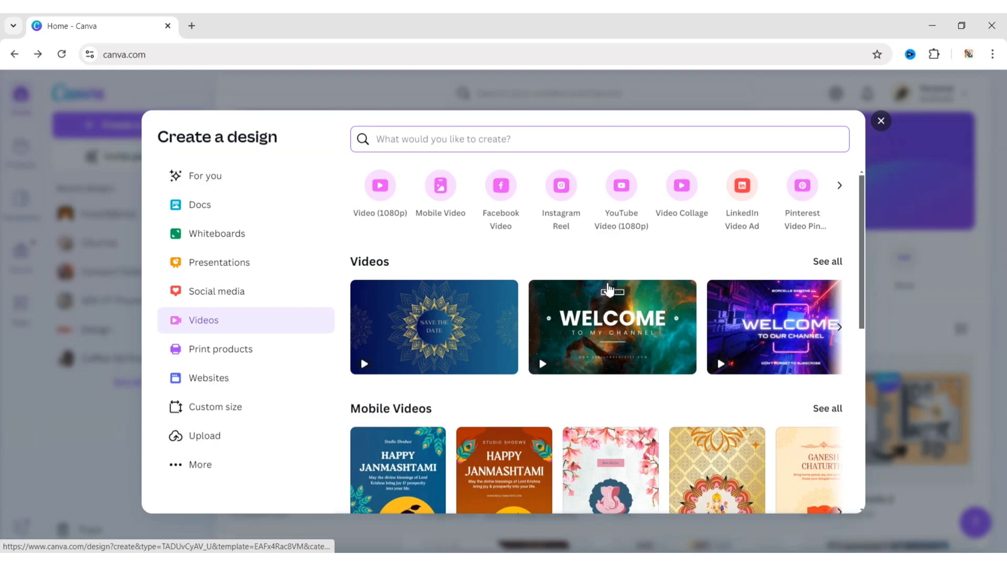
mouse_move(500, 185)
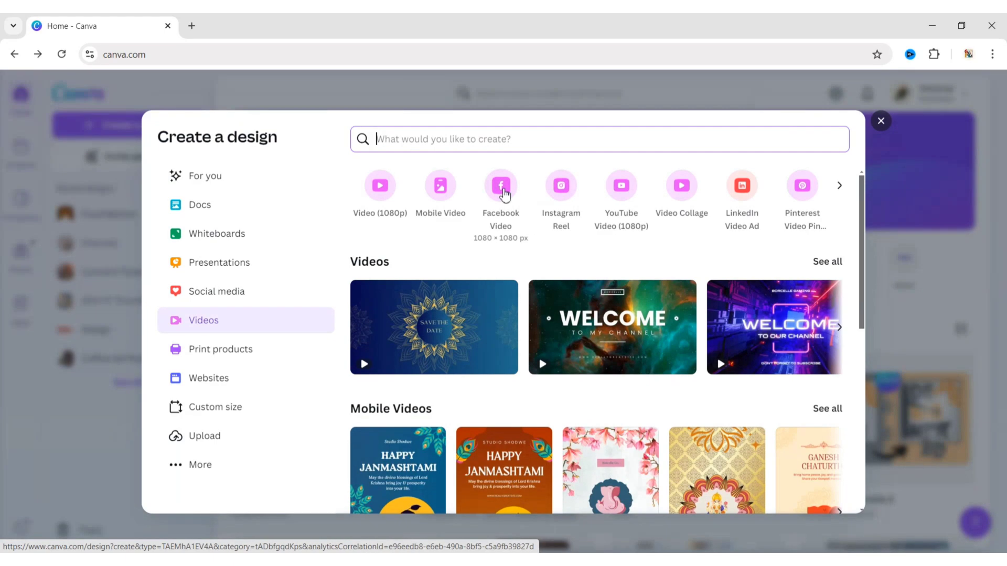
left_click(501, 186)
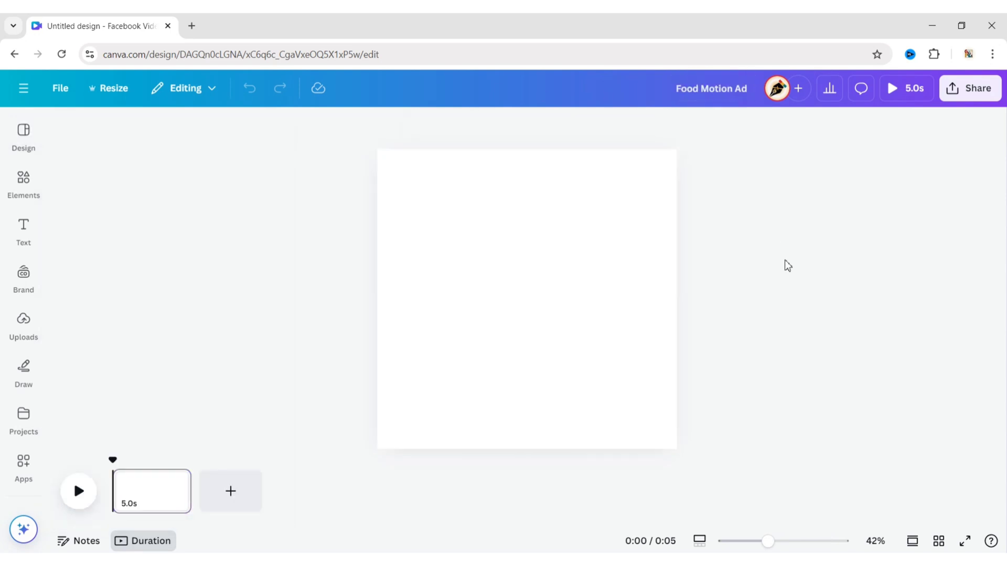
Give the page a radial gradient background from orange #F46A00 to black
left_click(526, 299)
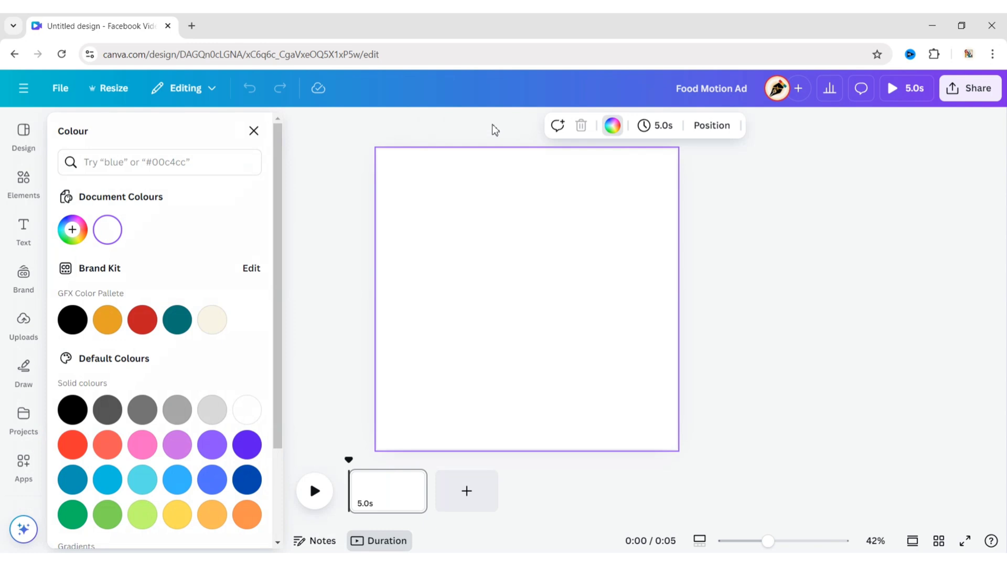
scroll("down", 3)
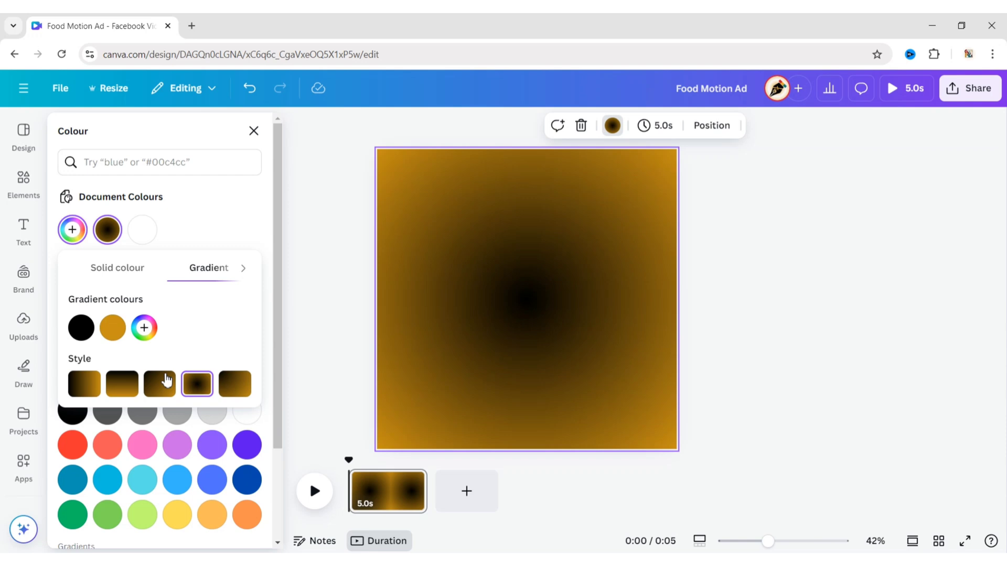
left_click(81, 329)
type("#F4")
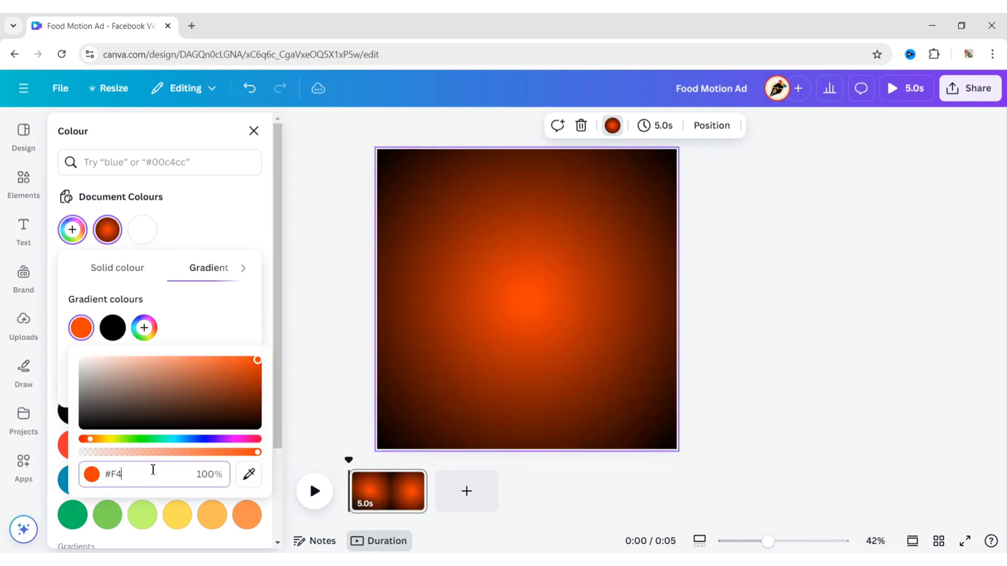
type("6A00")
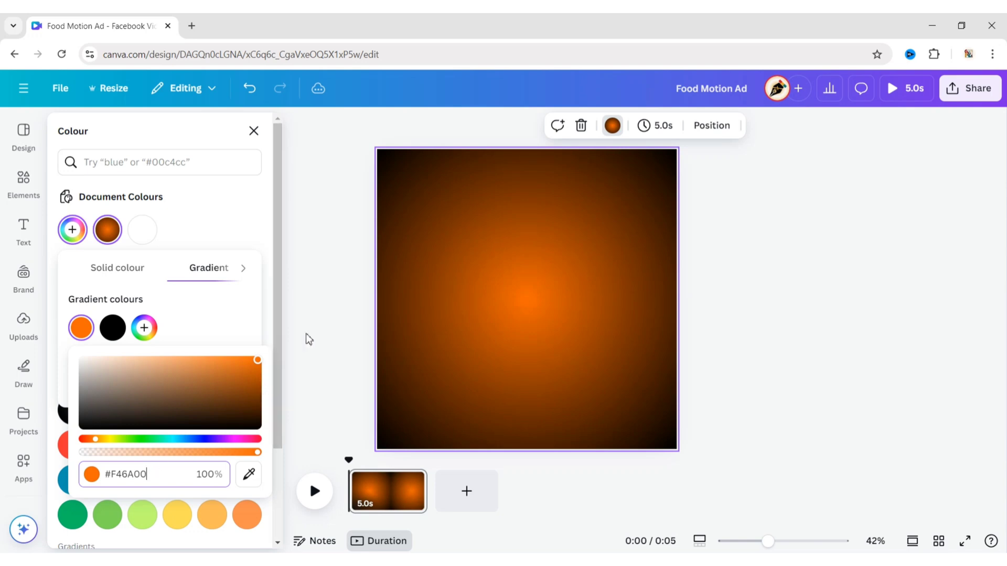
left_click(806, 258)
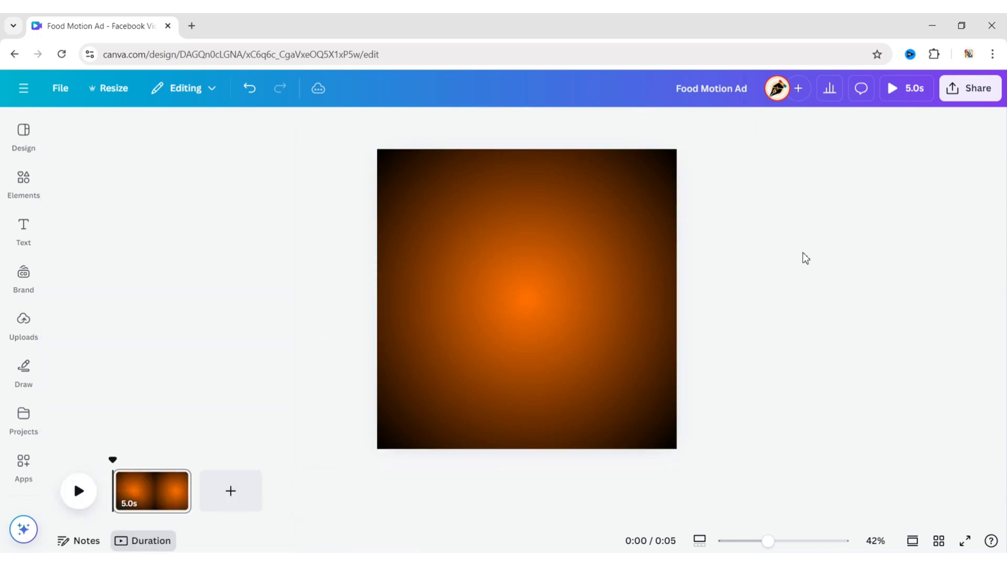
Add a square shape, fill it white and change it into a triangle
left_click(23, 182)
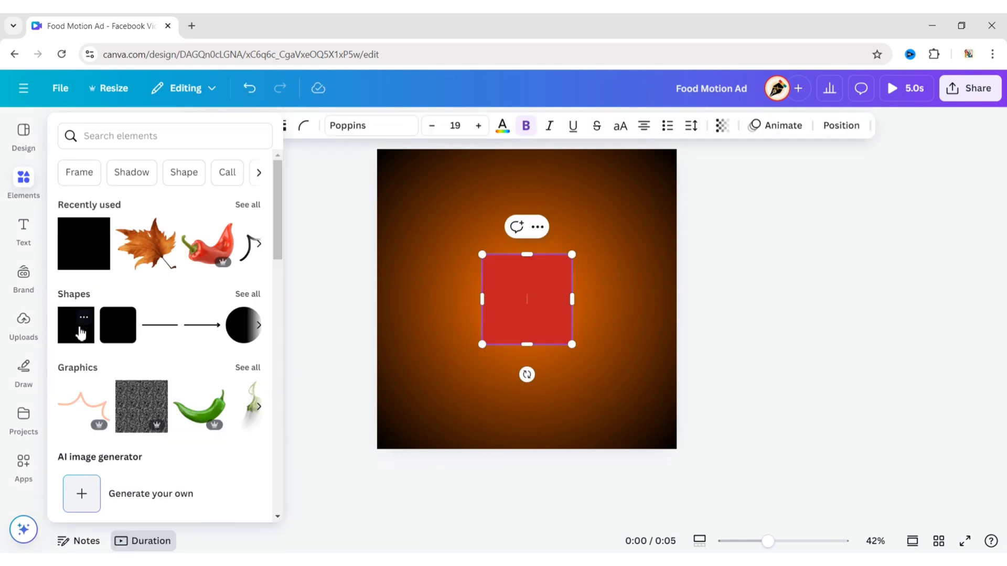
left_click(437, 272)
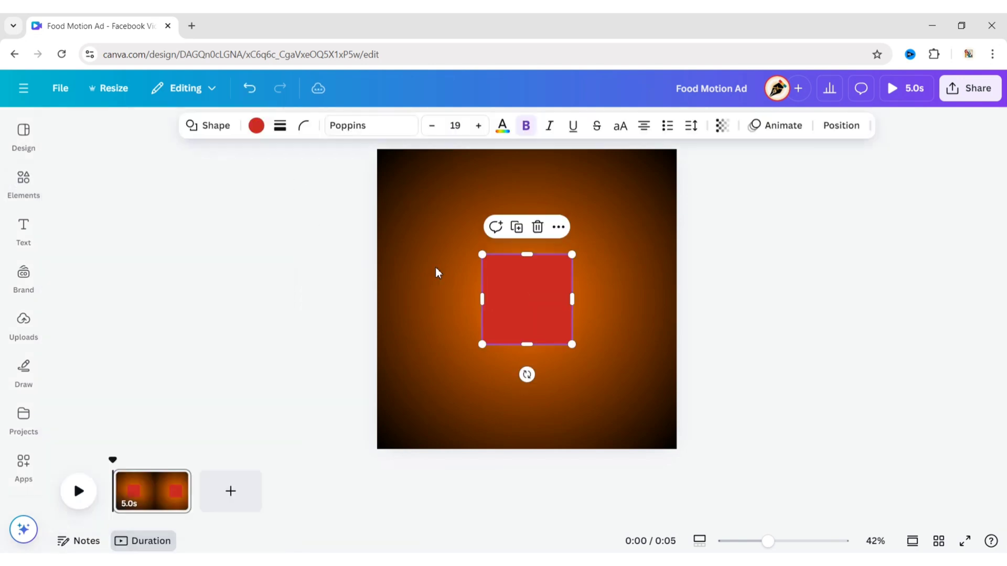
left_click(256, 126)
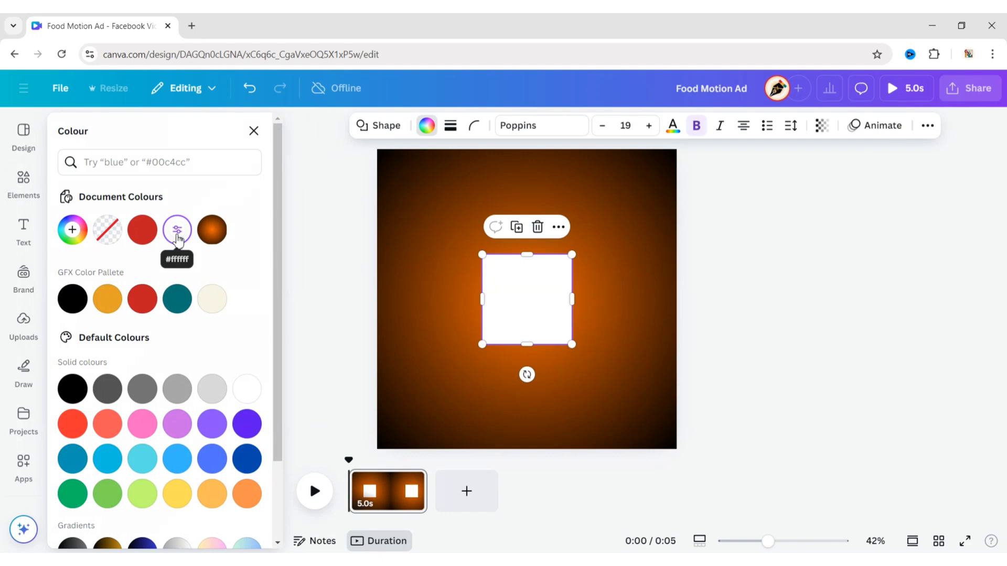
left_click(386, 126)
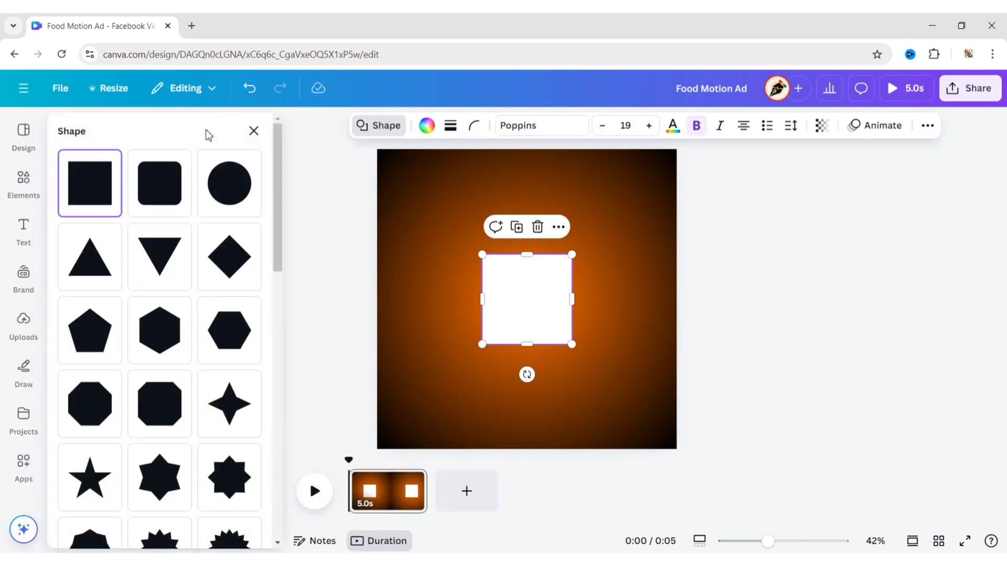
left_click(89, 257)
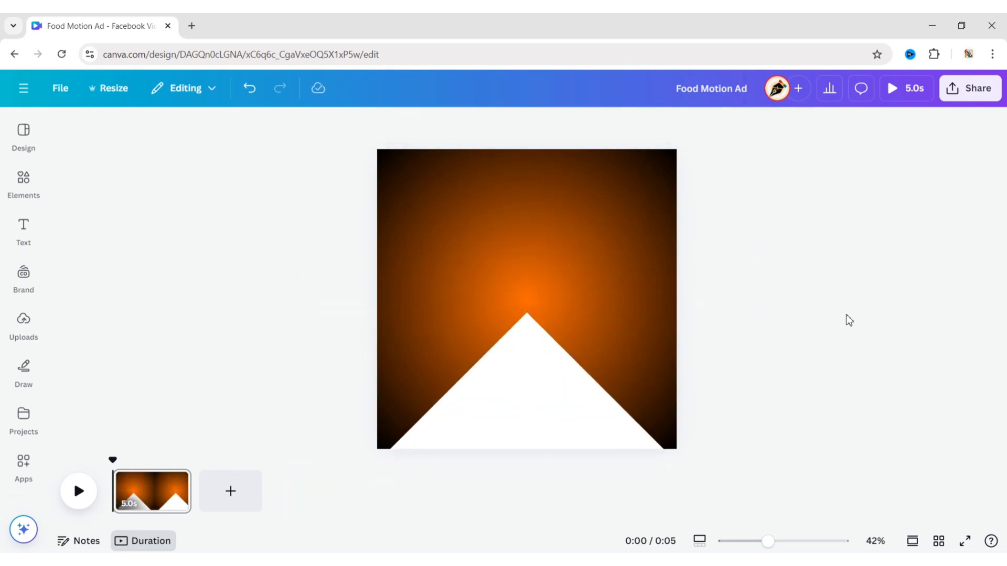
Search 'fried chicken' photos and place the plated chicken at the triangle's peak
left_click(23, 183)
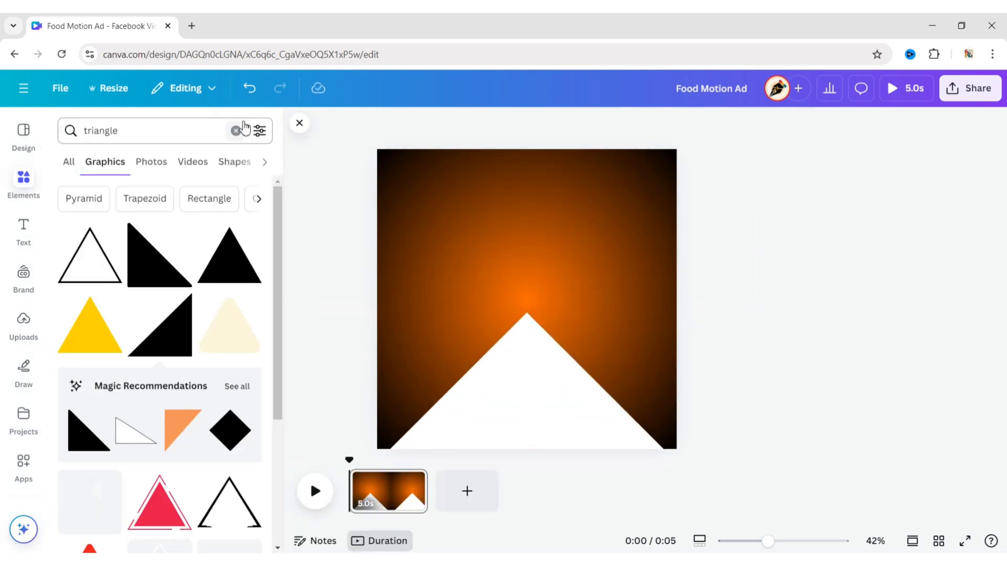
left_click(235, 131)
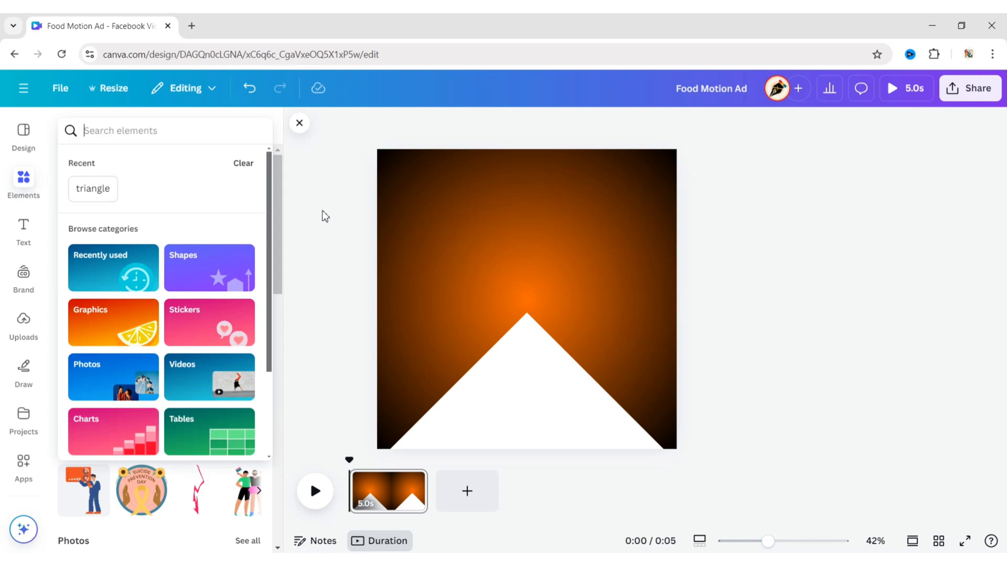
type("fried ch")
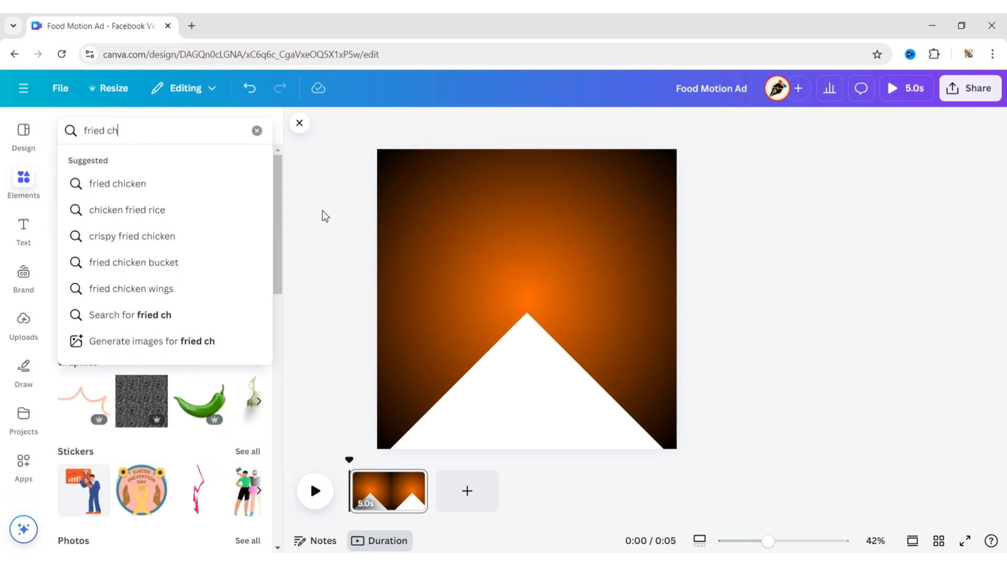
left_click(117, 184)
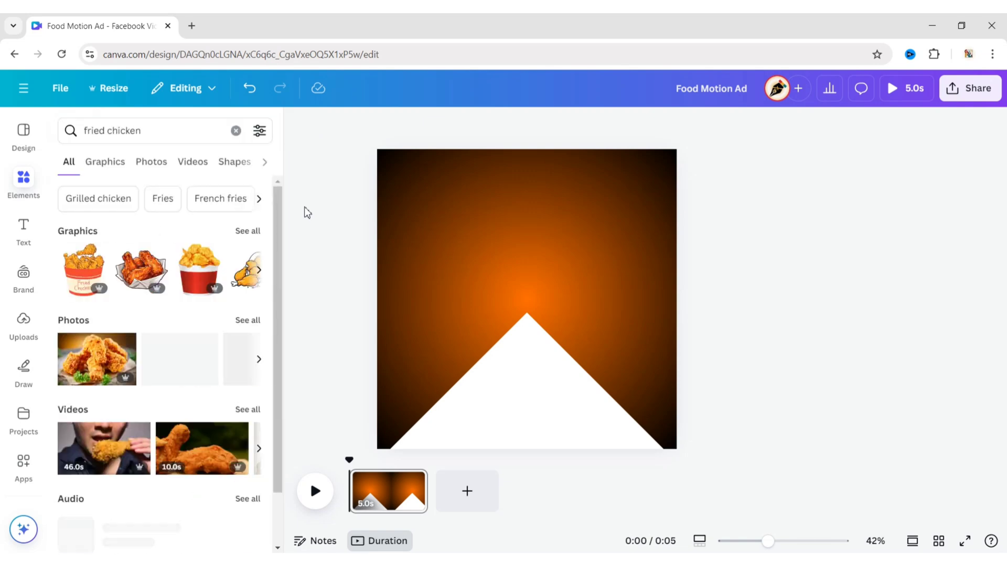
left_click(151, 162)
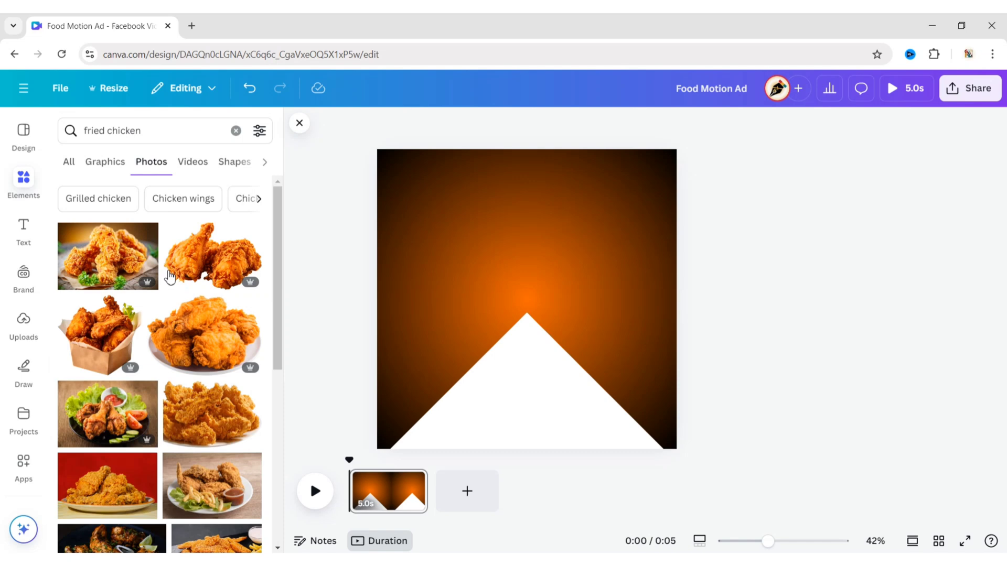
left_click(206, 335)
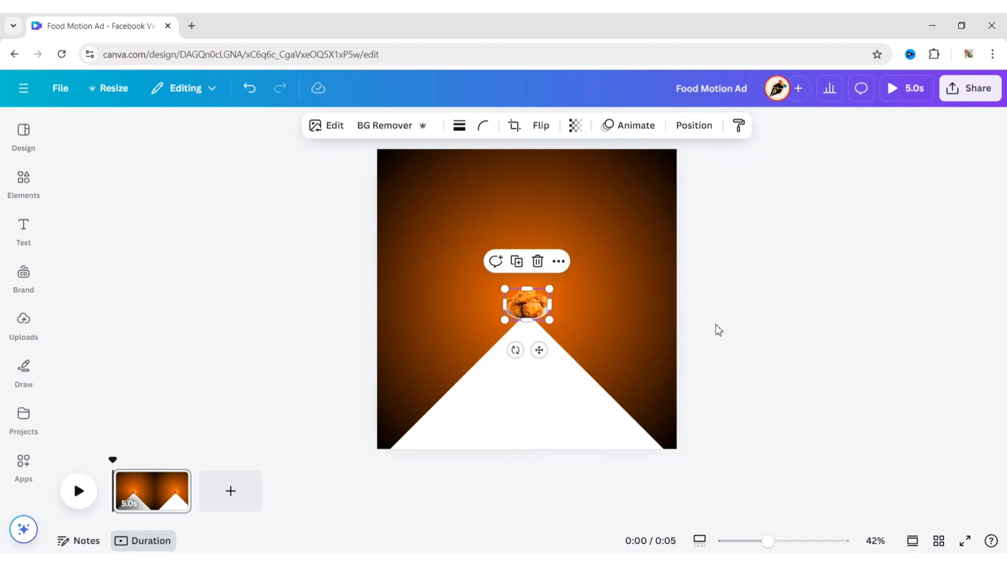
left_click(93, 332)
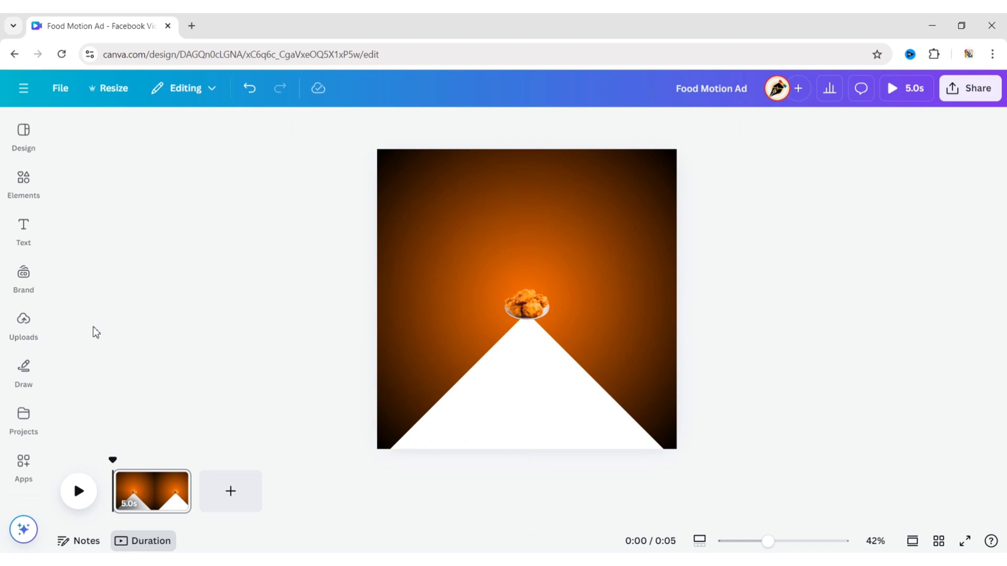
left_click(23, 183)
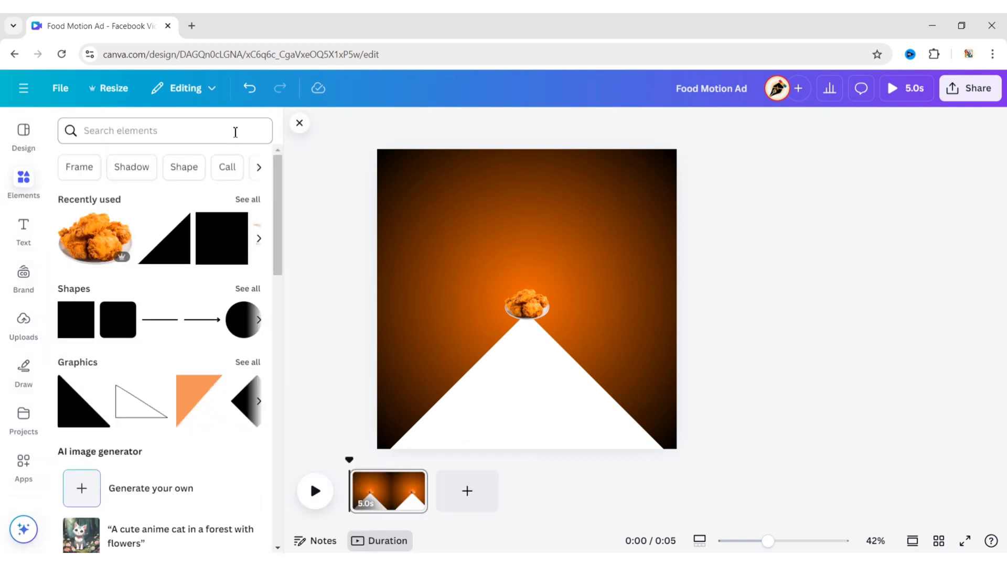
Add an oval 'shadow' graphic under the chicken plate and move it backward
type("shado")
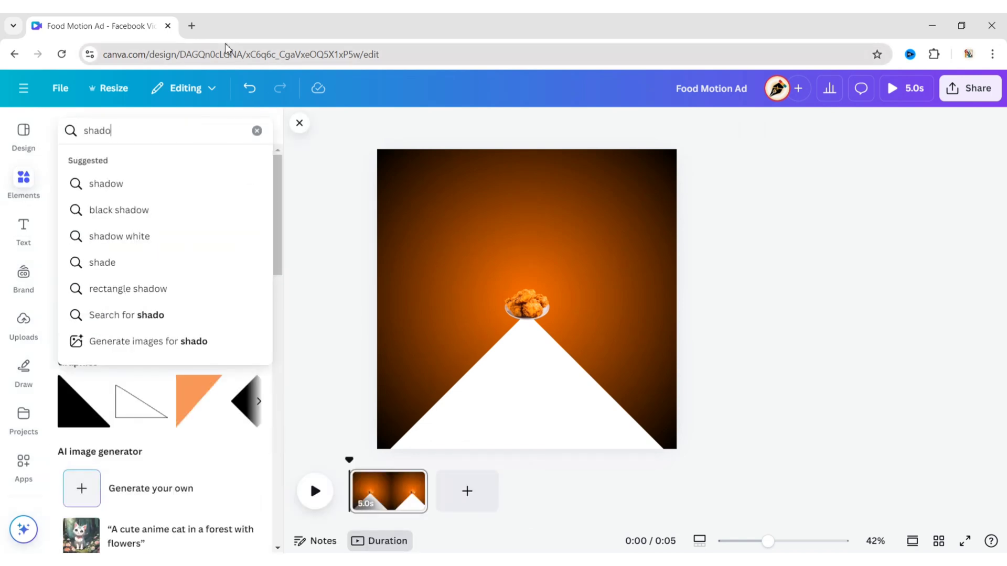
left_click(105, 184)
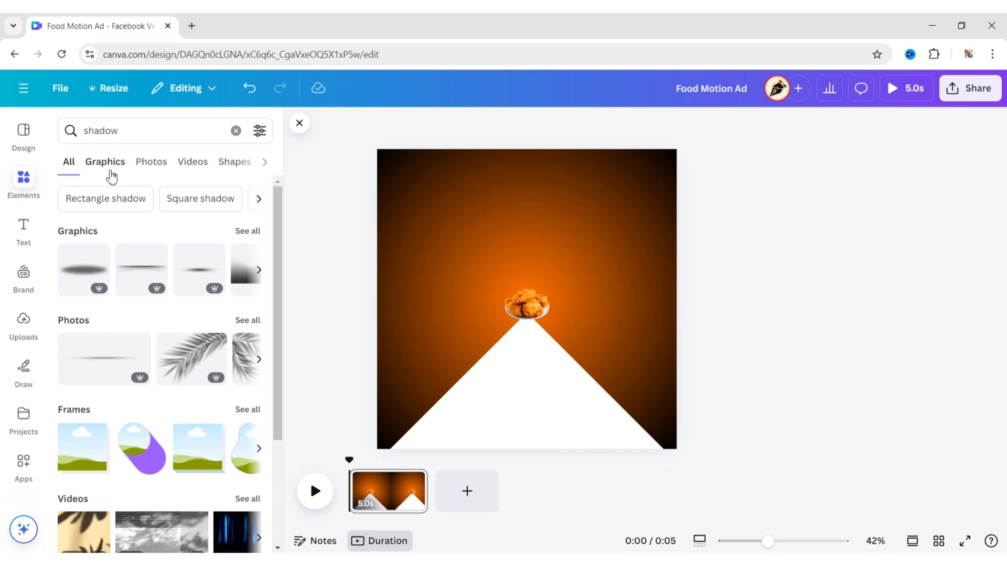
left_click(105, 162)
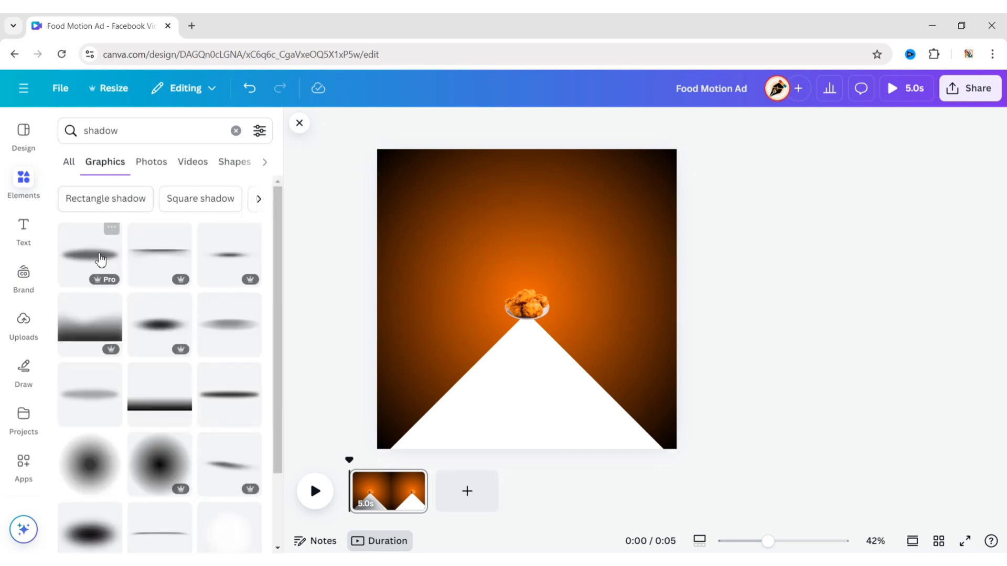
left_click(90, 255)
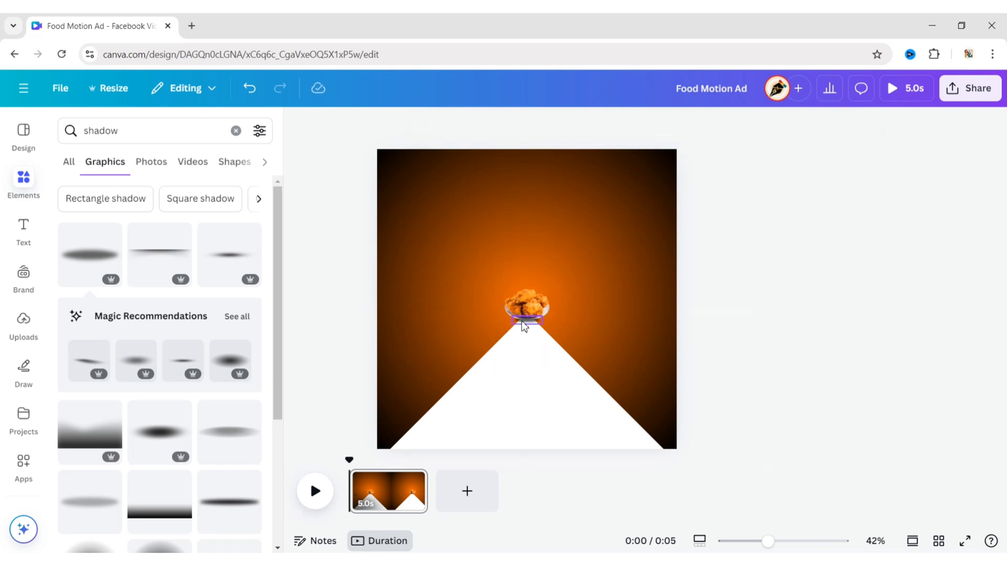
left_click(526, 314)
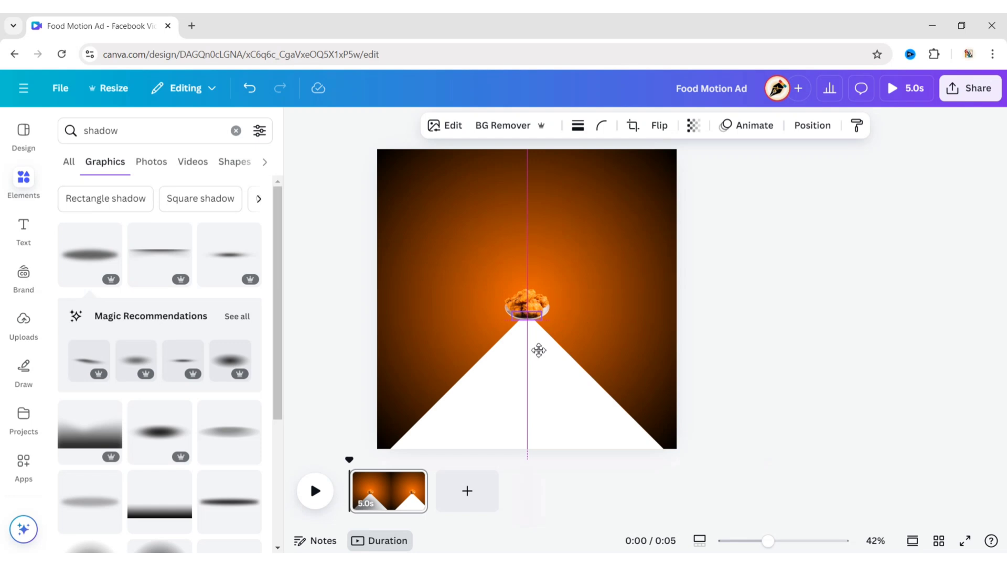
left_click(811, 125)
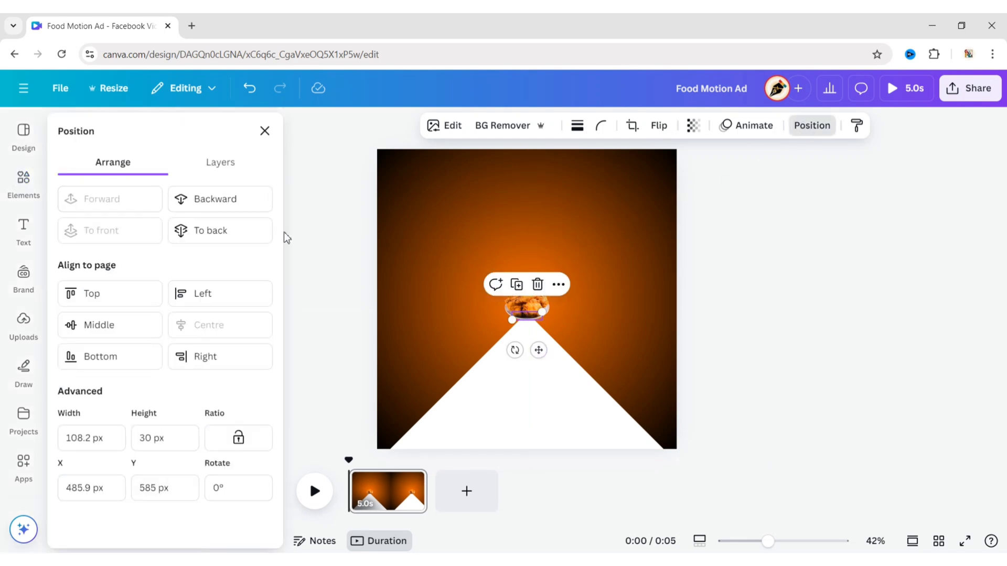
left_click(24, 183)
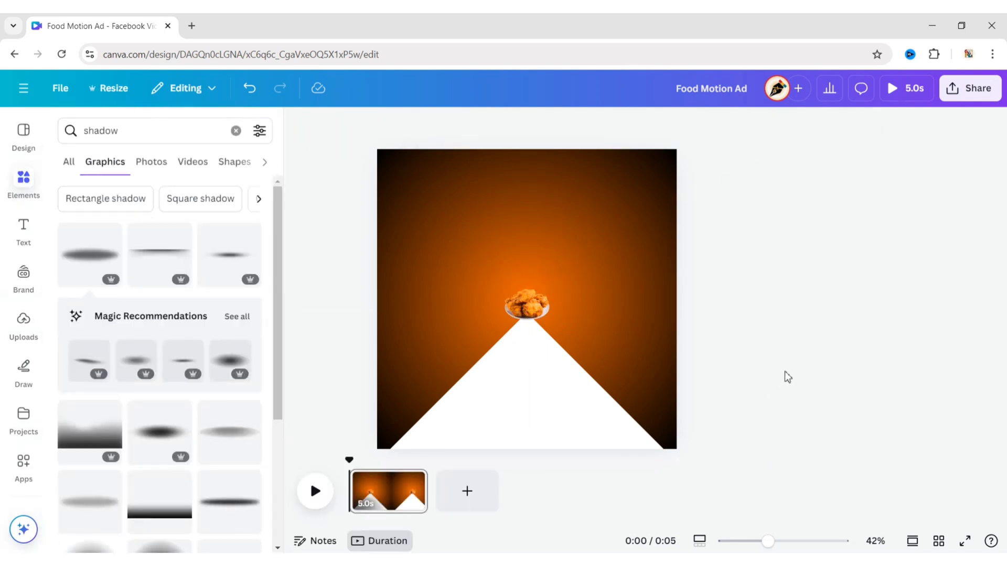
mouse_move(795, 334)
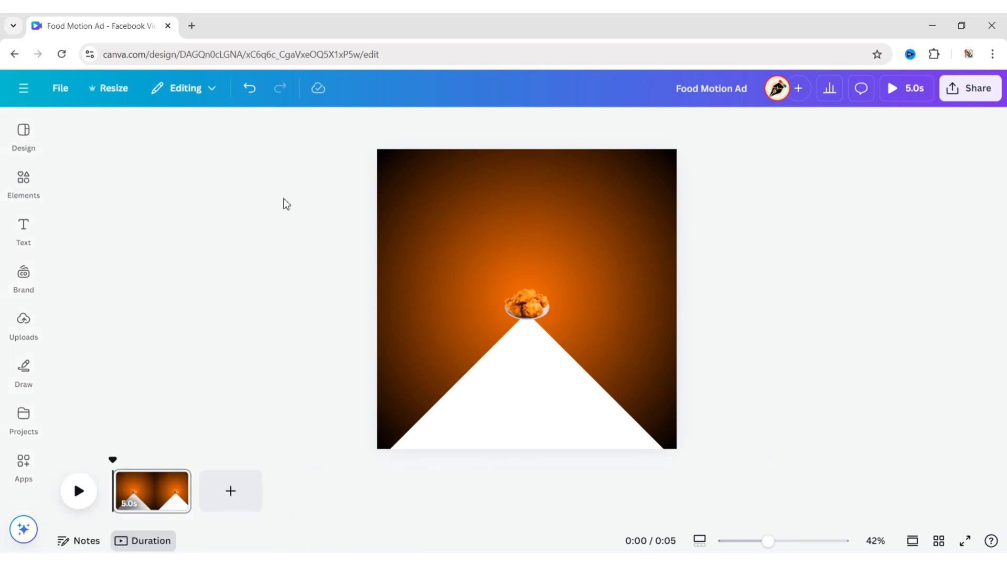
Duplicate page one and arrange the enlarged plate over its shadow on page two
left_click(231, 492)
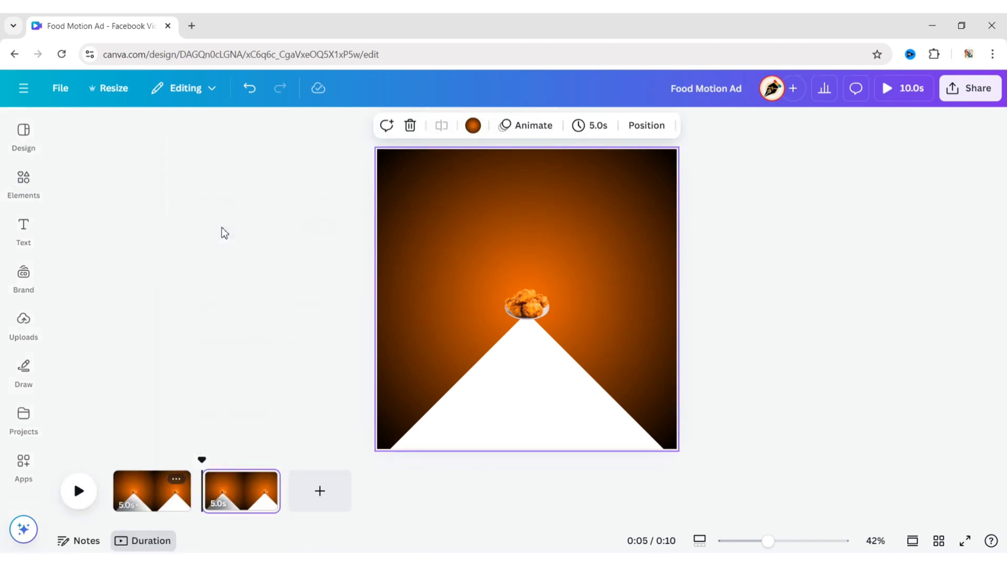
left_click(526, 306)
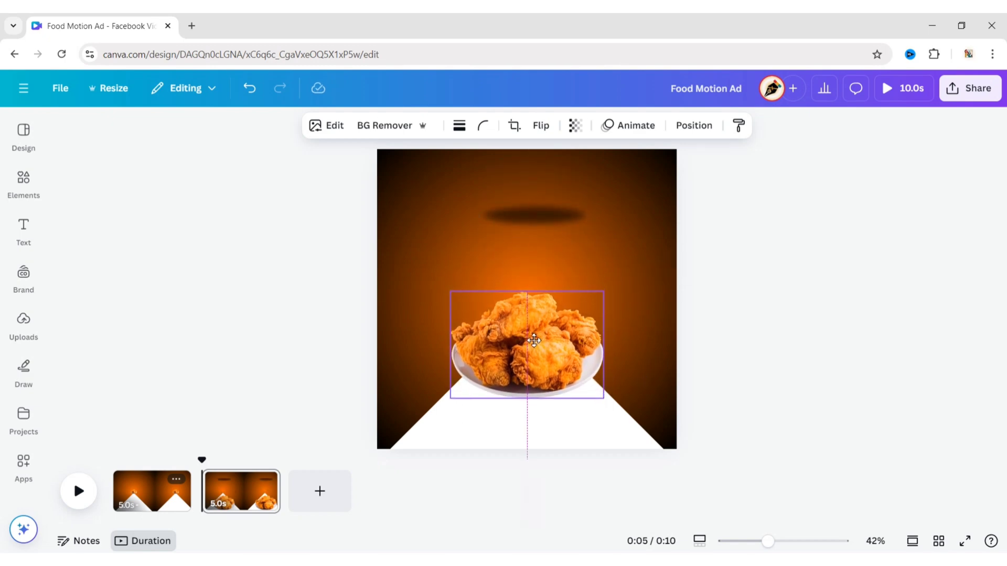
left_click(852, 309)
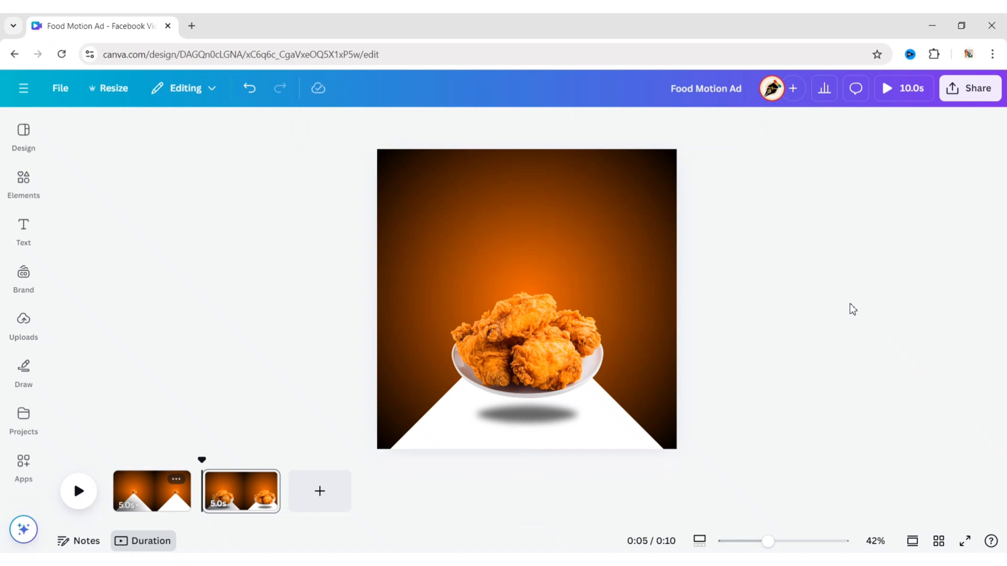
Add a white 'SPICY CHICKEN' heading, size 95, in Alfa Slab One above the plate
left_click(24, 231)
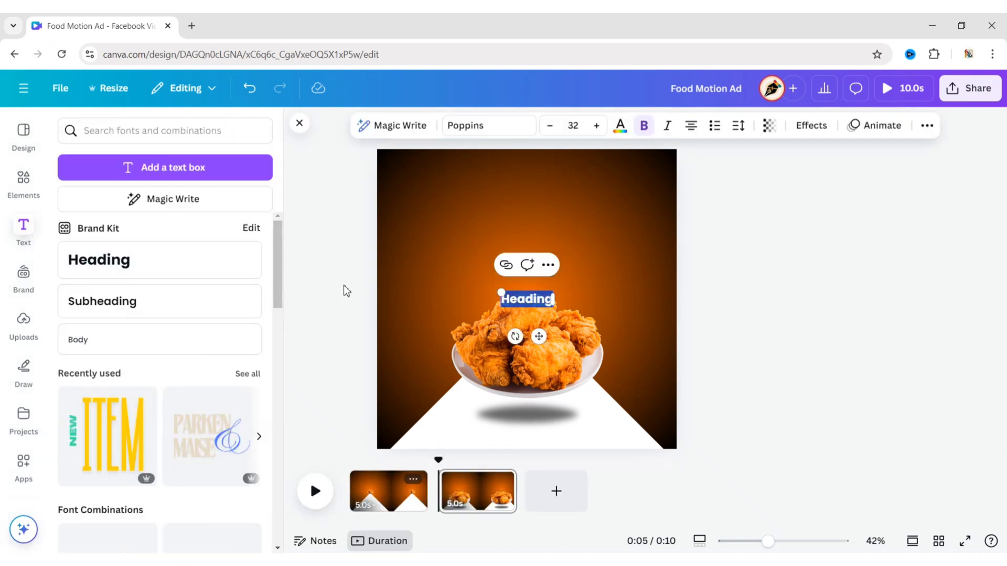
mouse_move(830, 254)
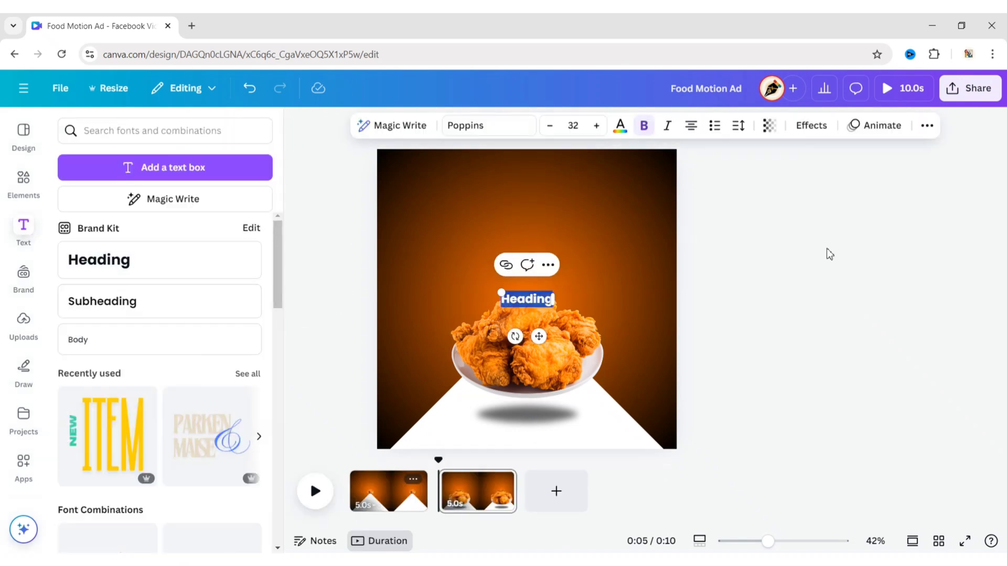
type("Spicy")
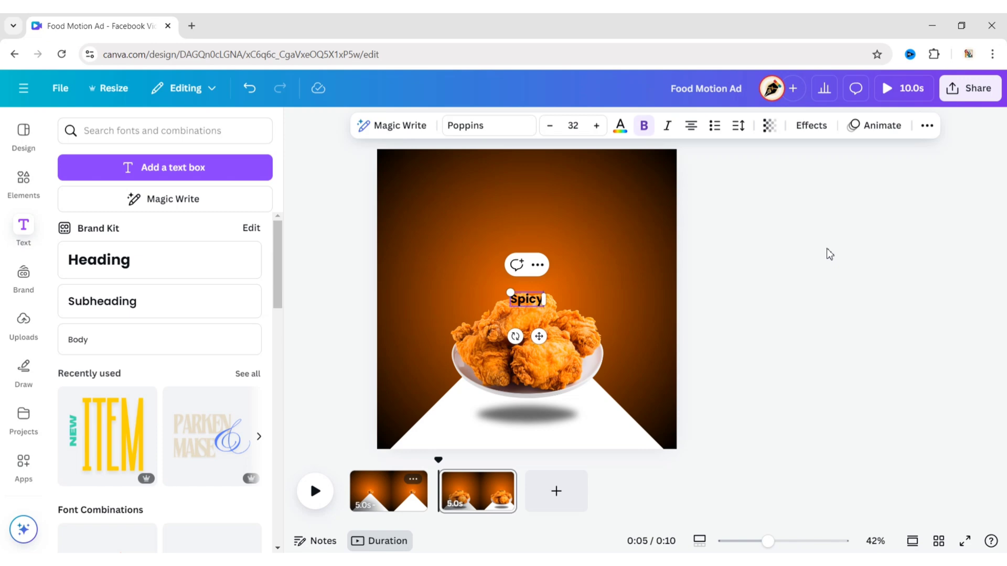
left_click(572, 125)
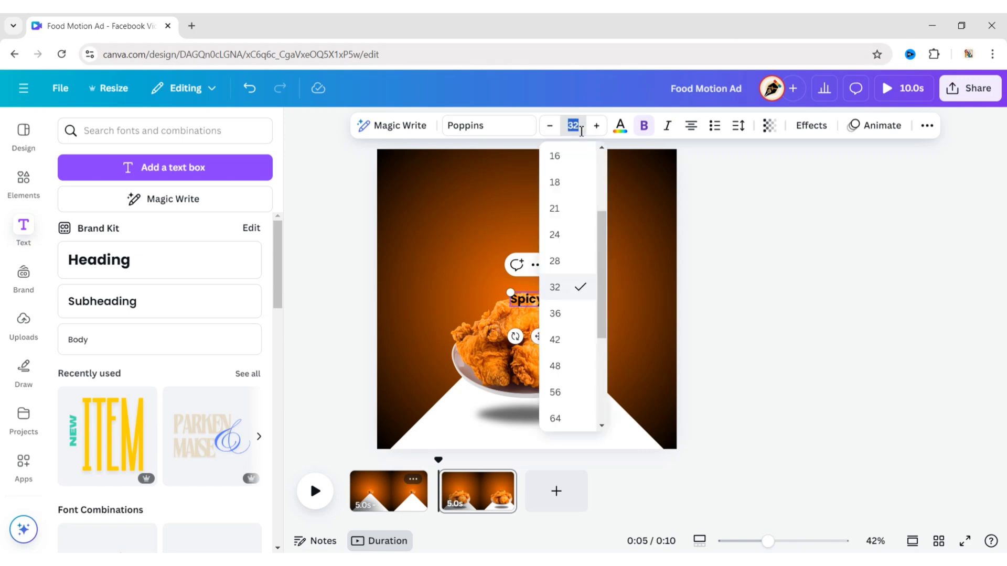
left_click(619, 126)
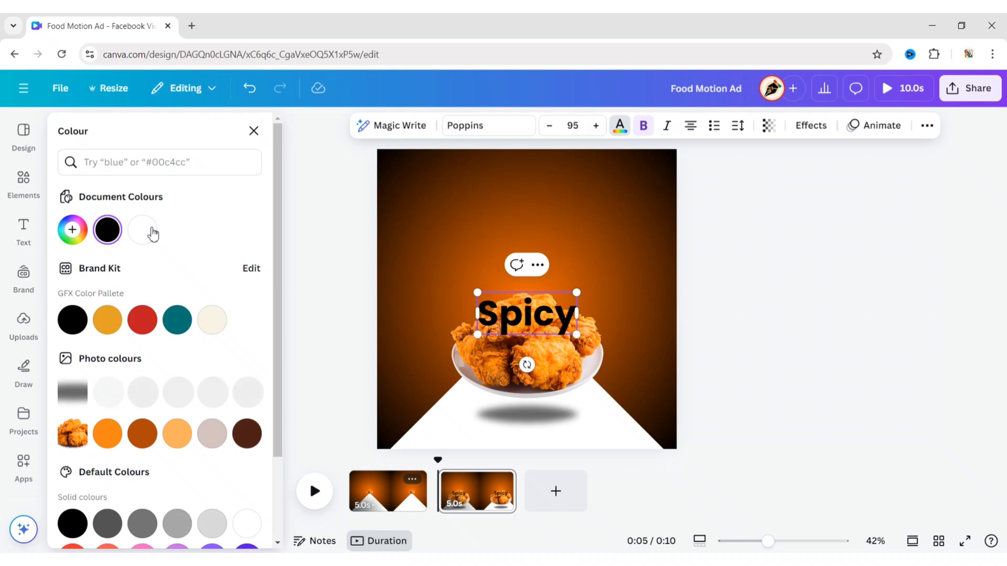
left_click(488, 126)
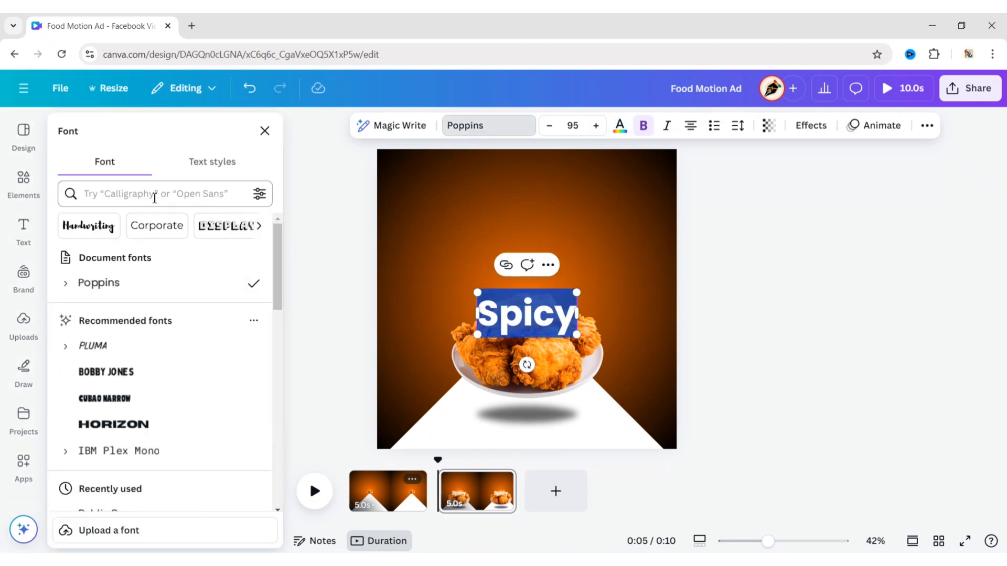
type("alfa")
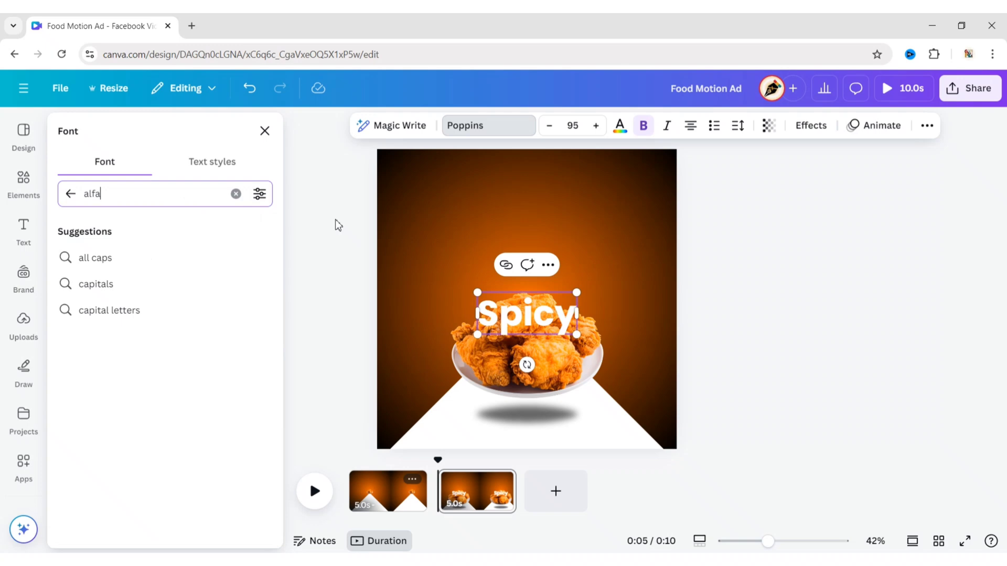
left_click(117, 257)
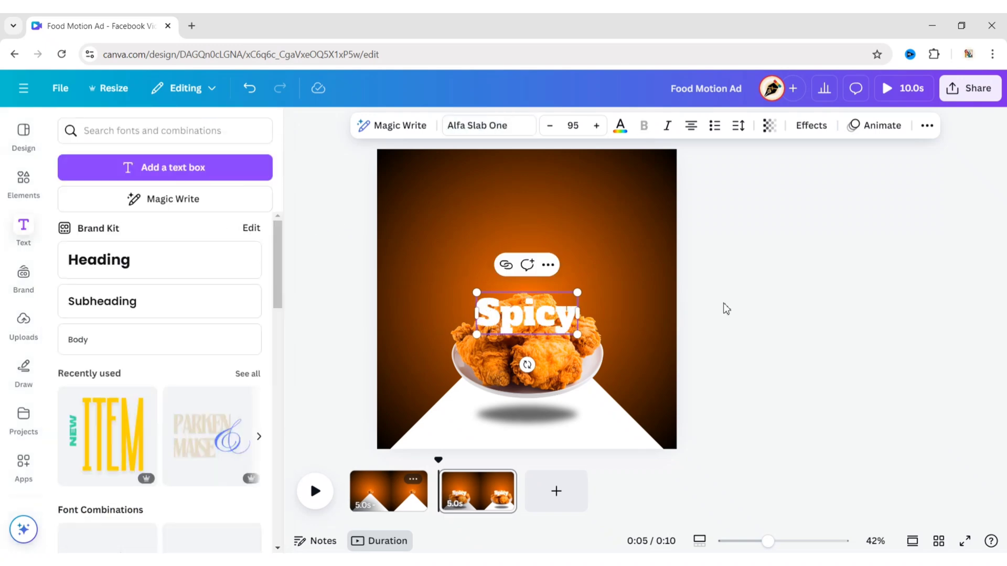
left_click(525, 315)
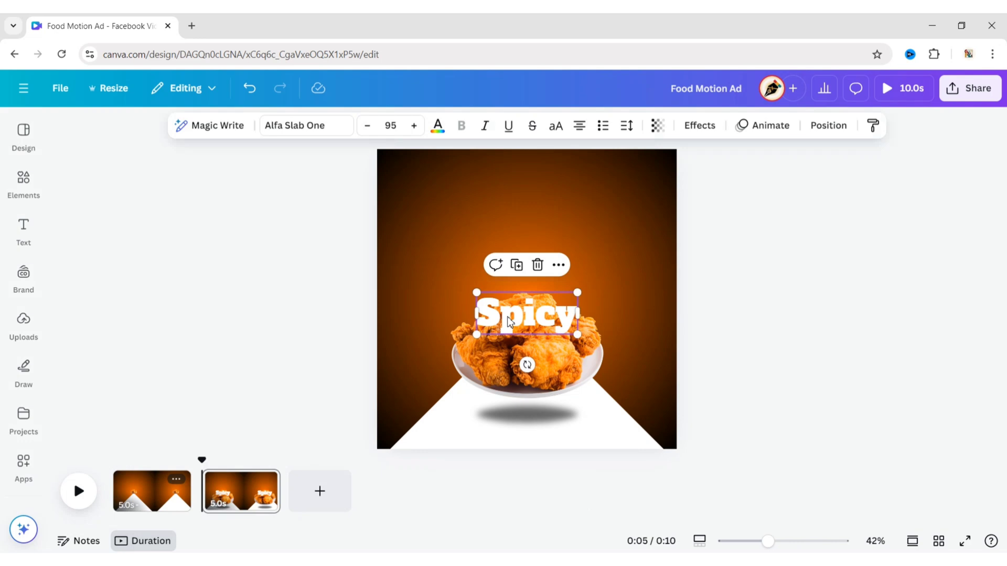
left_click(591, 337)
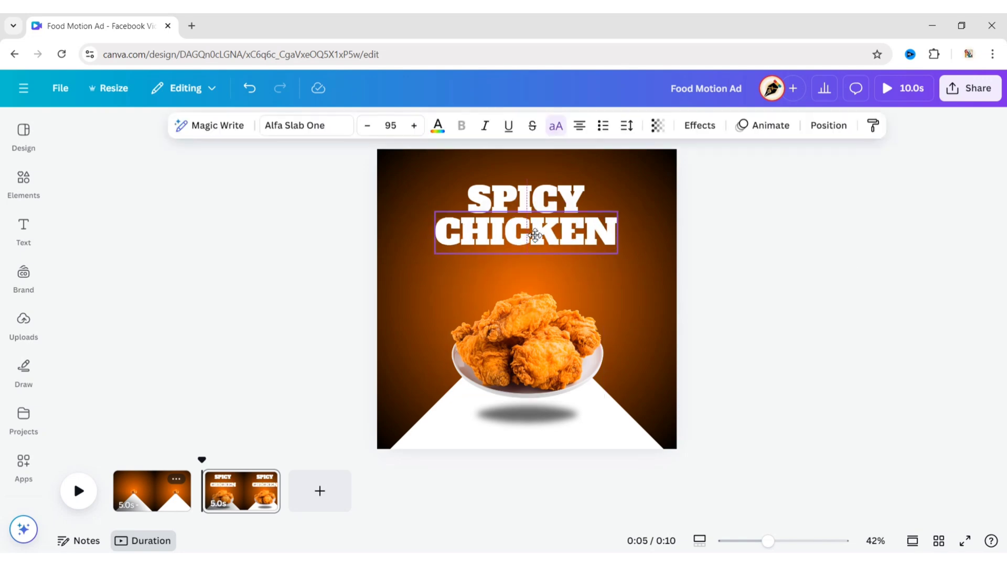
left_click(113, 233)
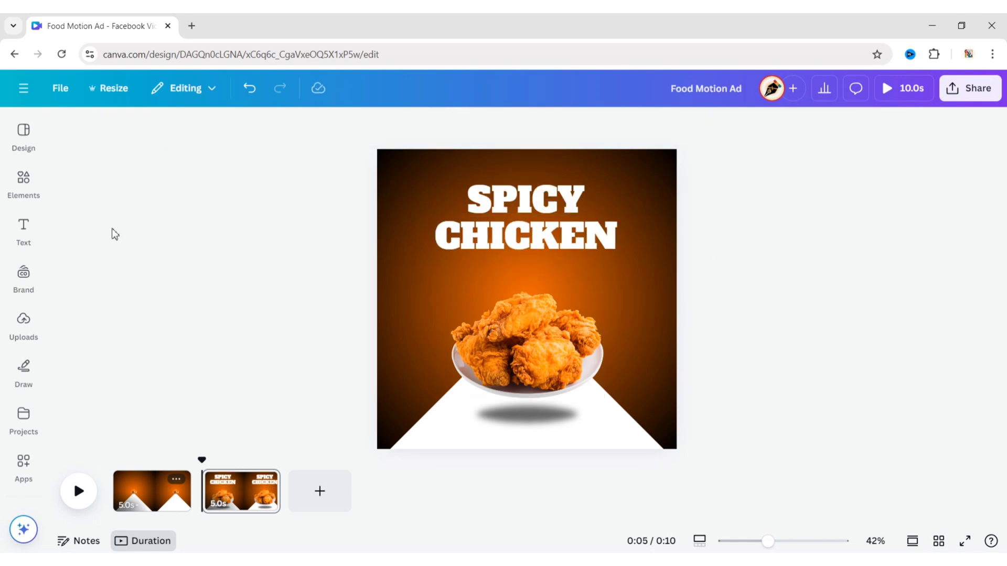
Add a small white sparkle star graphic by the title and duplicate it
left_click(23, 185)
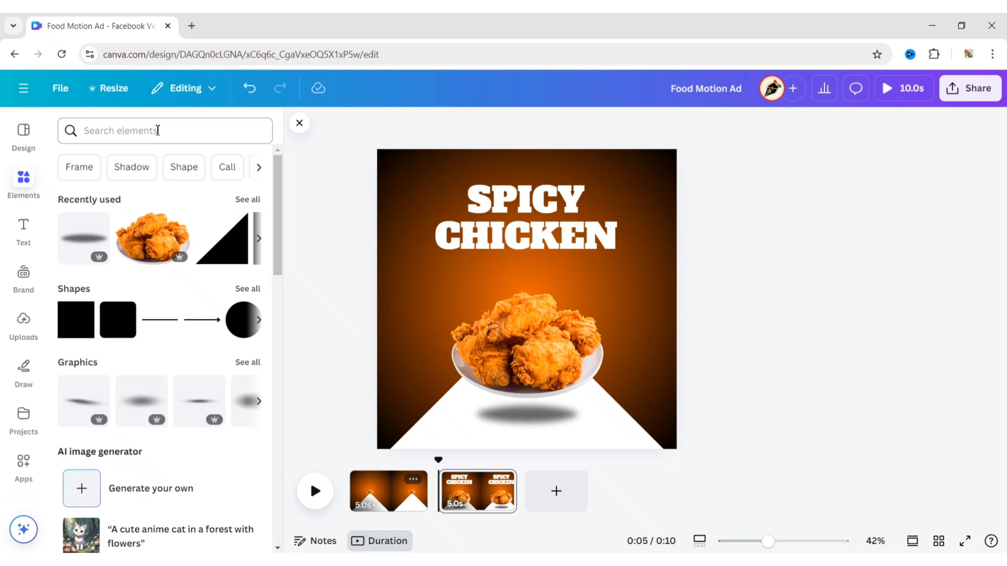
type("star glyph")
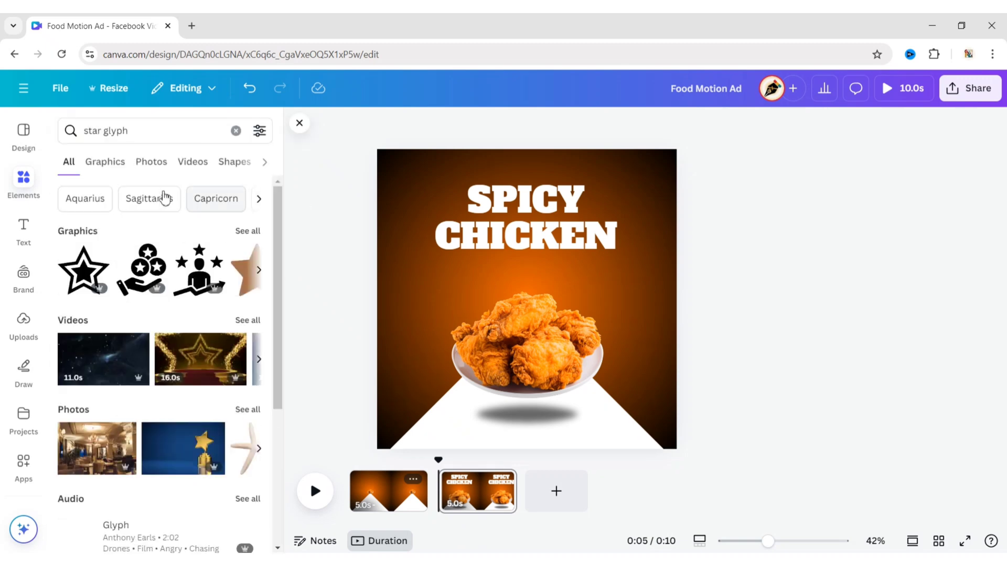
left_click(105, 162)
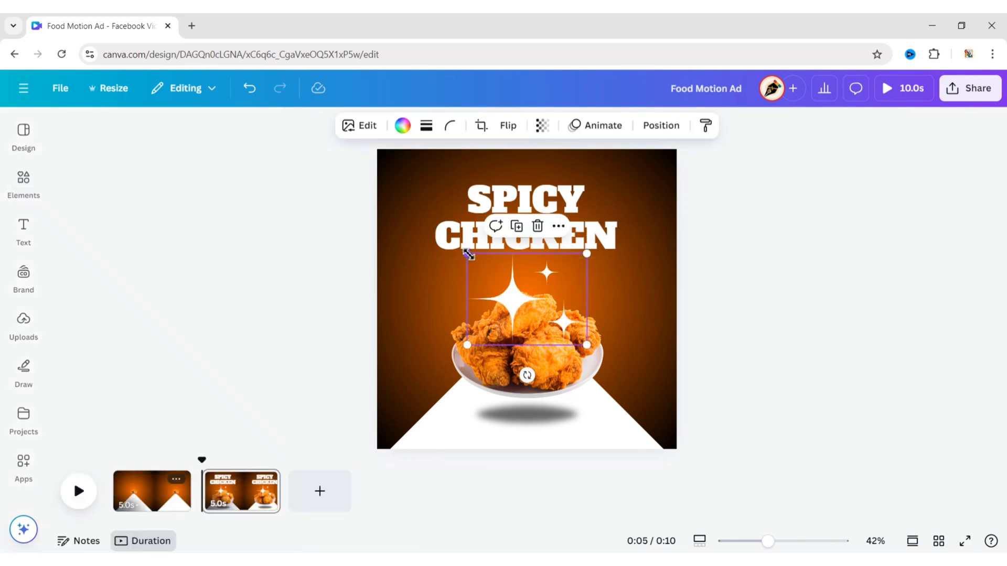
left_click(565, 327)
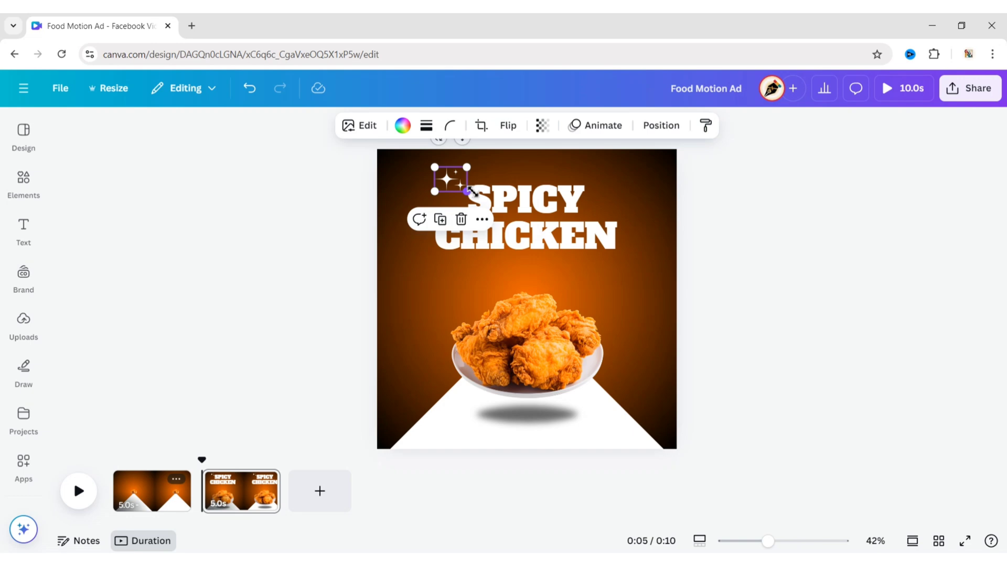
left_click(507, 126)
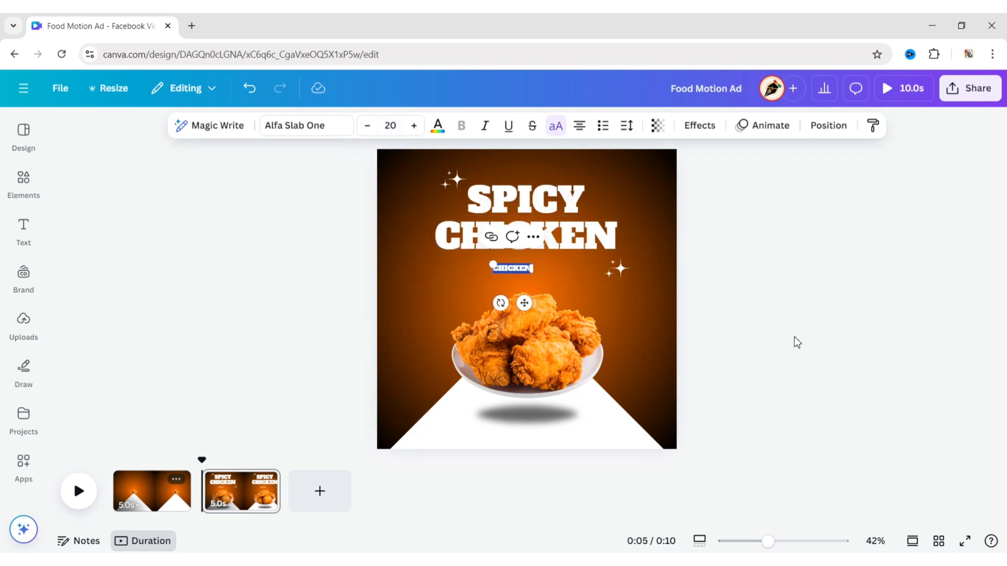
Type the tagline 'SPICY, CRISPY, AND TASTY' in bold Poppins below the title
type("SPICY, CHI")
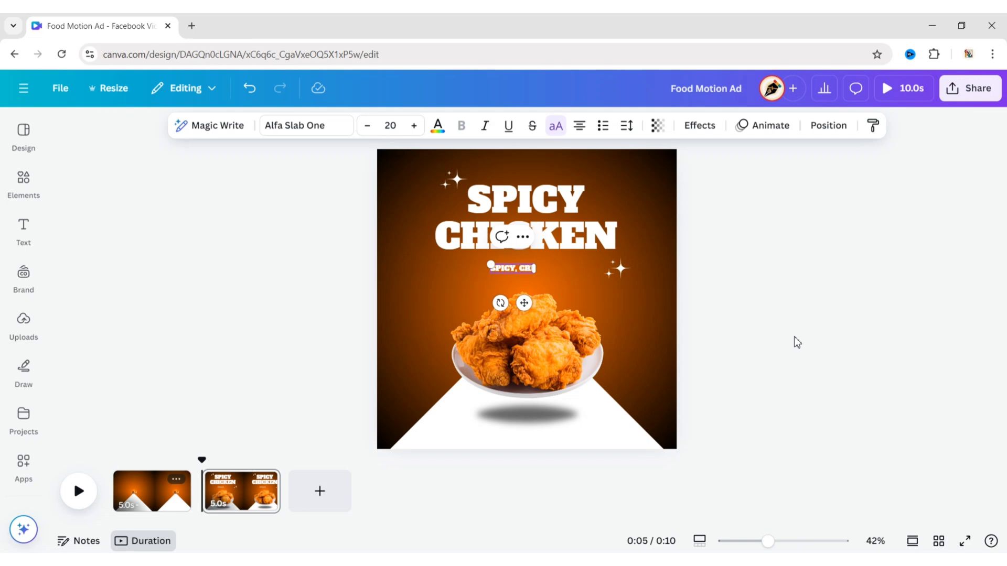
type("SPICY, CRISPY, AND TASTY")
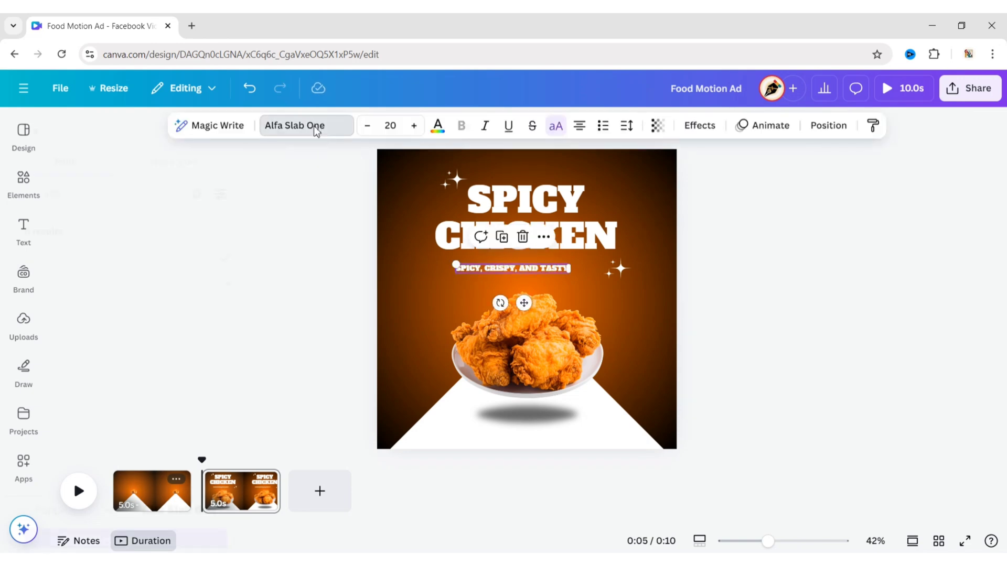
left_click(295, 125)
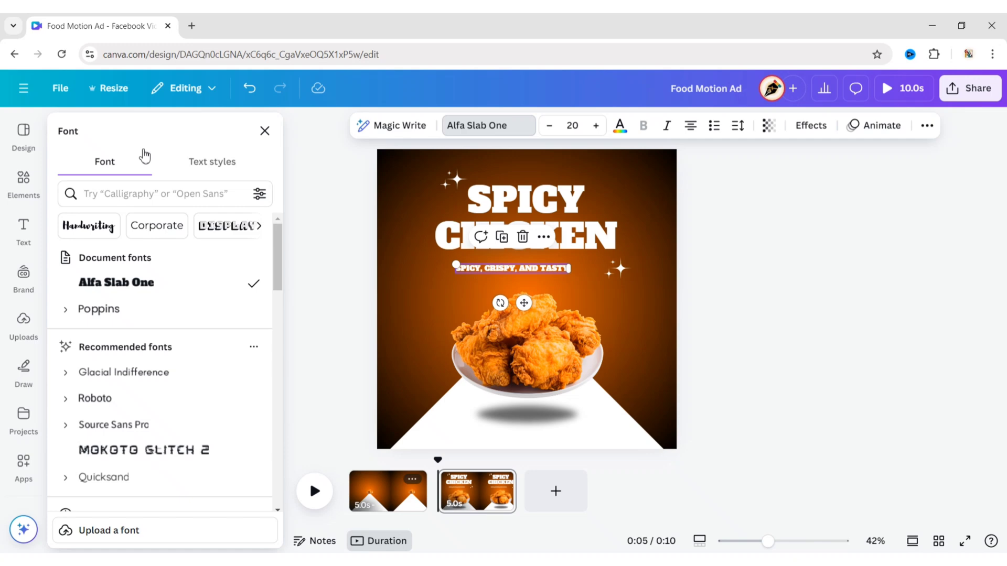
left_click(99, 308)
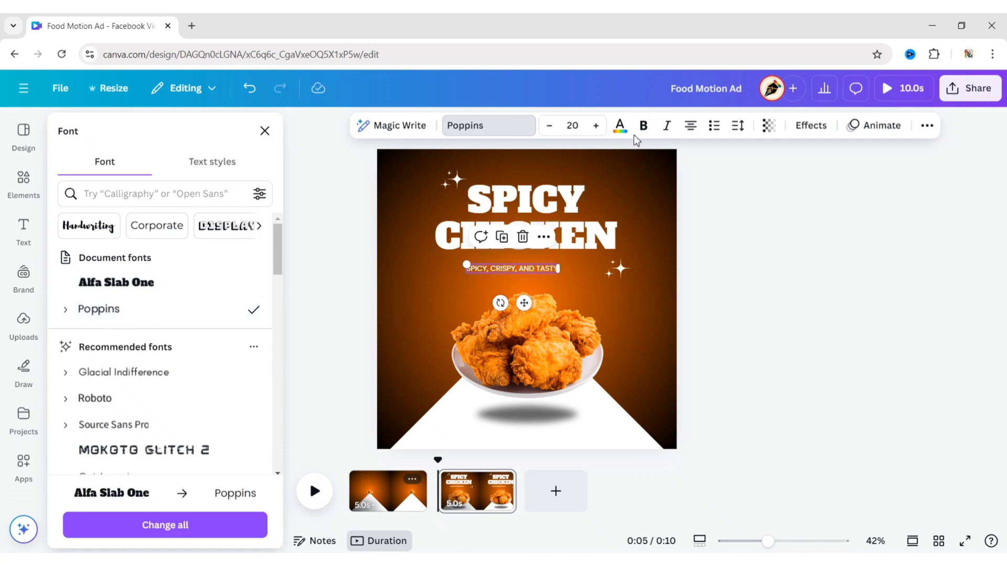
left_click(264, 131)
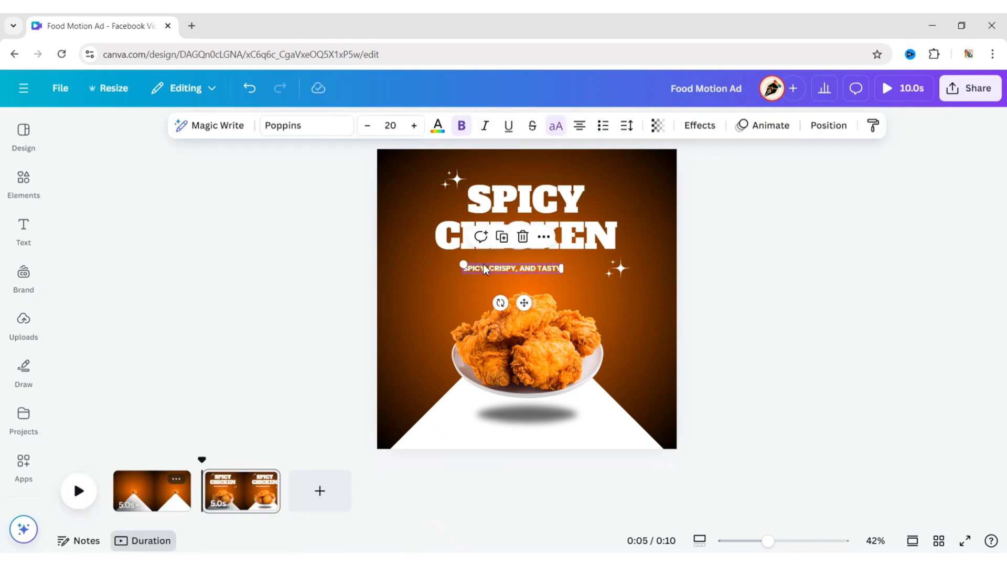
left_click(728, 317)
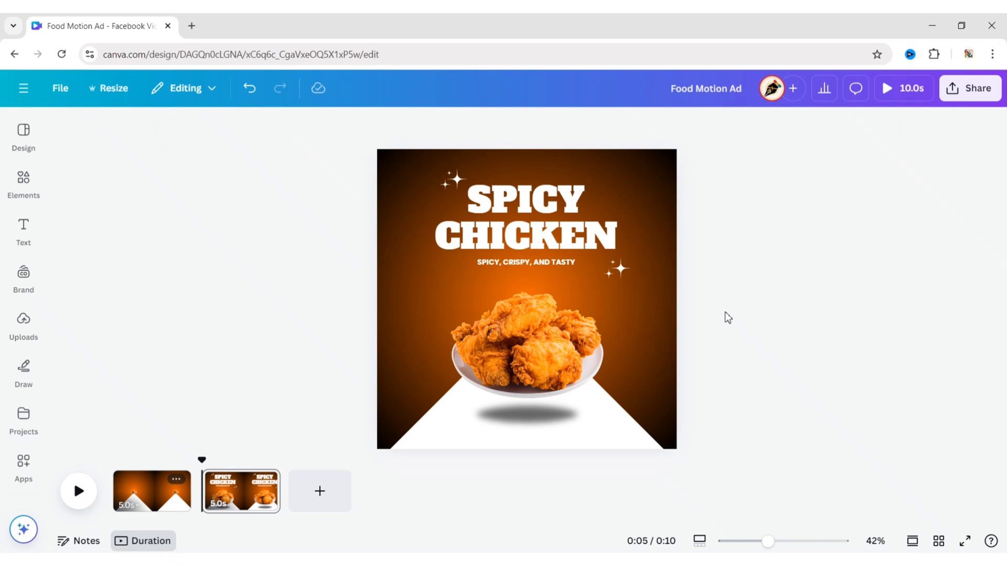
Add a curved stroke graphic at the chicken plate's left edge
left_click(23, 183)
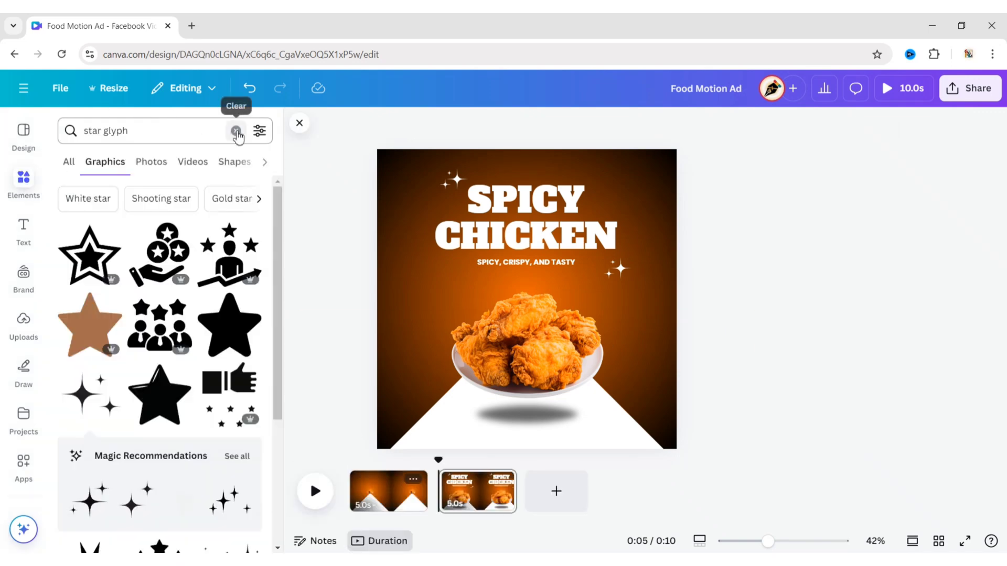
type("double line stroke")
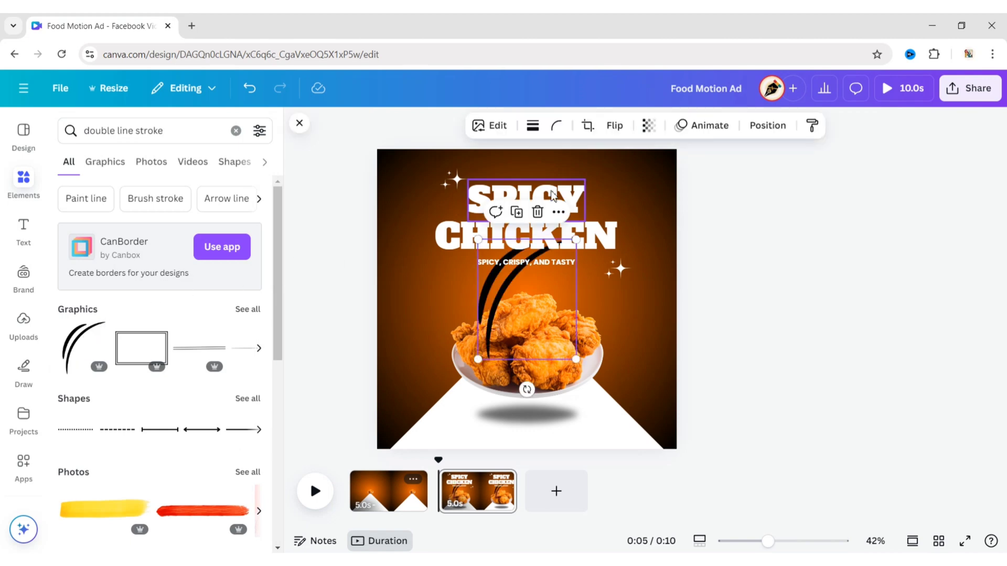
left_click(520, 126)
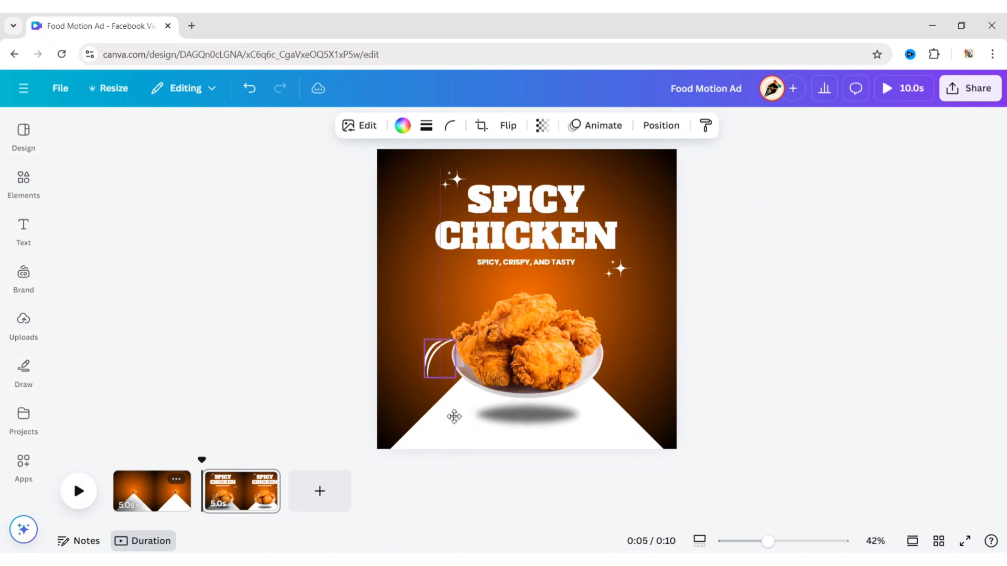
left_click(520, 353)
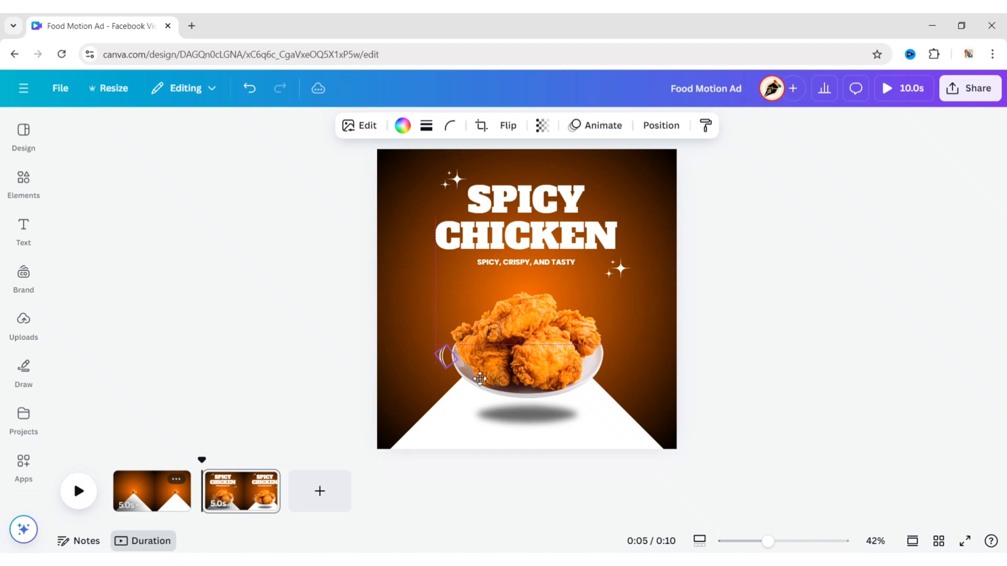
Add a burst of abstract lines at the plate's upper right
left_click(23, 183)
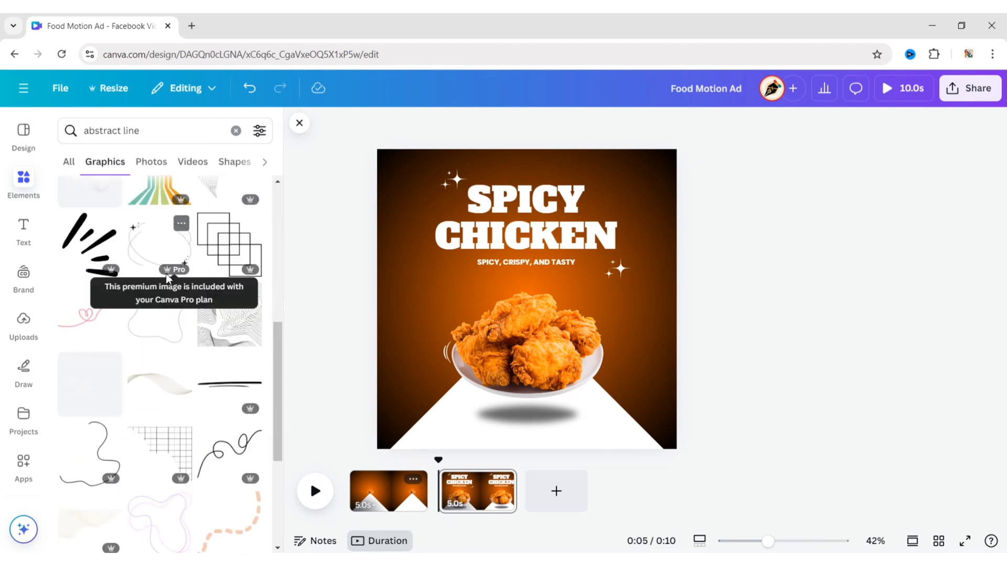
left_click(89, 246)
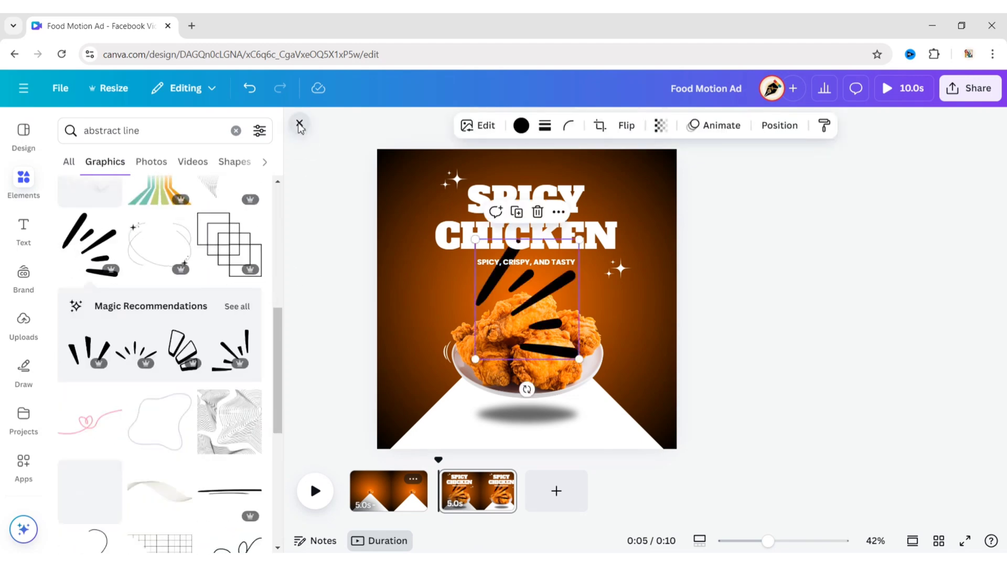
left_click(521, 125)
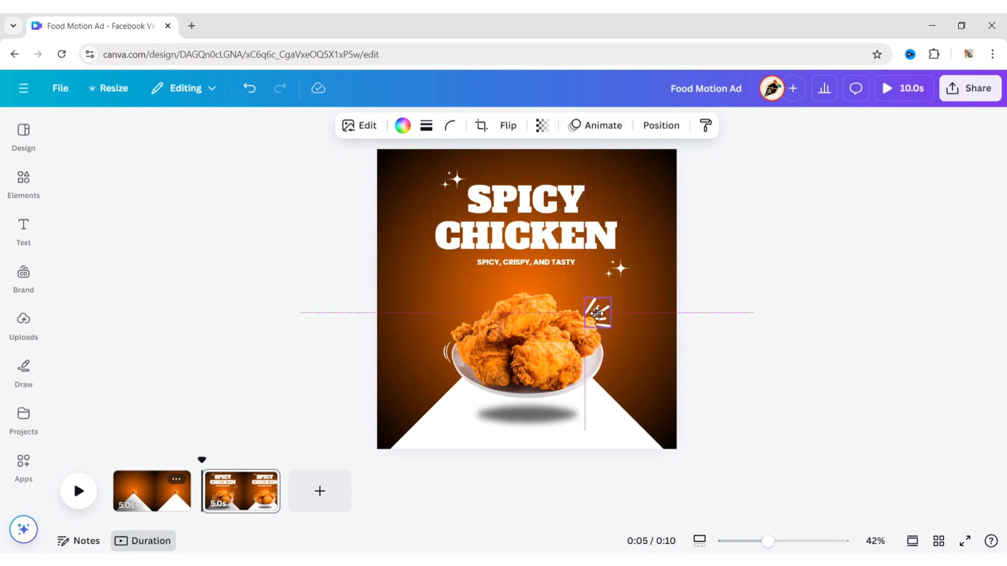
left_click(718, 352)
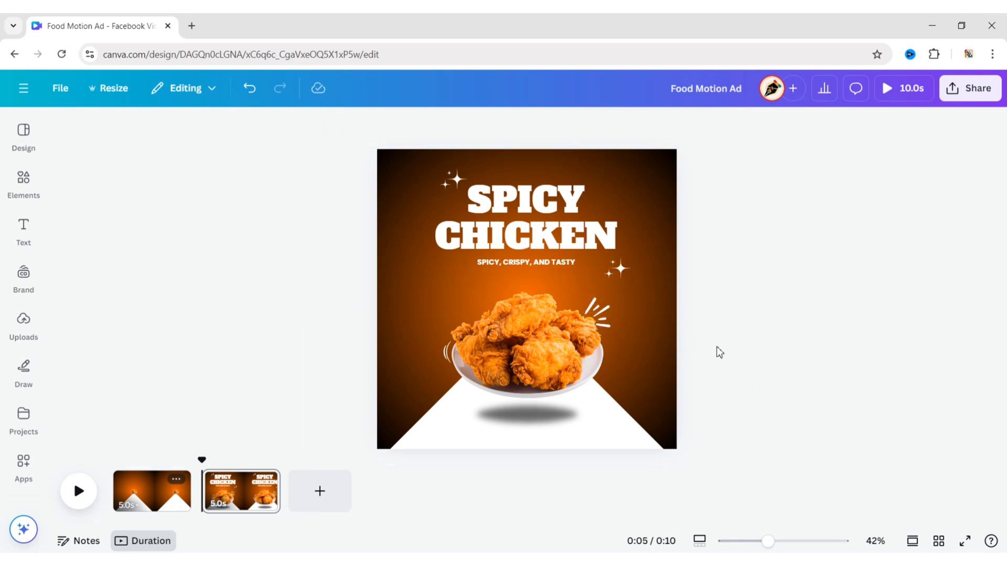
mouse_move(788, 341)
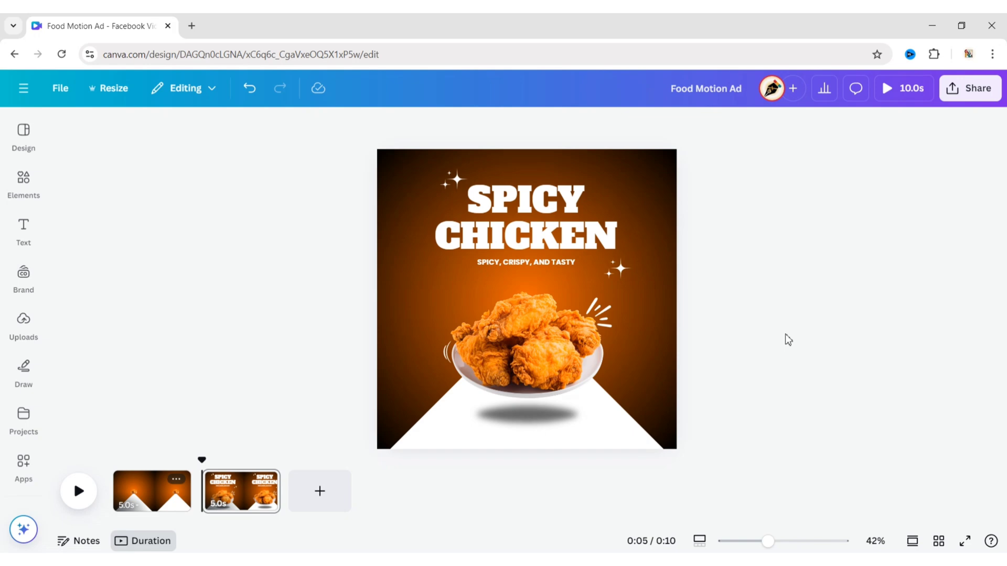
Add leaf photos near the top sparkle and beside the title
left_click(23, 186)
type("leaf")
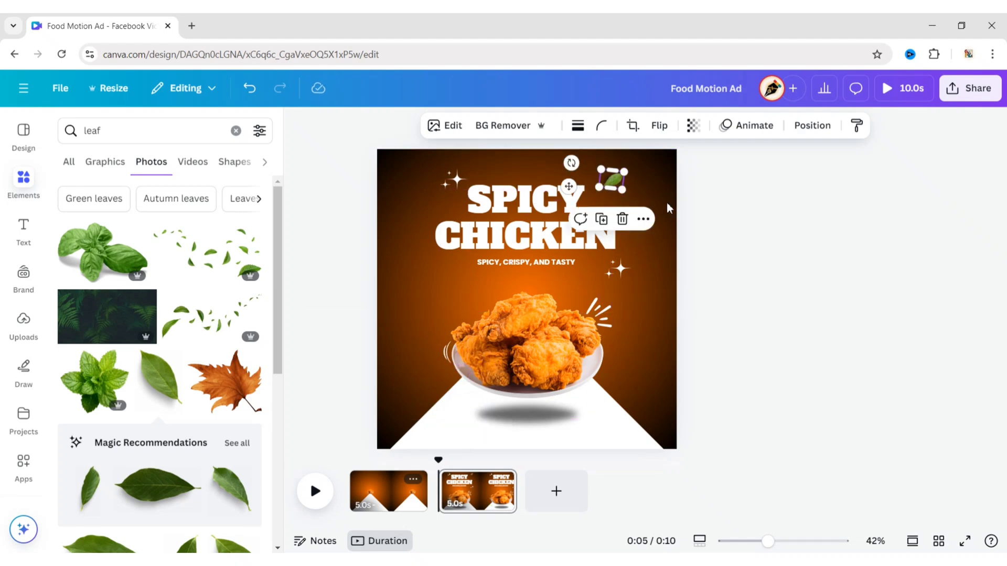
left_click(744, 256)
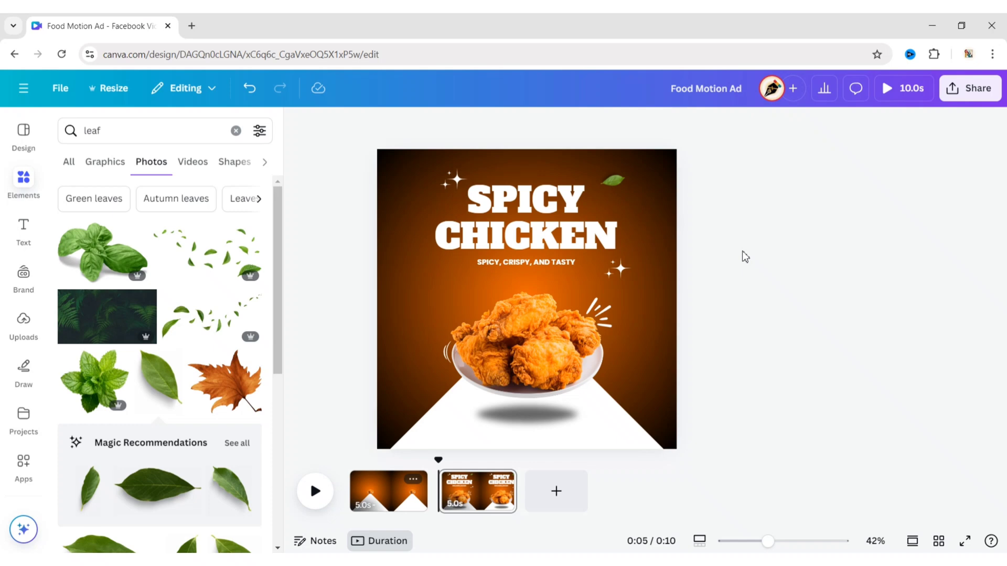
left_click(409, 223)
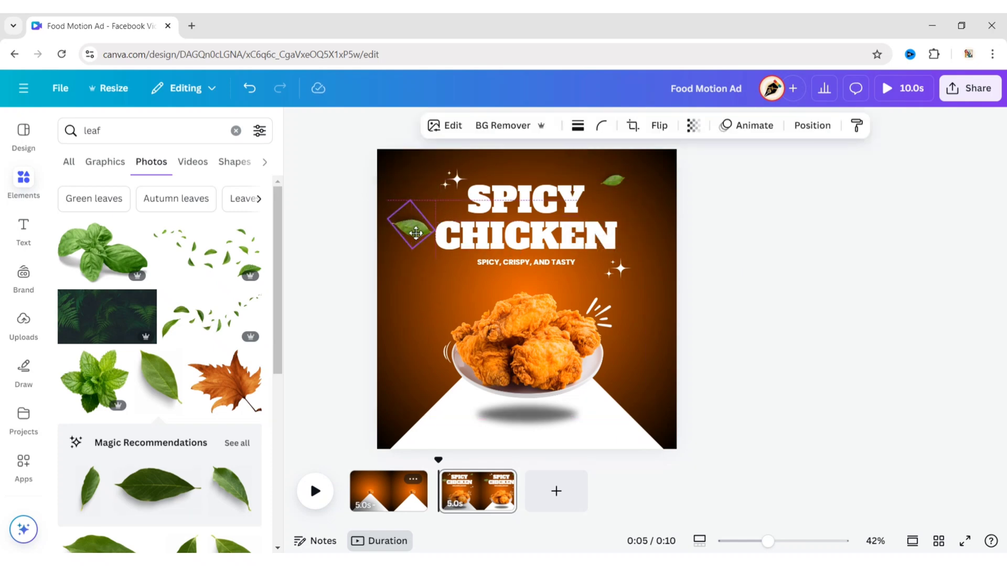
left_click(839, 250)
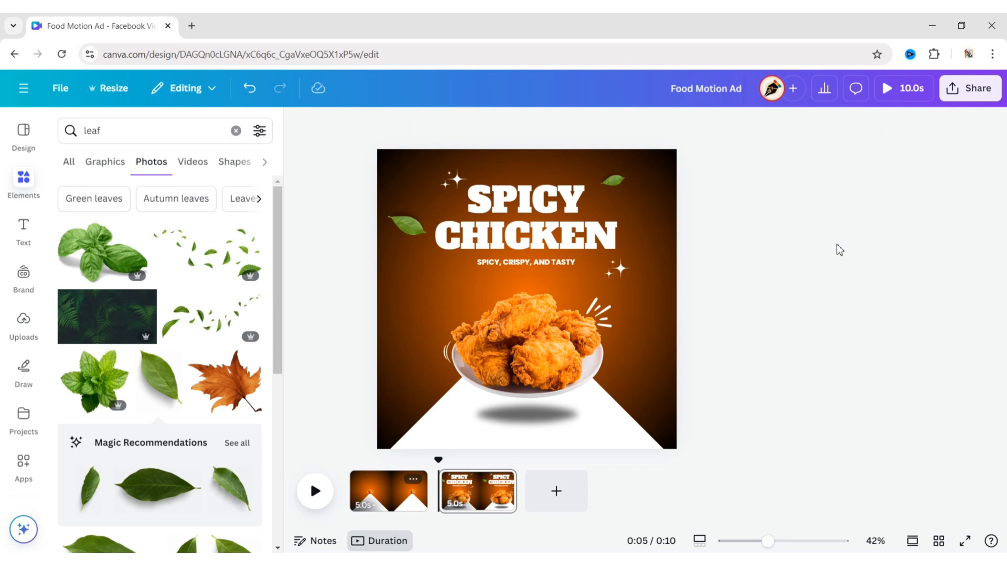
Place more leaves at the bottom-left corner and tilted along the right edge
left_click(411, 225)
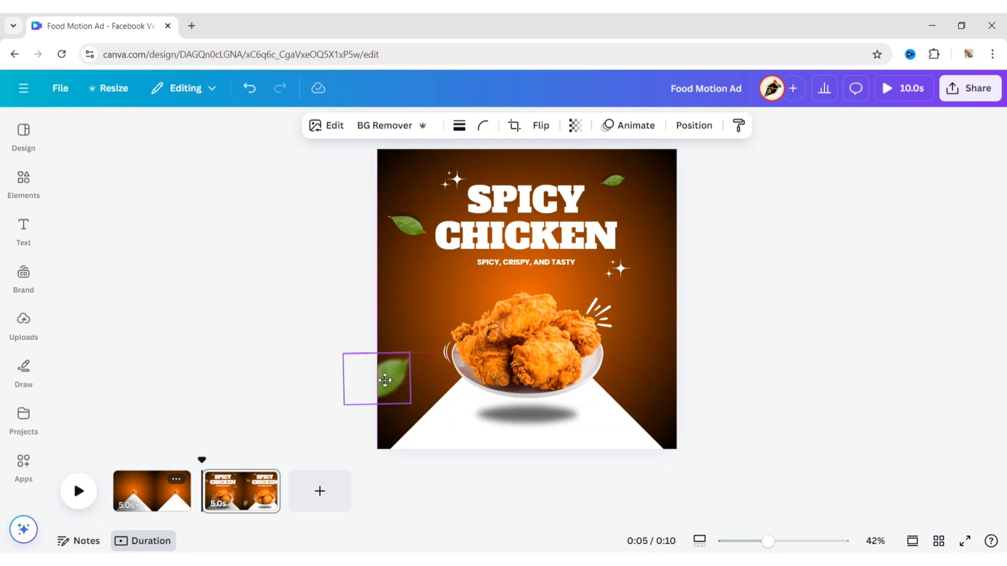
left_click(384, 382)
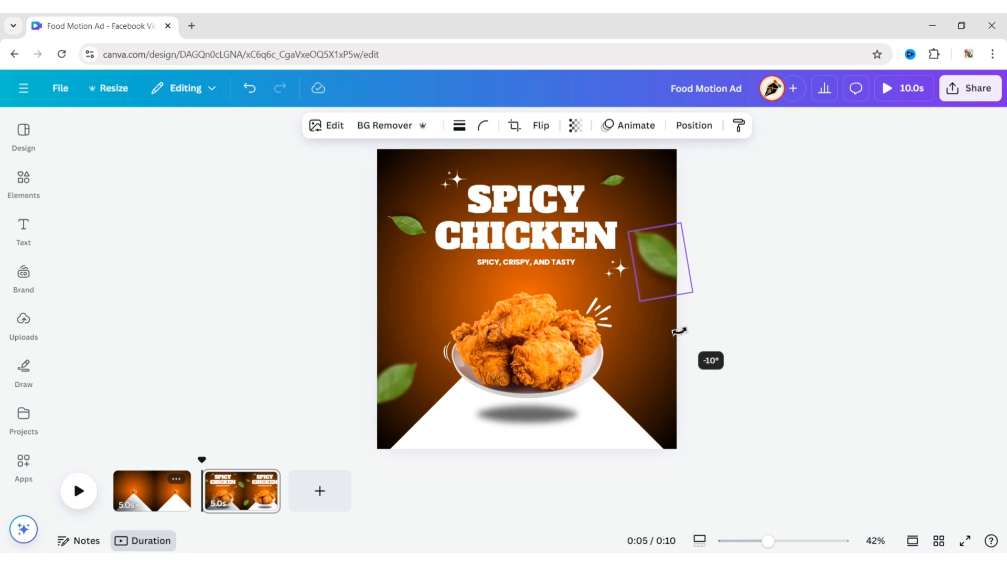
left_click(757, 332)
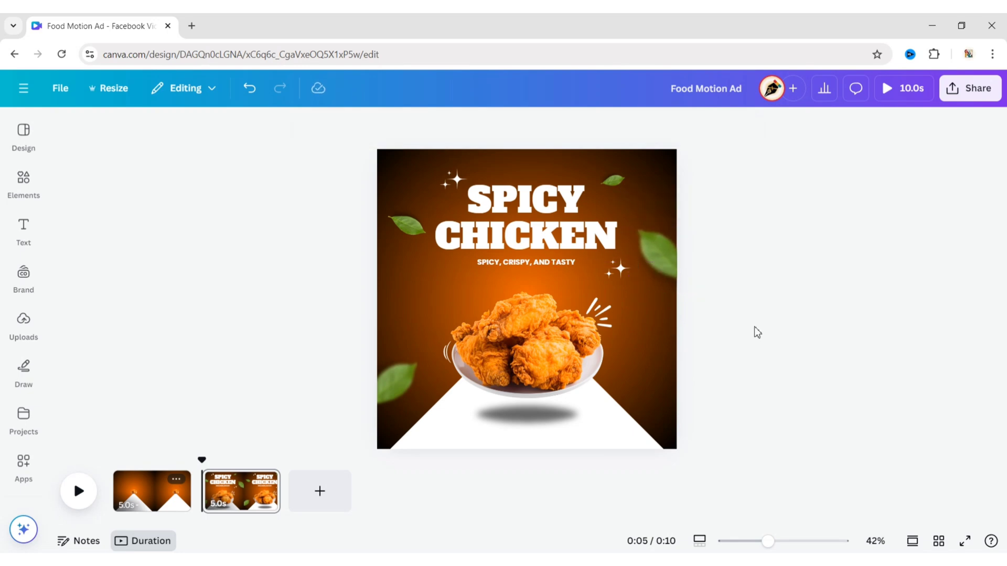
left_click(23, 183)
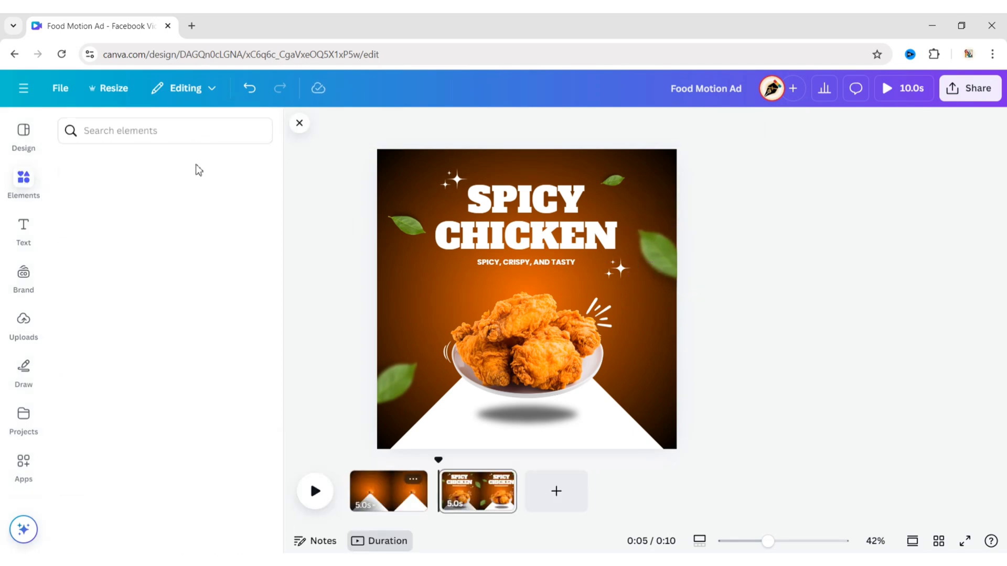
Search 'isolated red bell pepper' photos and place a rotated chili image above the chicken
type("isolated")
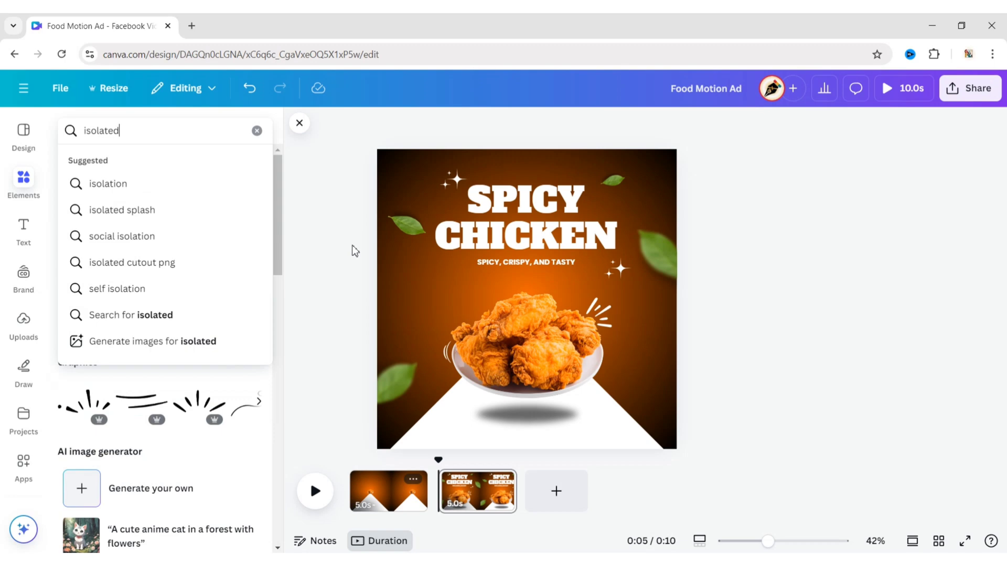
type("red bell paper")
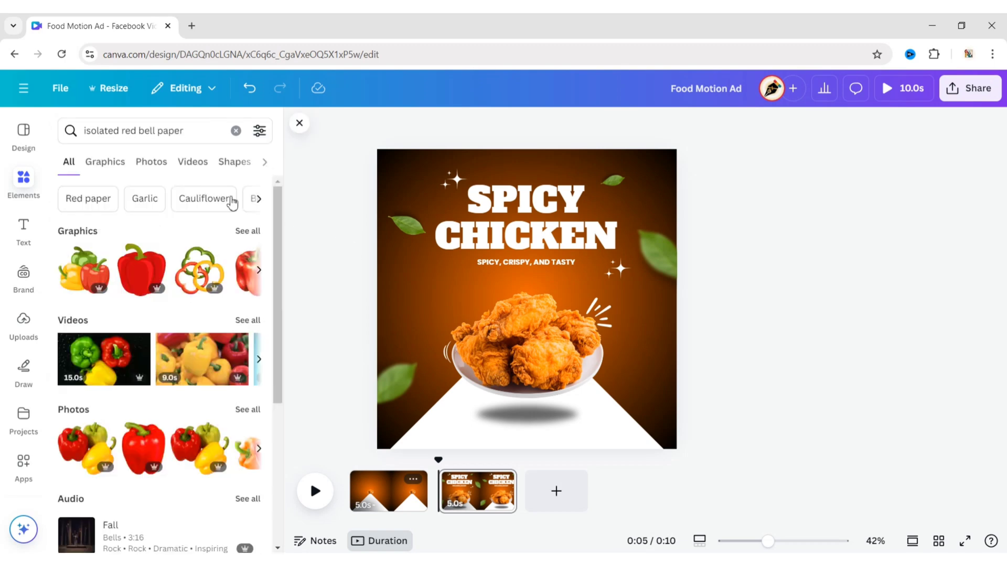
left_click(151, 162)
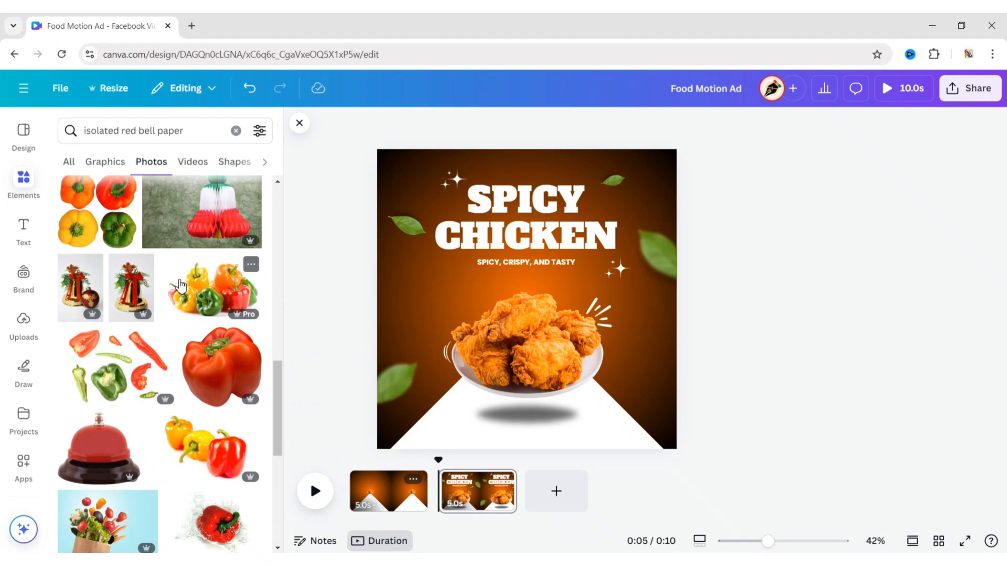
scroll("down", 3)
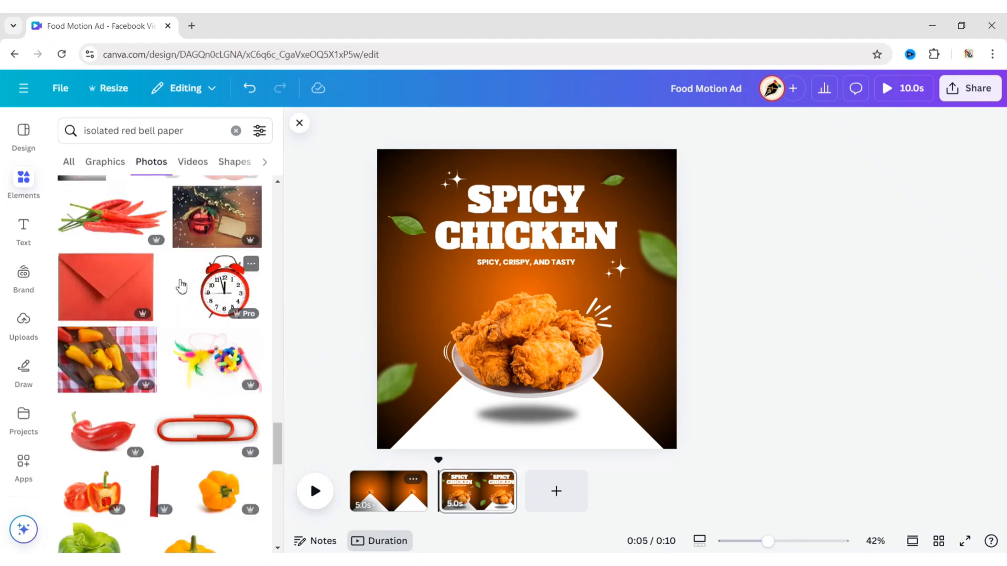
left_click(299, 123)
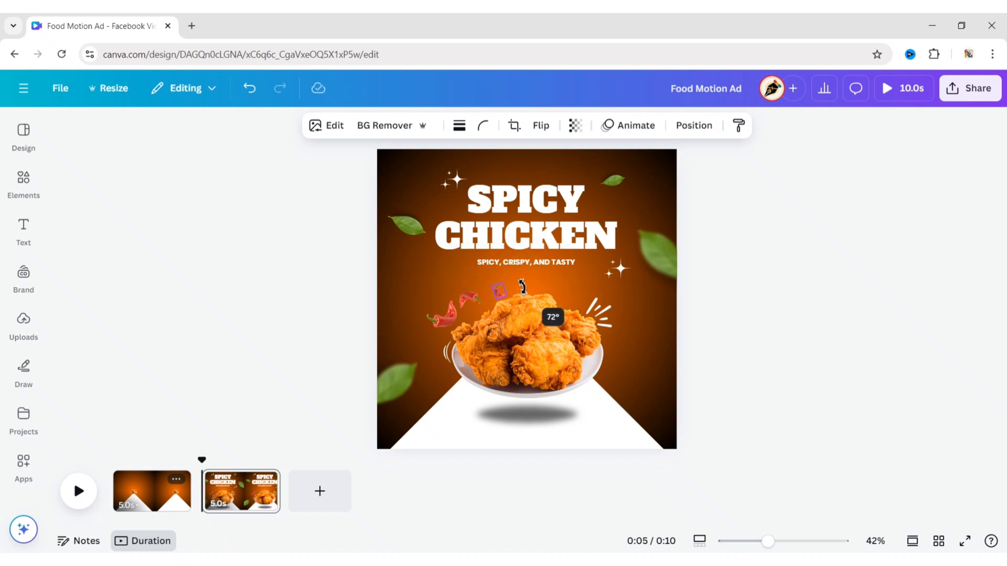
left_click(768, 300)
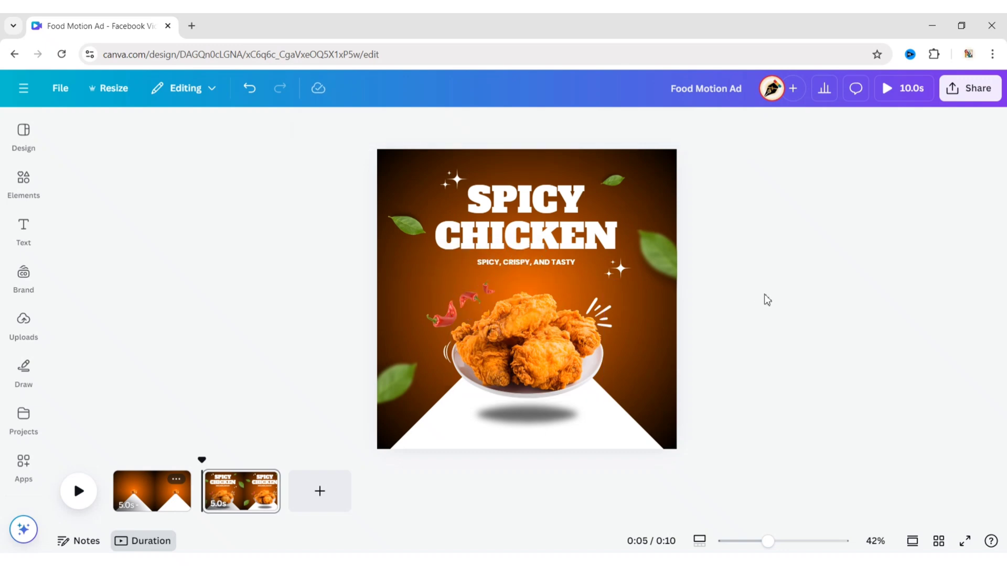
mouse_move(269, 281)
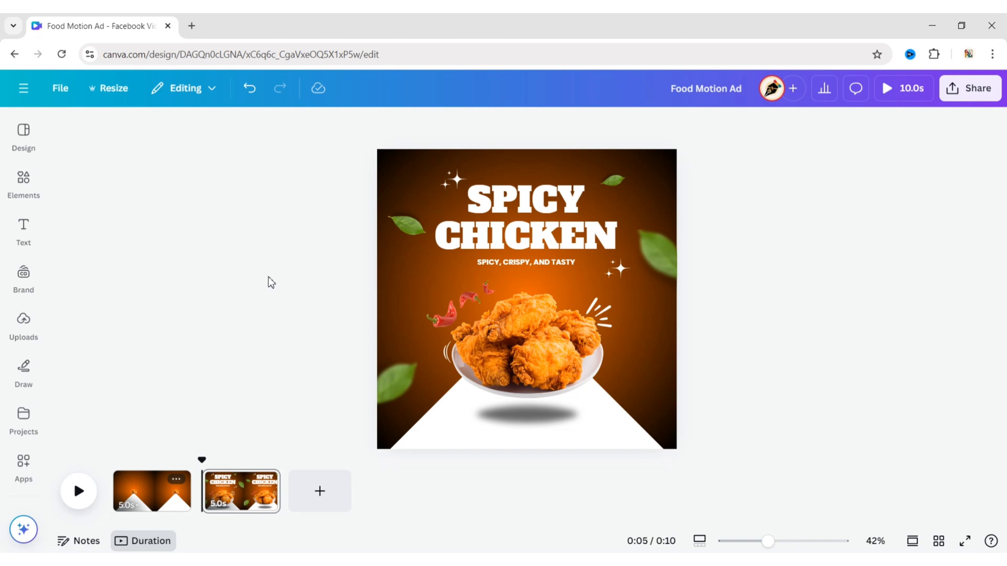
mouse_move(201, 514)
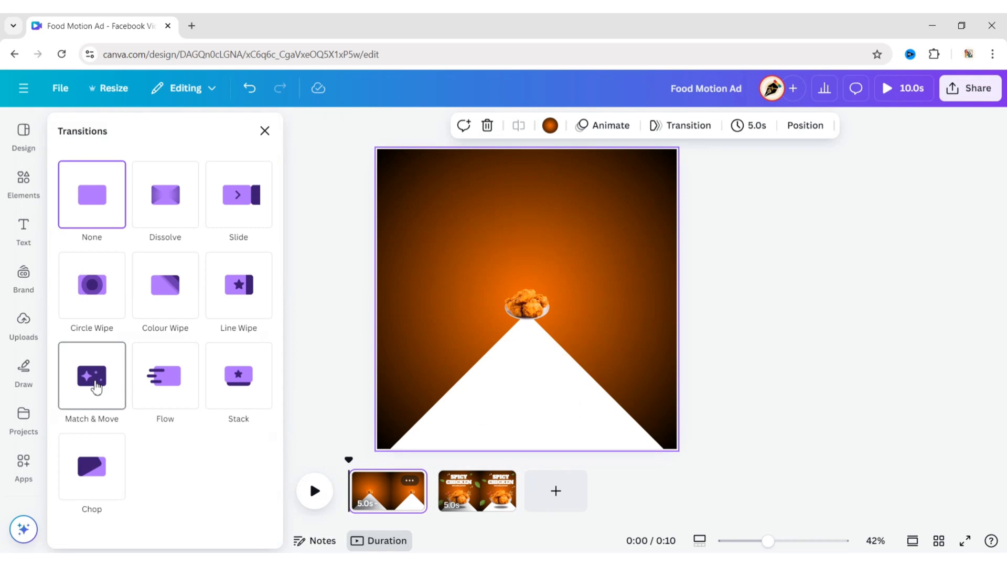
Link the two pages with a Match & Move transition, each trimmed to 4.2 seconds
left_click(91, 376)
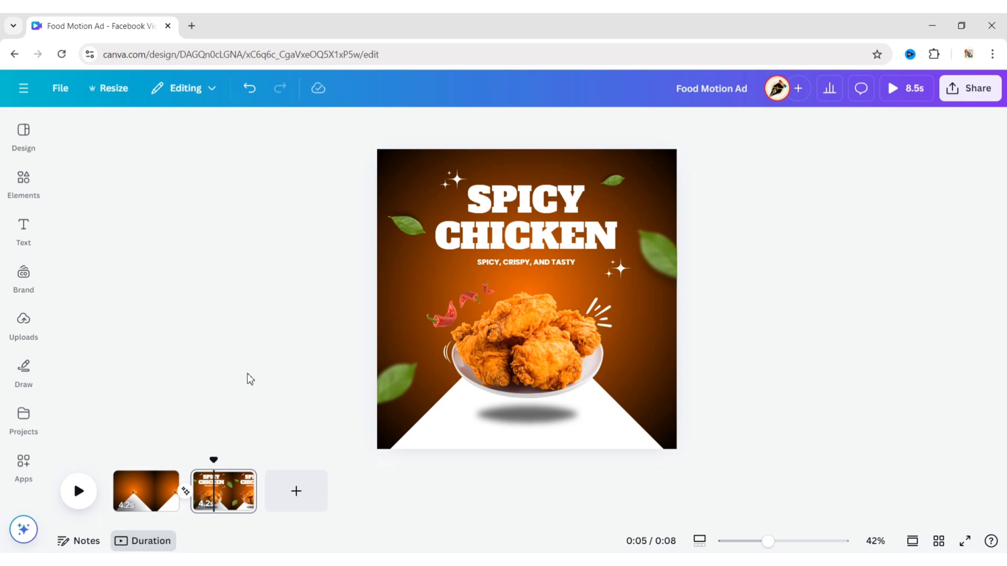
left_click(523, 200)
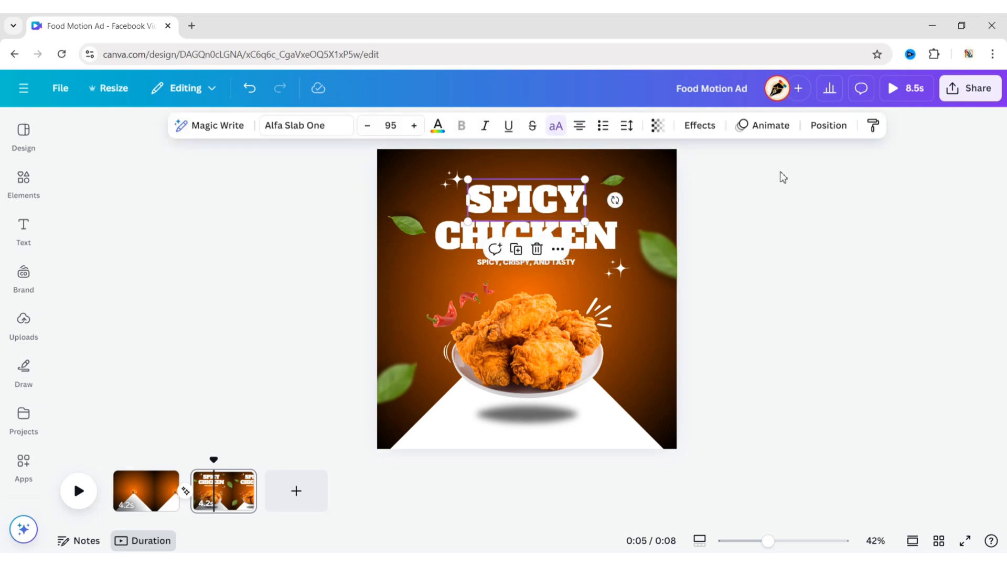
left_click(762, 126)
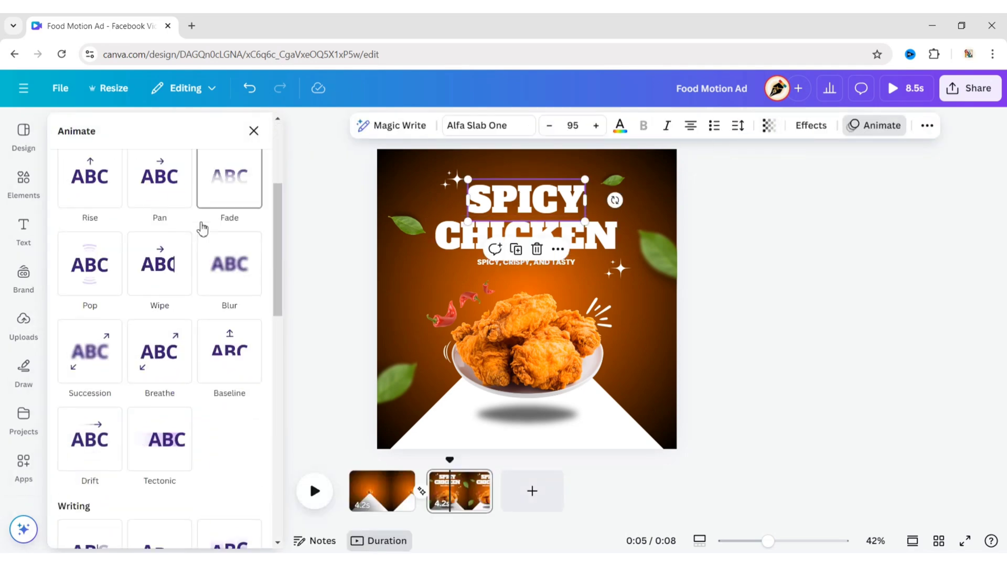
Give the SPICY CHICKEN title a Bounce animation and the tagline Ascend
scroll("down", 3)
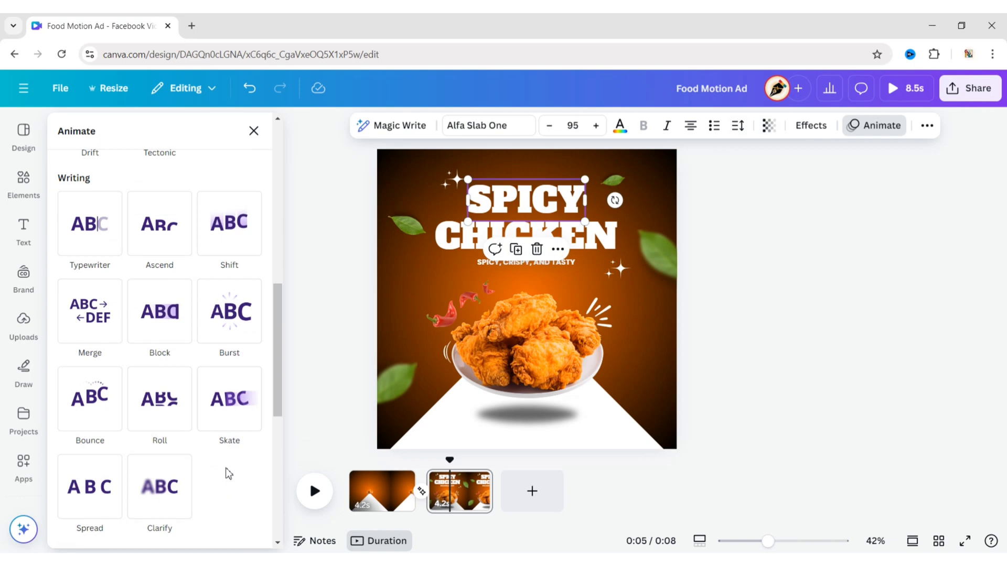
left_click(90, 398)
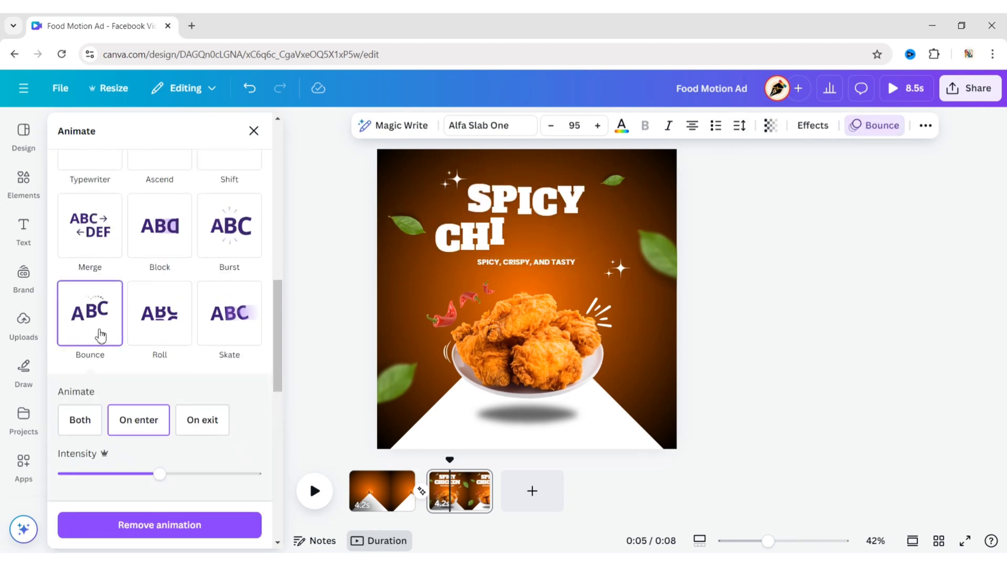
left_click(526, 263)
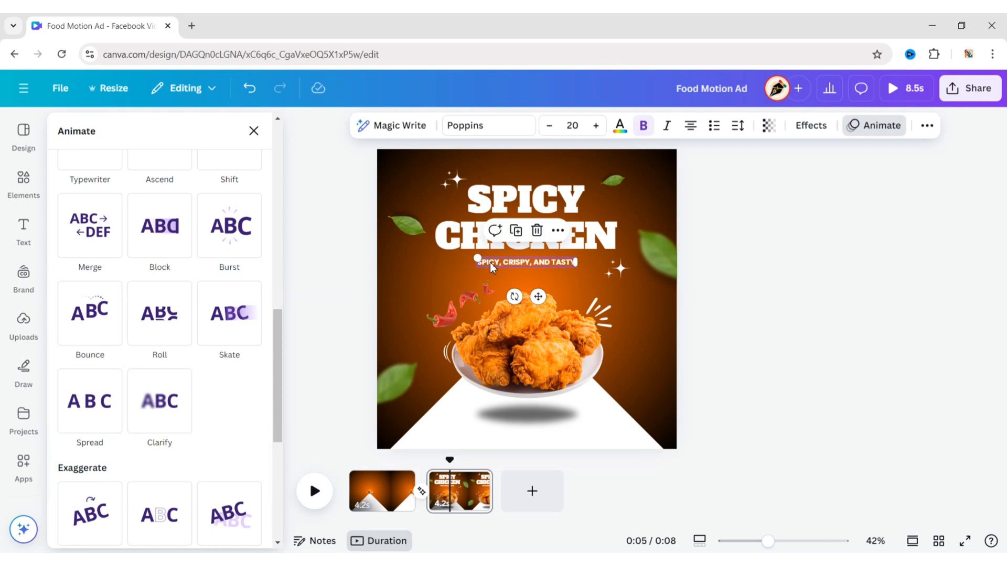
scroll("up", 3)
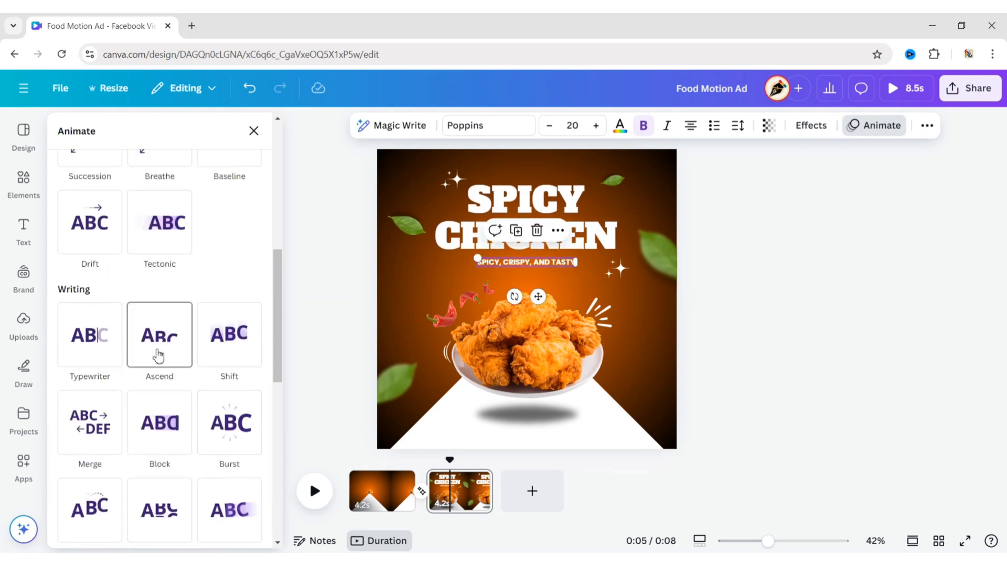
left_click(159, 335)
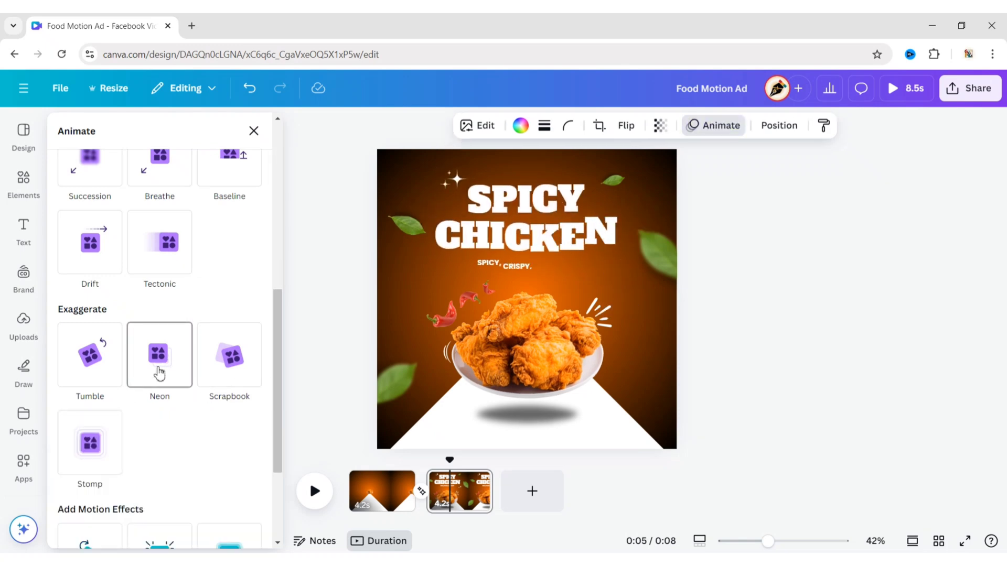
left_click(393, 384)
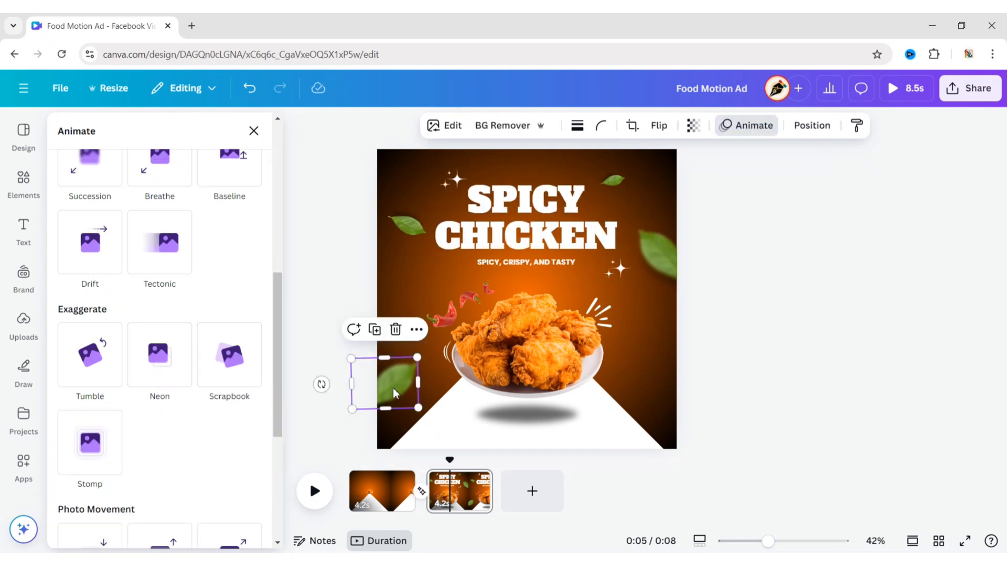
Animate the bottom-left, right-edge (Succession), beside-title and top leaves
left_click(89, 324)
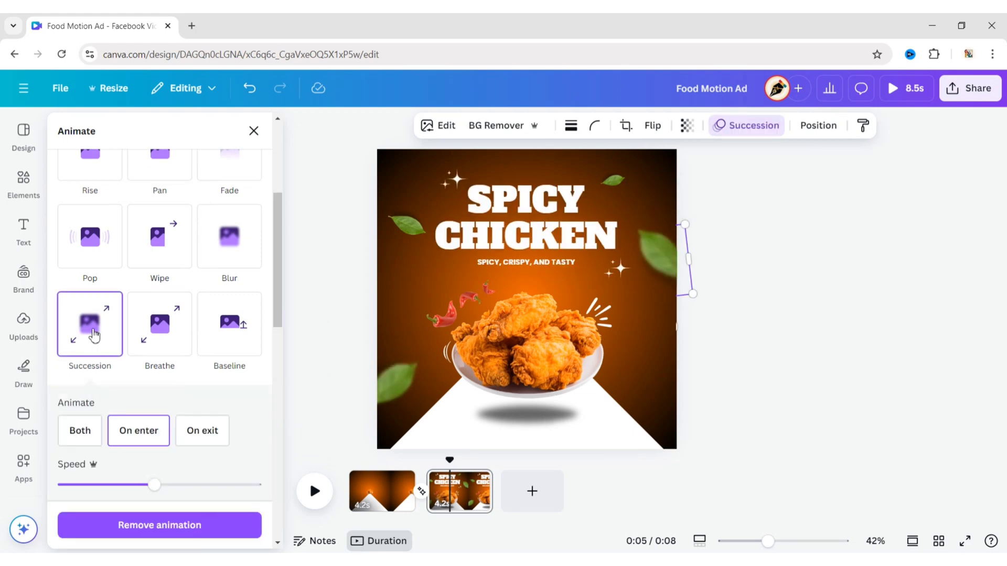
left_click(661, 257)
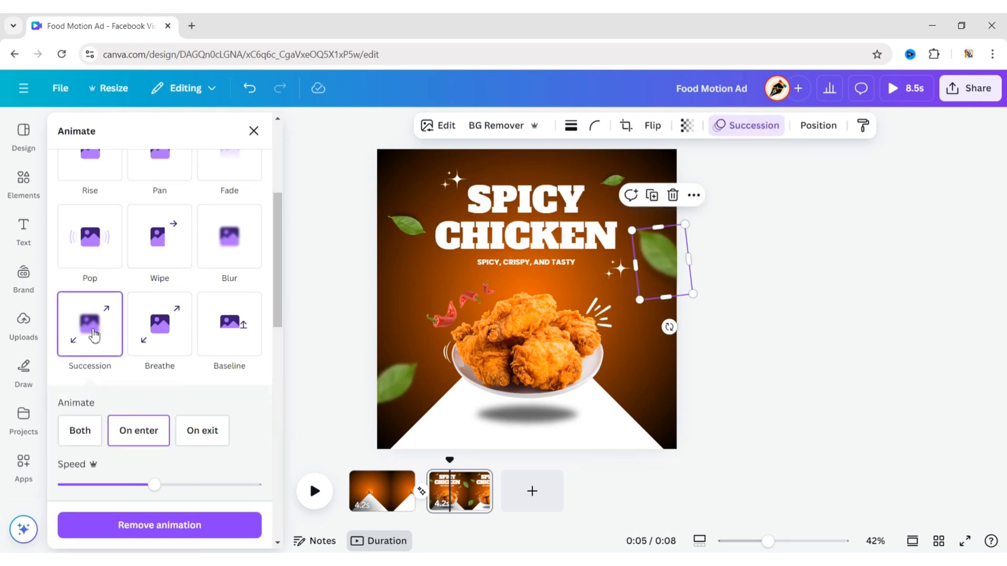
left_click(408, 228)
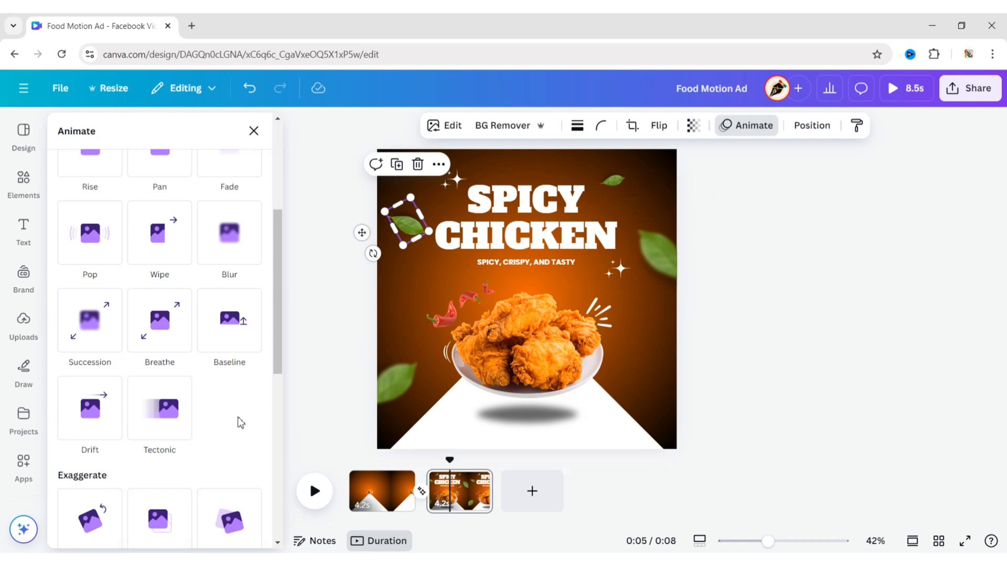
left_click(229, 294)
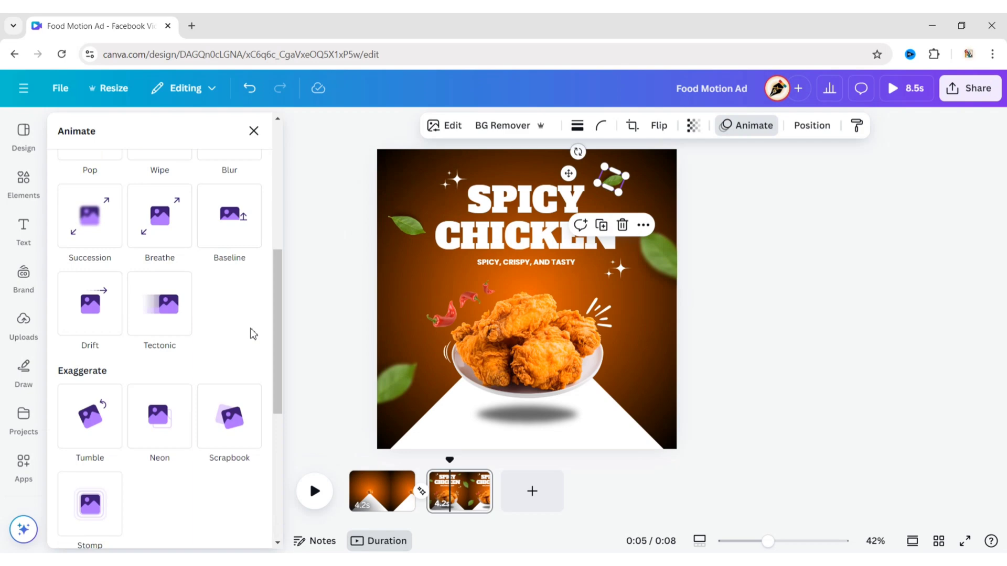
left_click(228, 416)
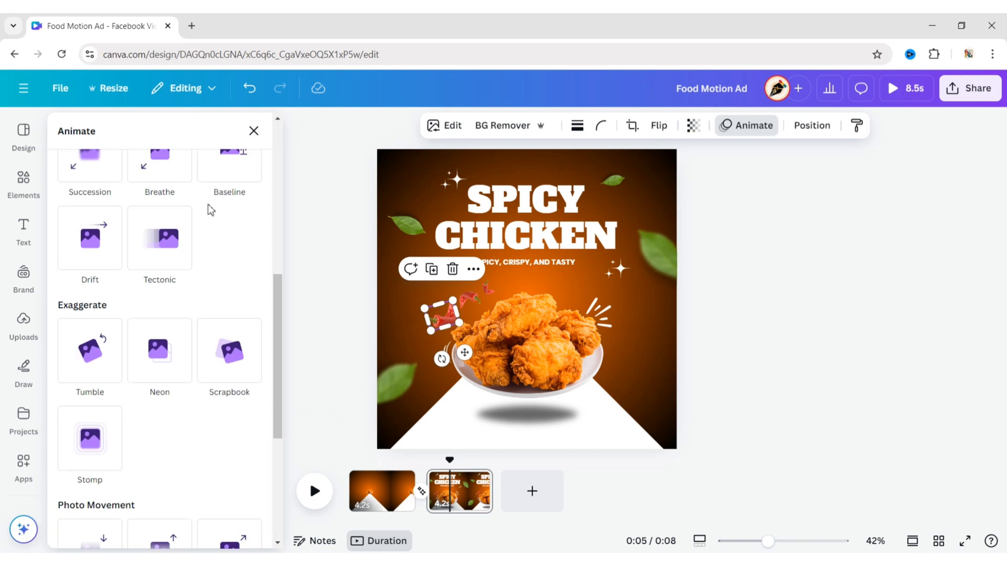
Give the burst lines a Pan entrance moving leftward
scroll("down", 3)
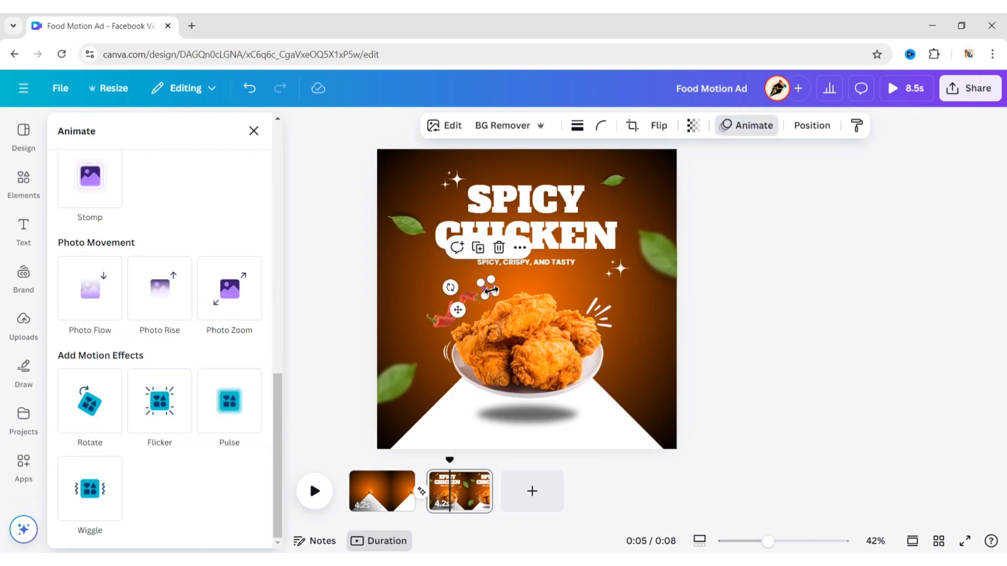
left_click(160, 315)
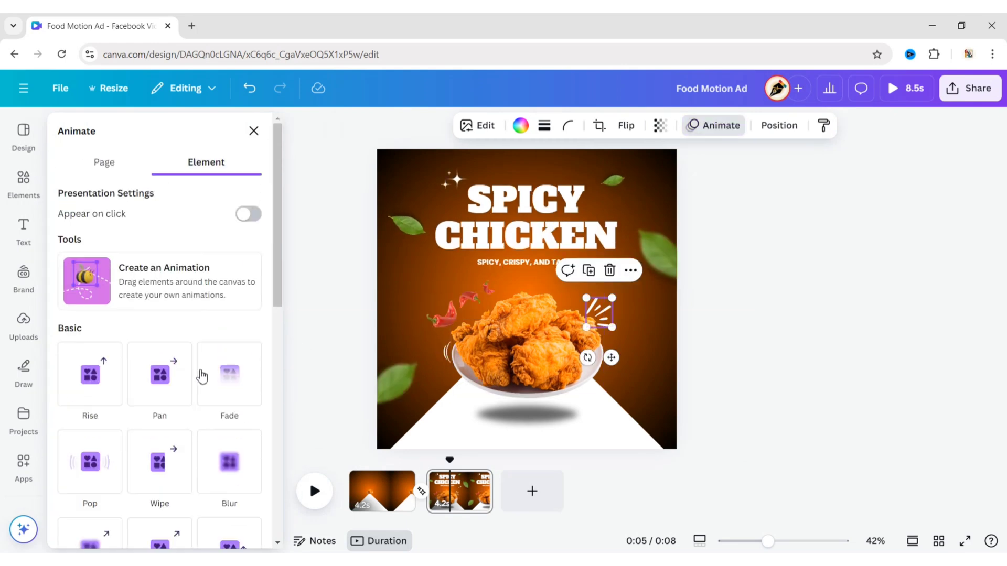
left_click(160, 374)
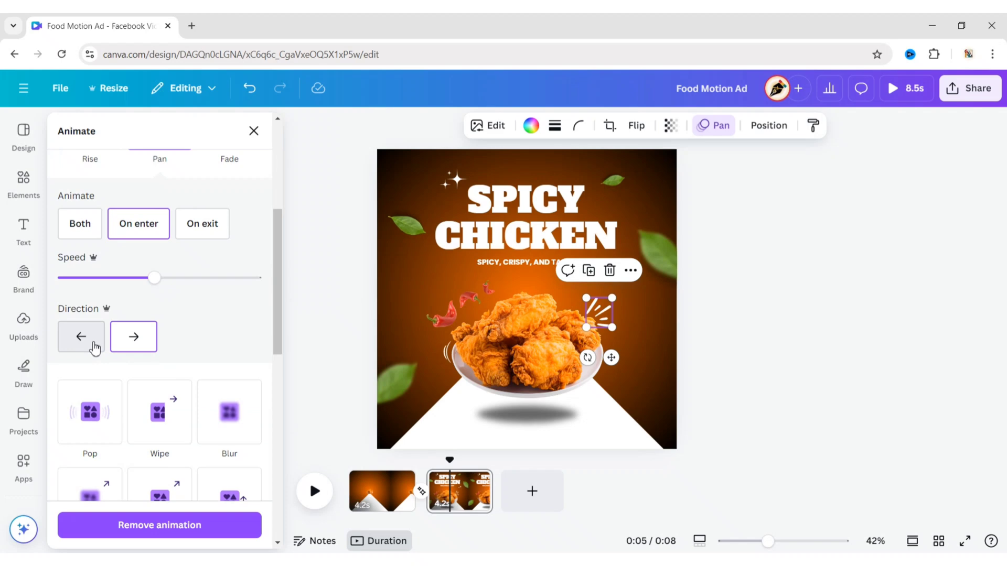
left_click(81, 337)
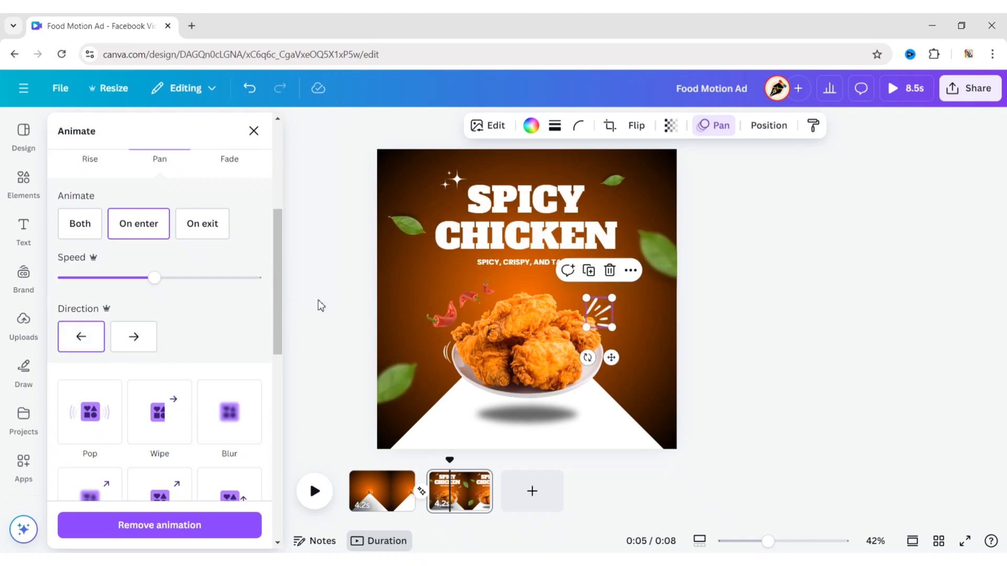
left_click(254, 131)
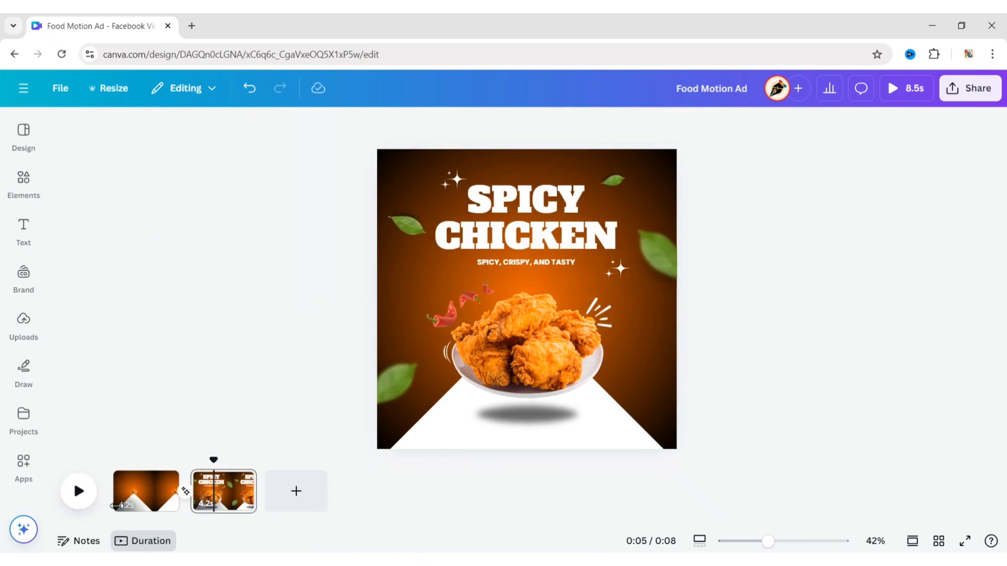
Give page one's white triangle stage the Baseline animation
left_click(146, 491)
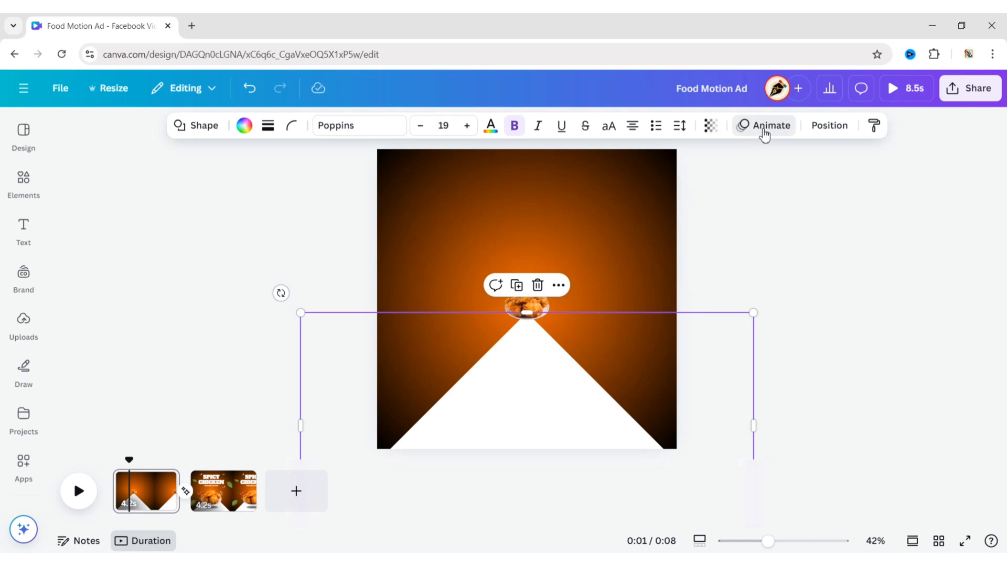
left_click(764, 125)
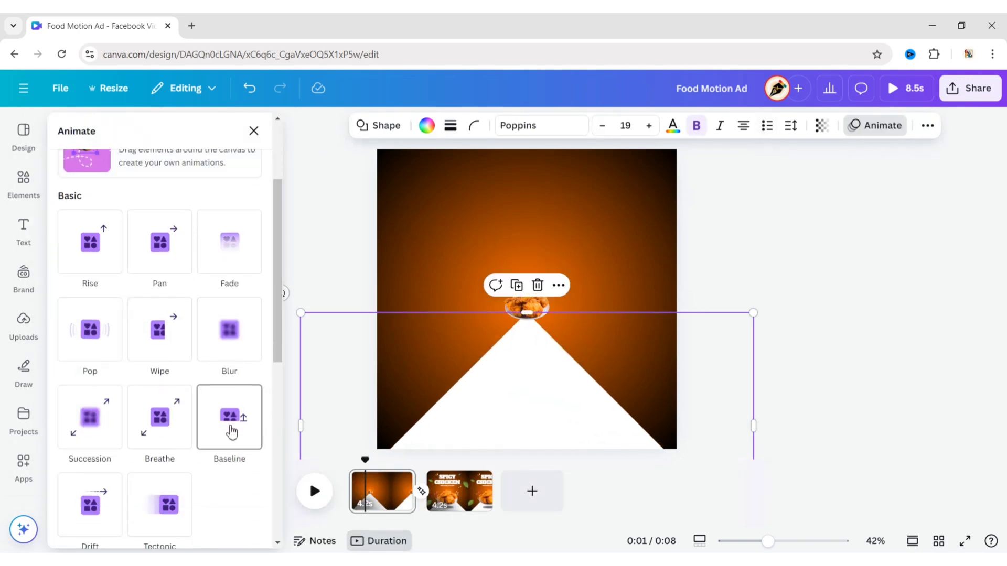
left_click(228, 417)
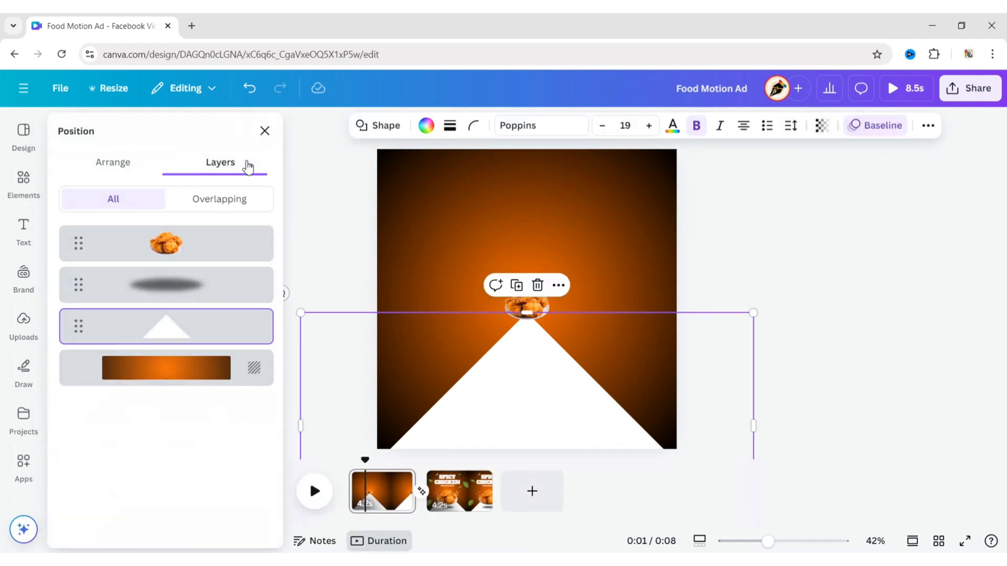
left_click(752, 125)
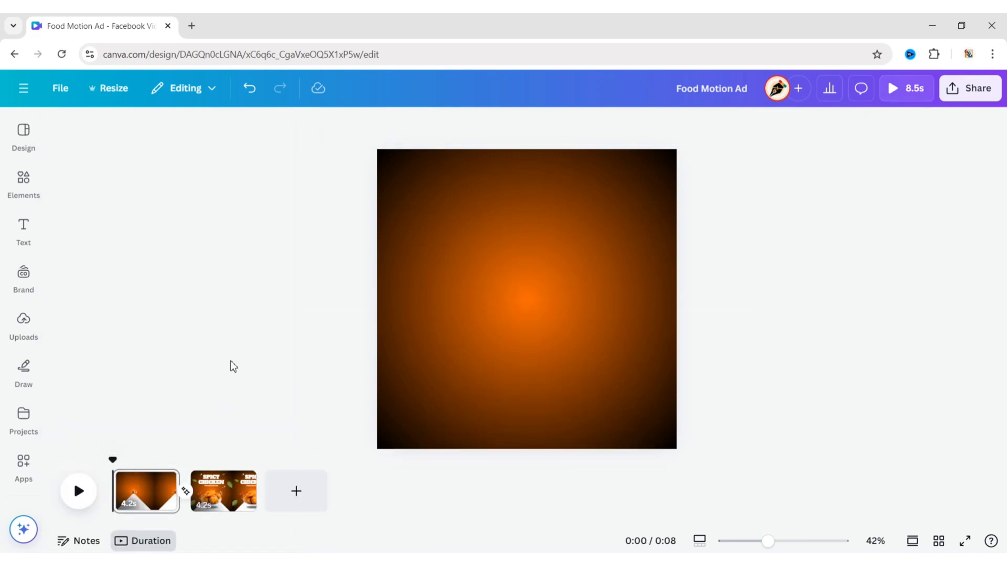
Delay the chicken plate and shadow tracks after the white stage, then preview page one
left_click(526, 305)
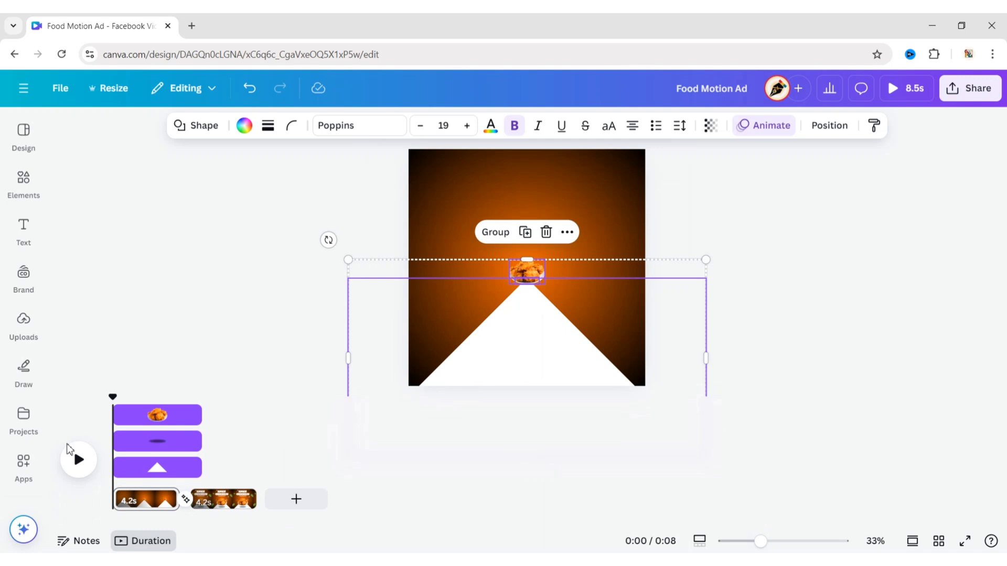
left_click(157, 441)
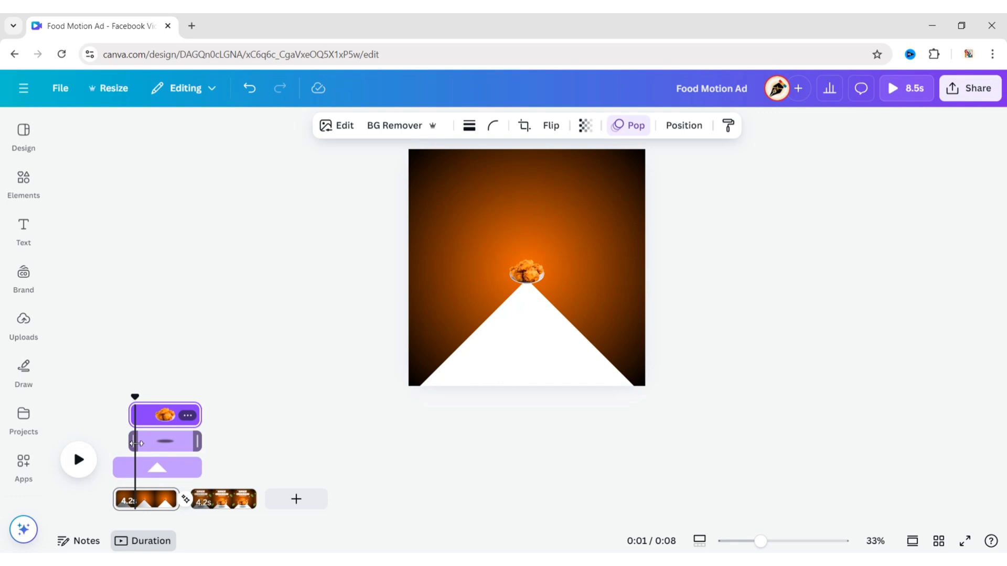
left_click(78, 460)
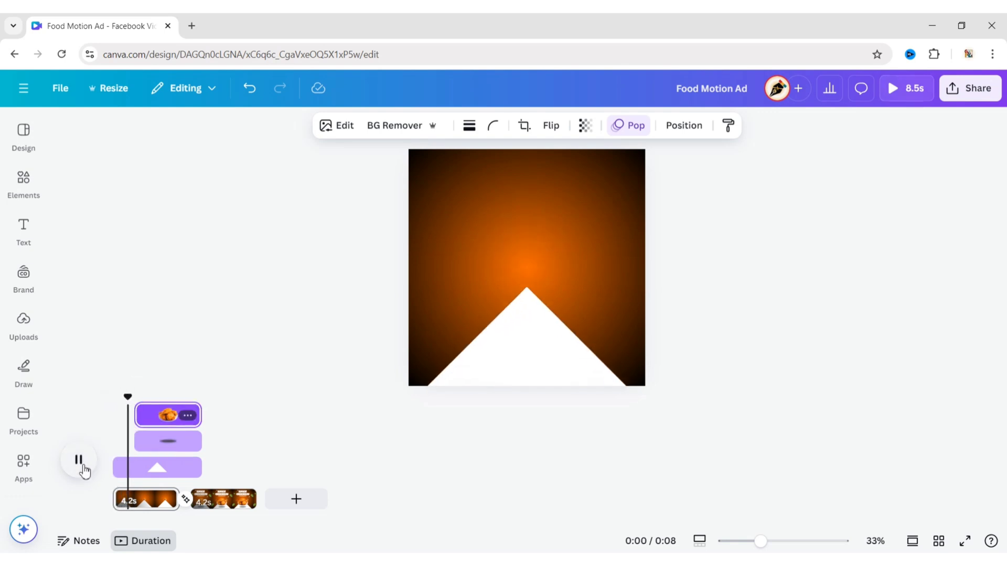
left_click(78, 473)
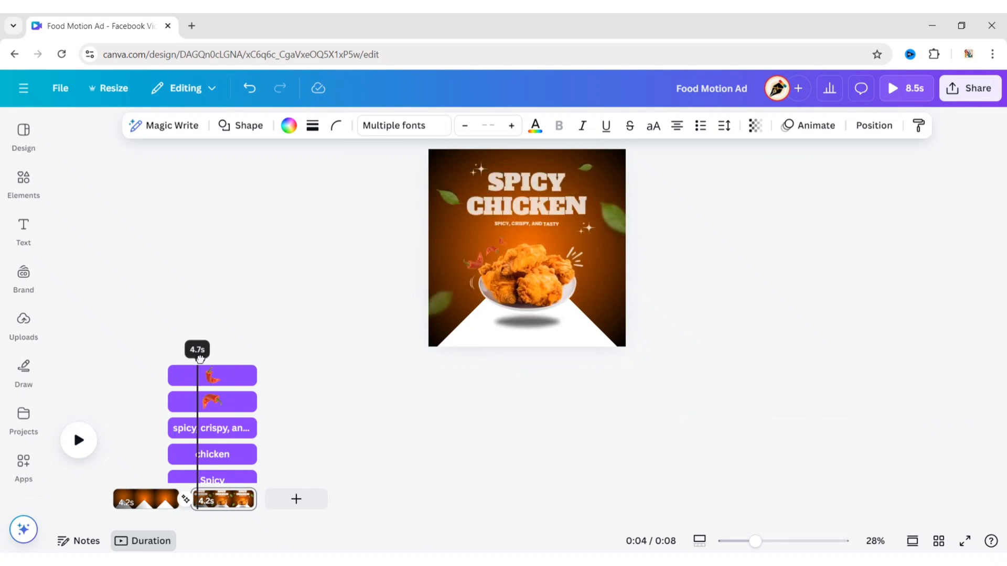
Extend page two and stagger the sparkle, tagline and leaf start times, then preview
left_click(221, 375)
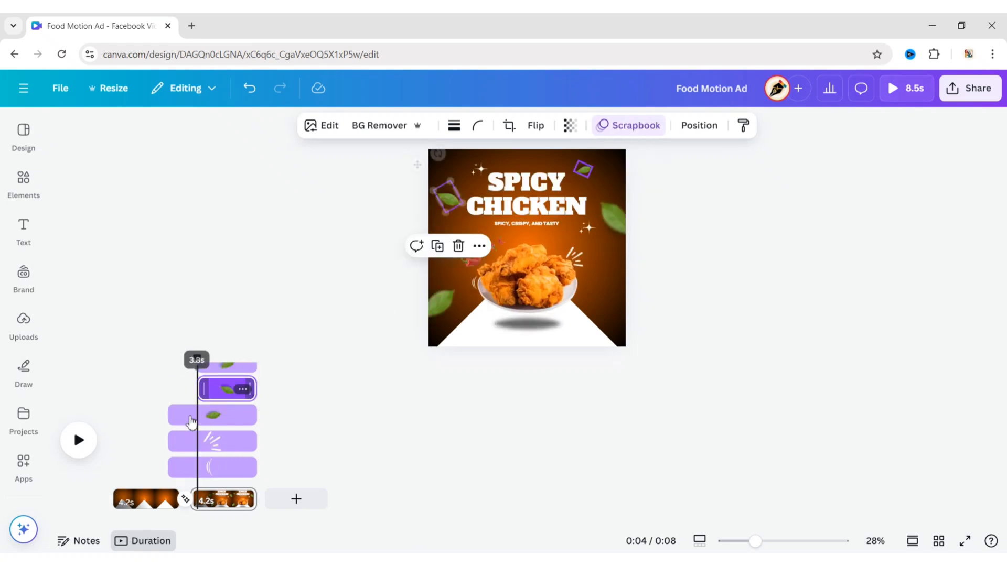
left_click(226, 467)
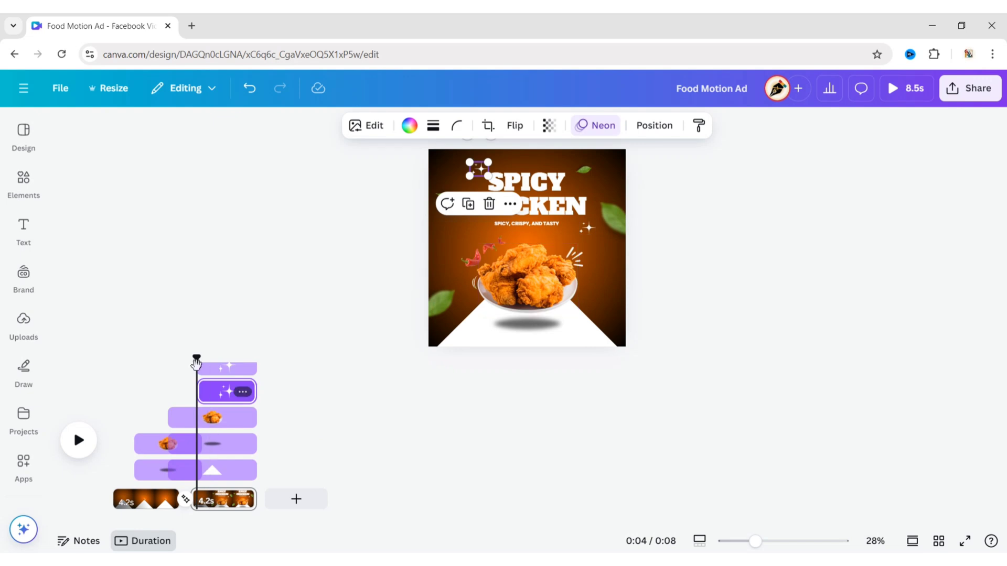
left_click(78, 441)
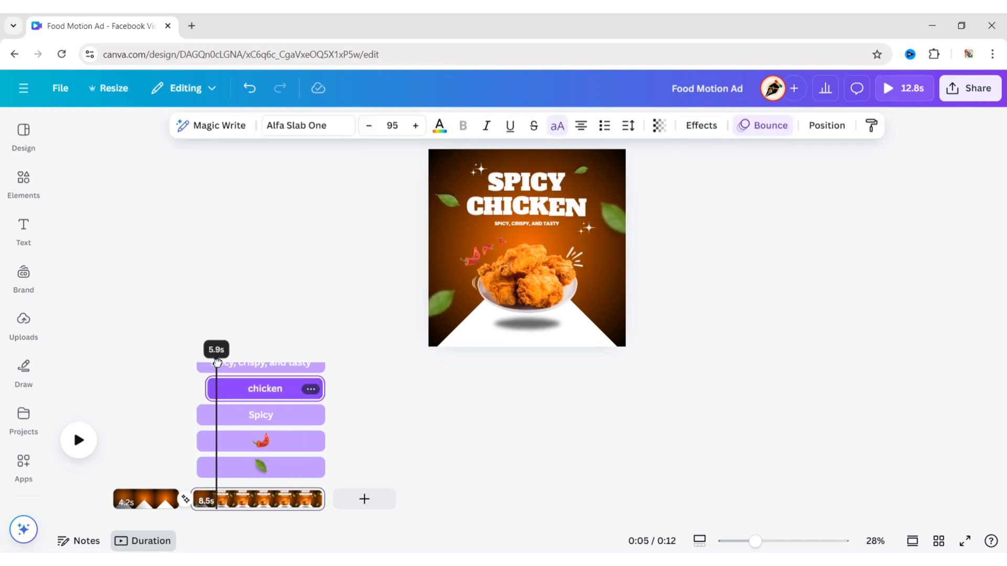
left_click(260, 361)
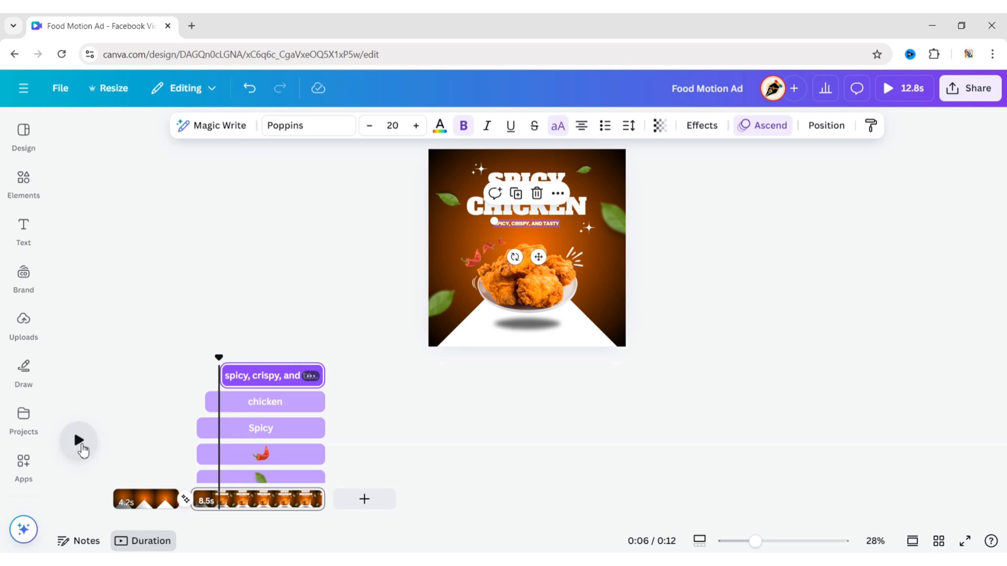
left_click(77, 440)
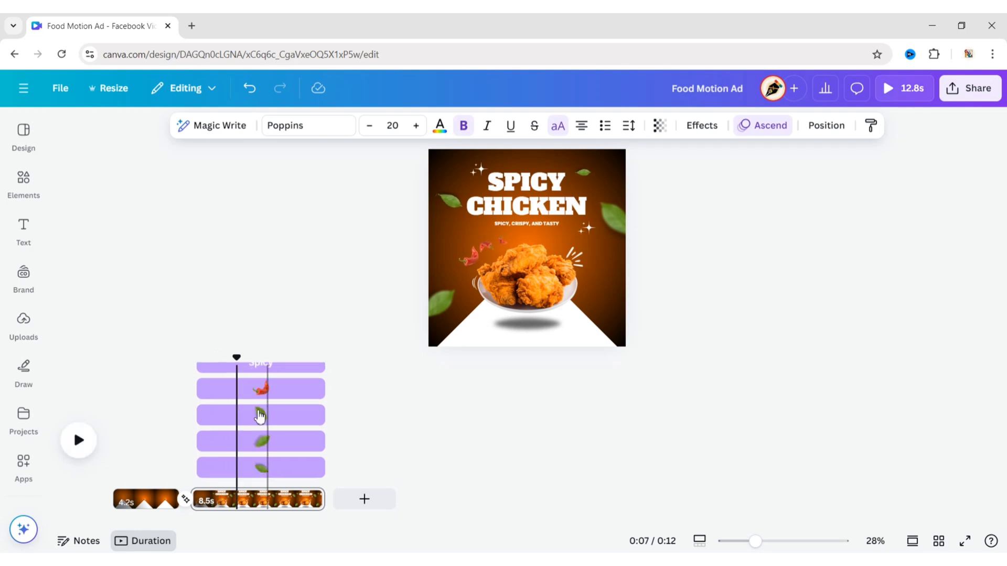
left_click(260, 414)
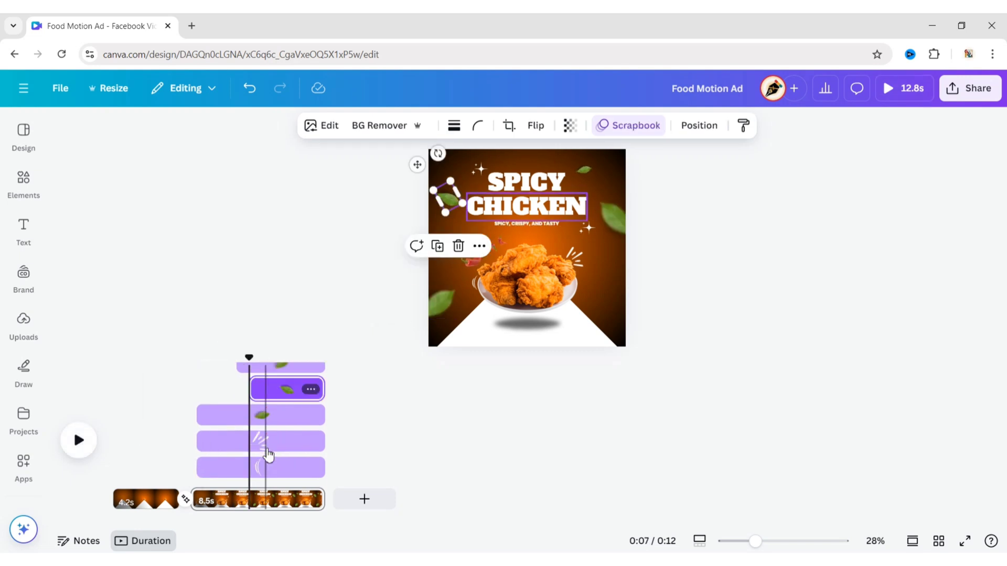
left_click(78, 441)
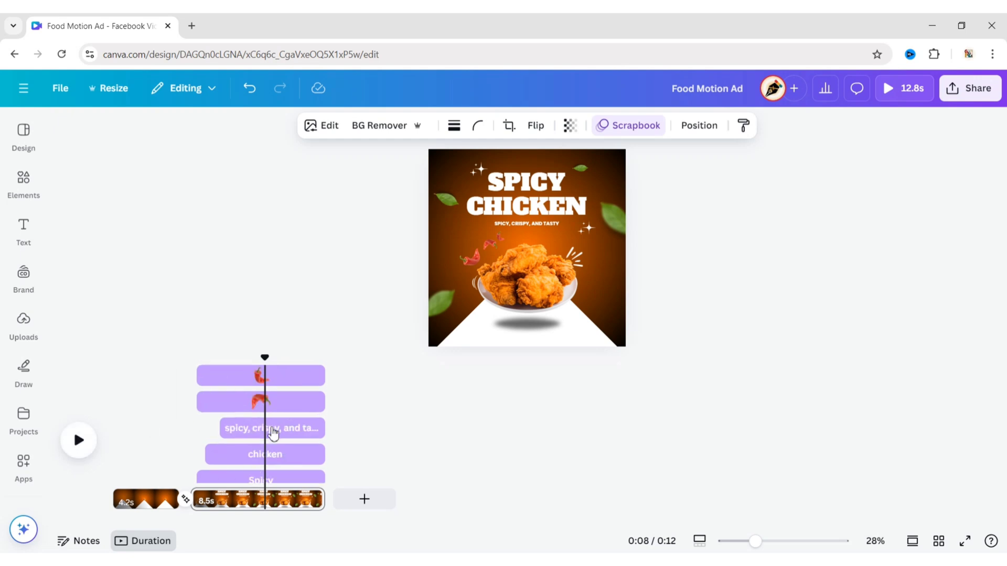
left_click(78, 441)
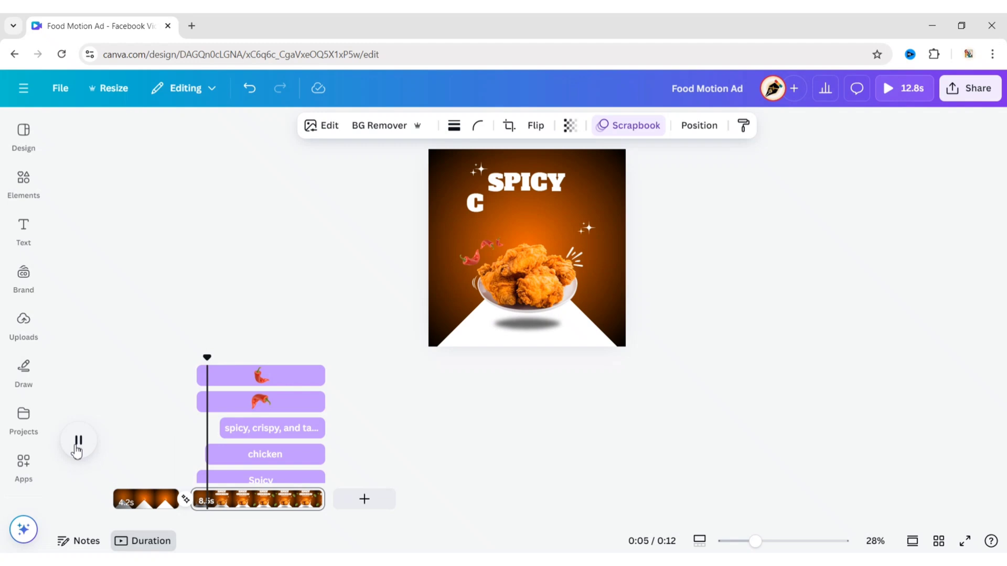
left_click(78, 442)
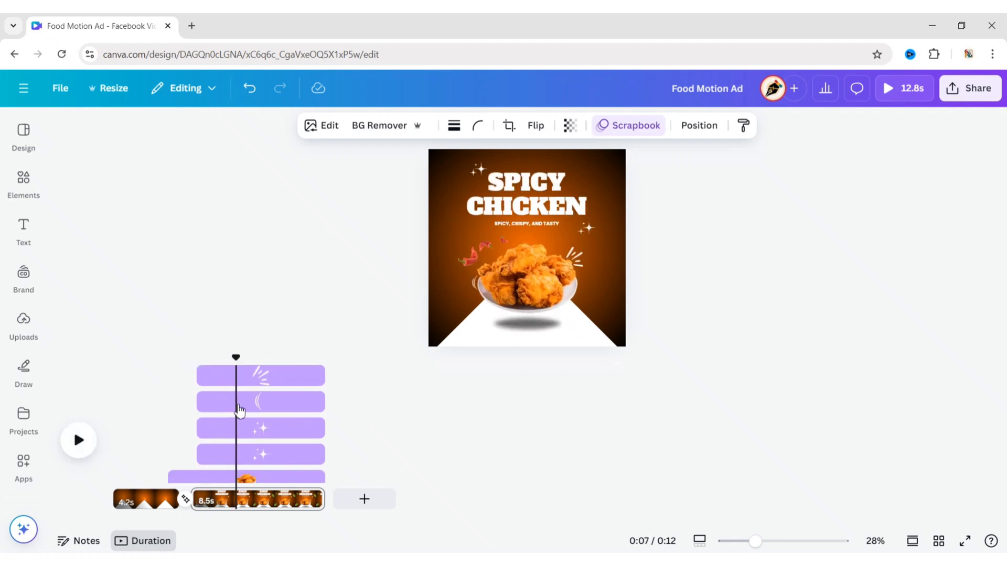
Delay another sparkle, a leaf and the chili pieces on page two's timeline
left_click(261, 455)
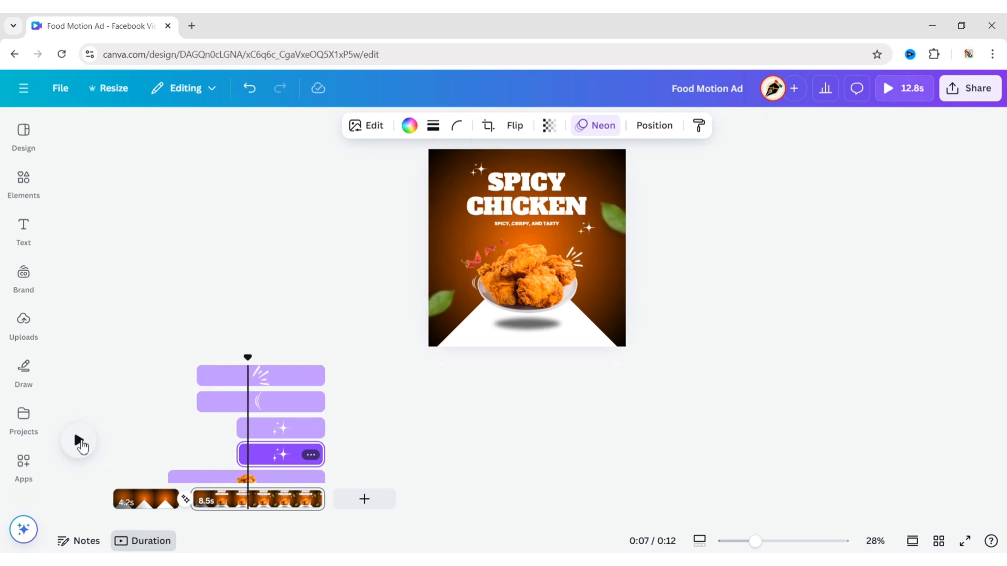
left_click(281, 429)
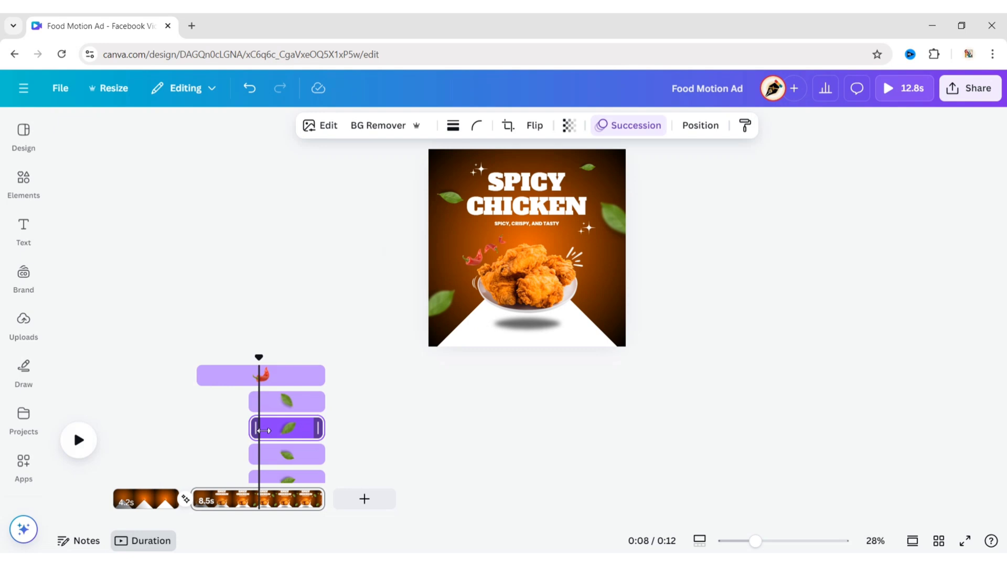
left_click(287, 454)
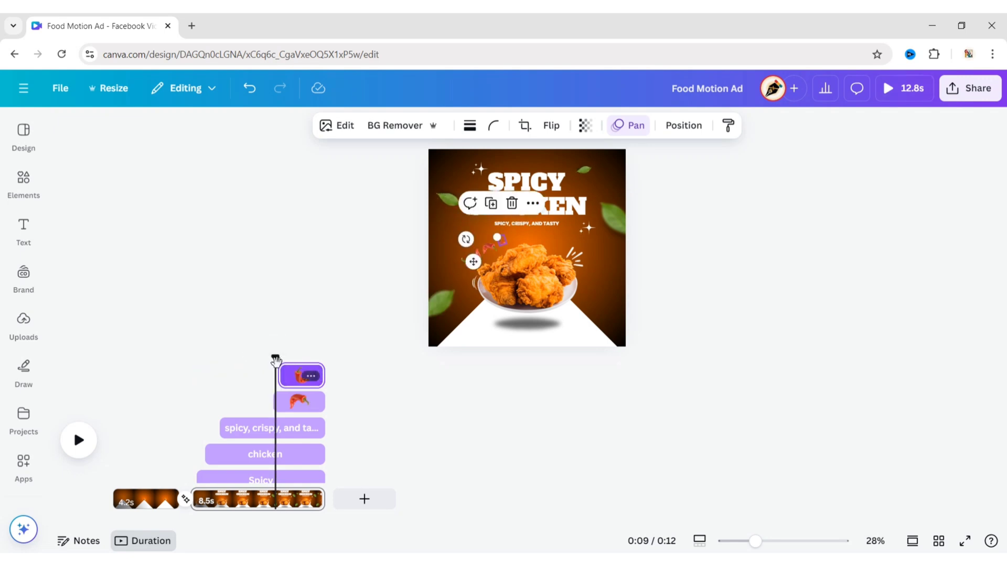
left_click(78, 441)
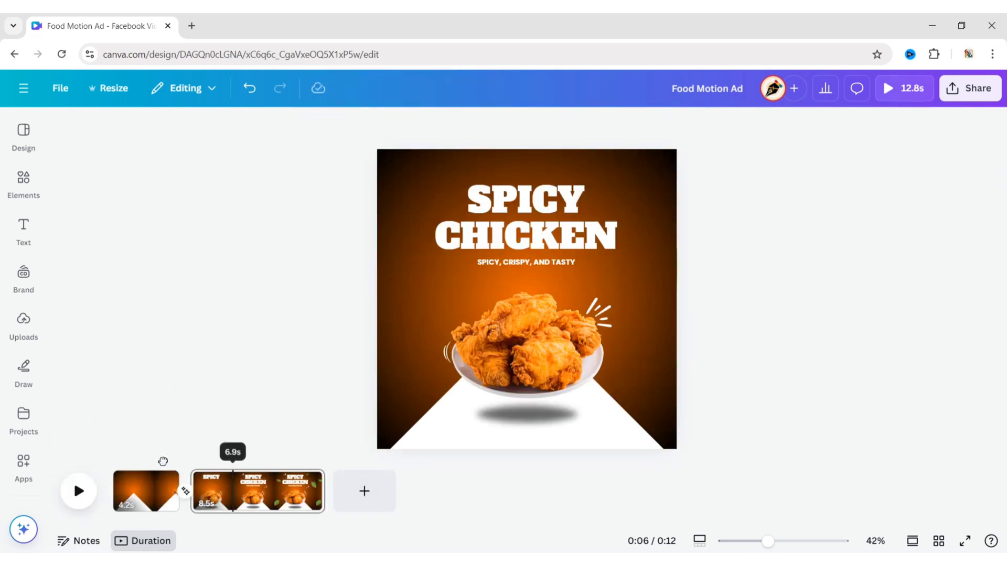
Return to the opening page of the 12.8-second ad
left_click(146, 492)
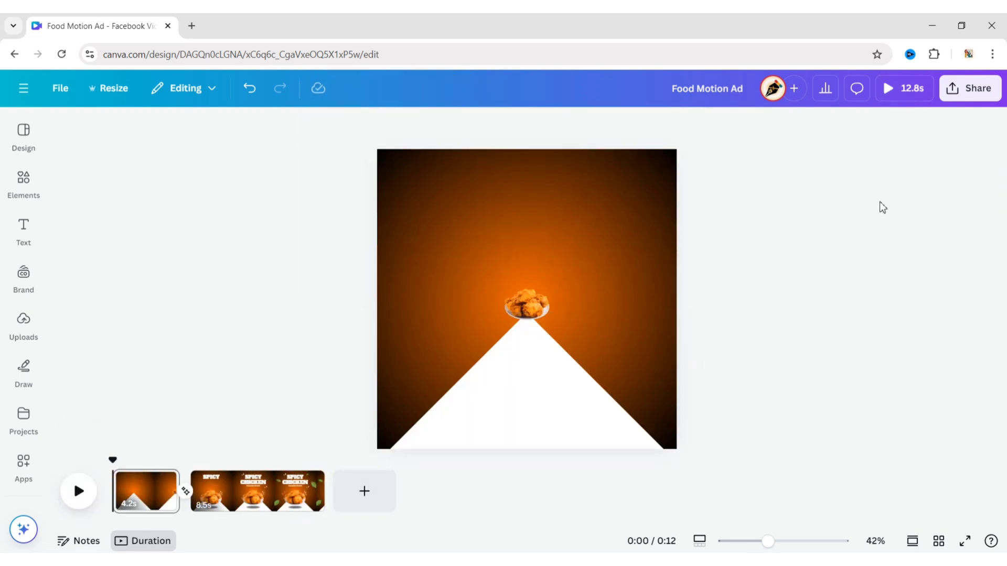